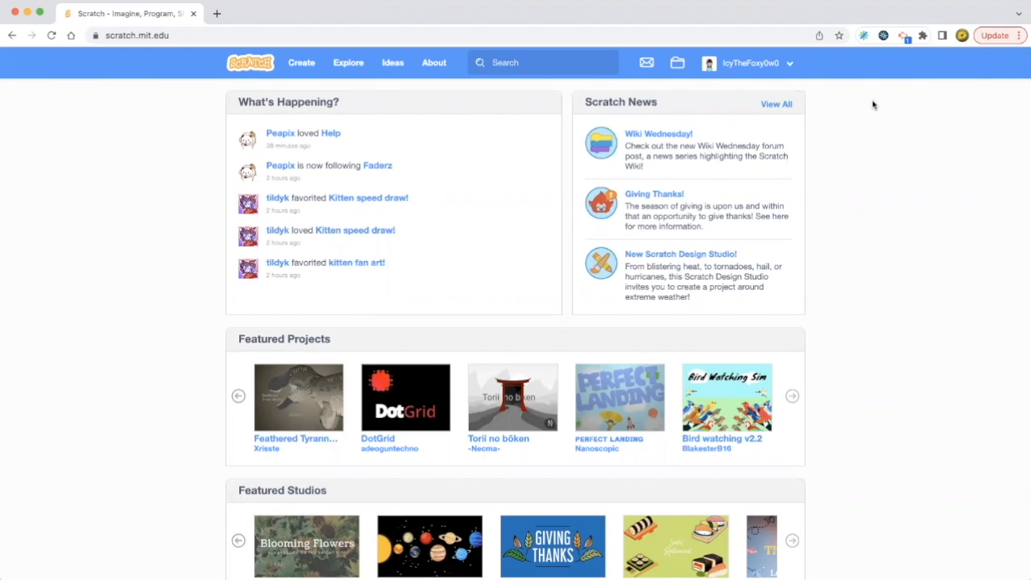
Step: Start a brand-new untitled Scratch project from the homepage
{"action": "left_click", "coordinate": [302, 62]}
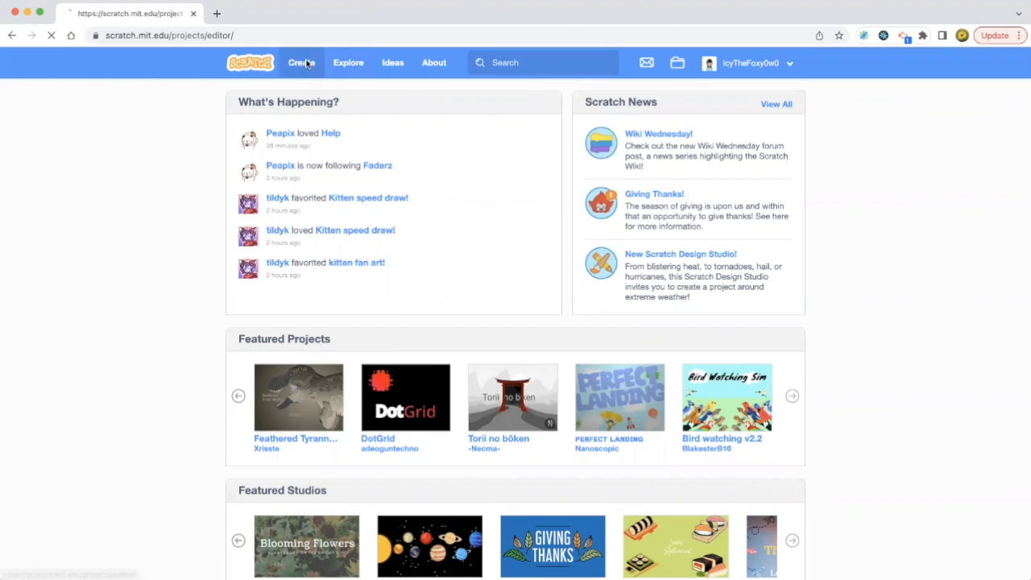
{"action": "left_click", "coordinate": [300, 62]}
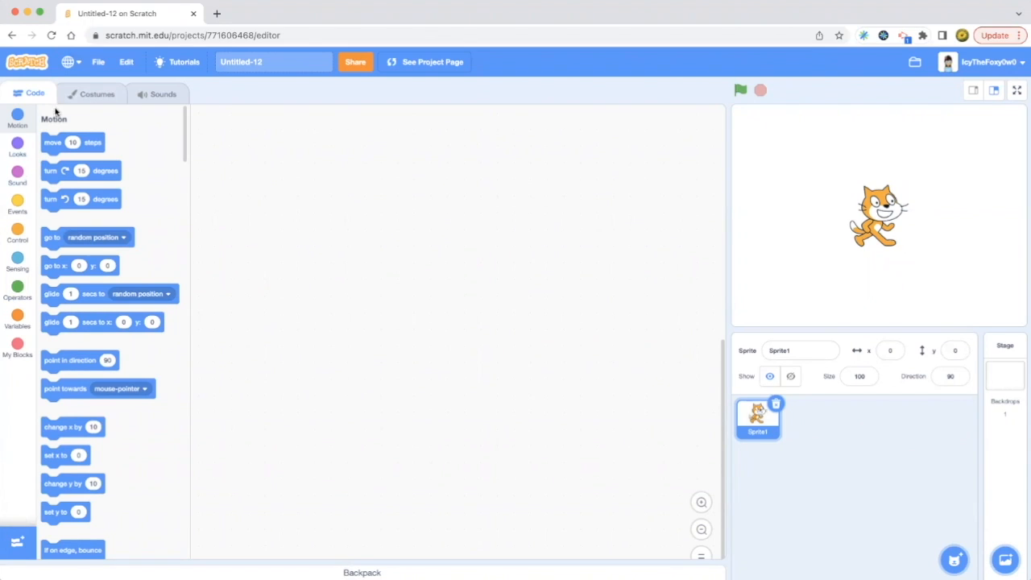
{"action": "mouse_move", "coordinate": [28, 225]}
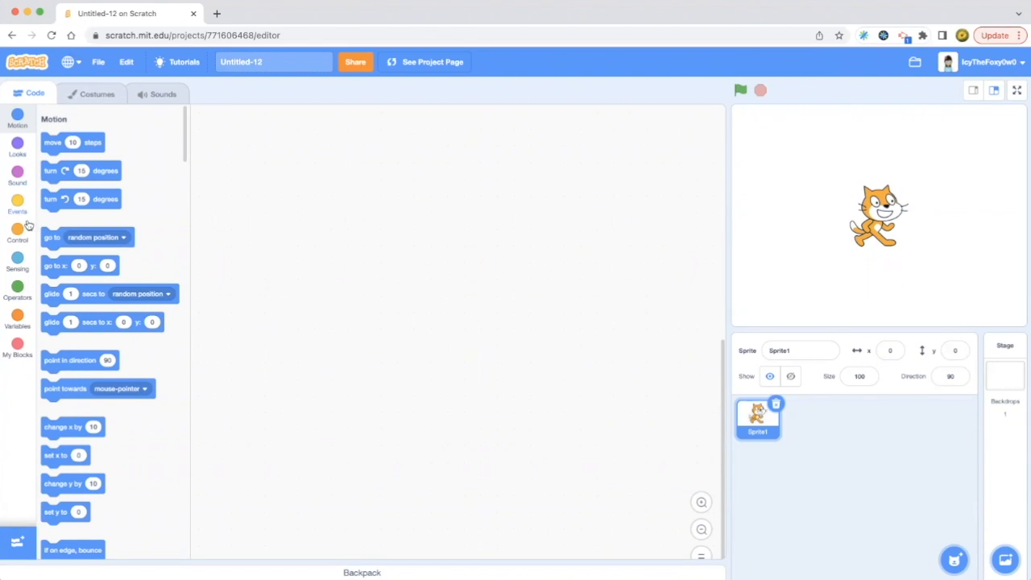
{"action": "mouse_move", "coordinate": [18, 194]}
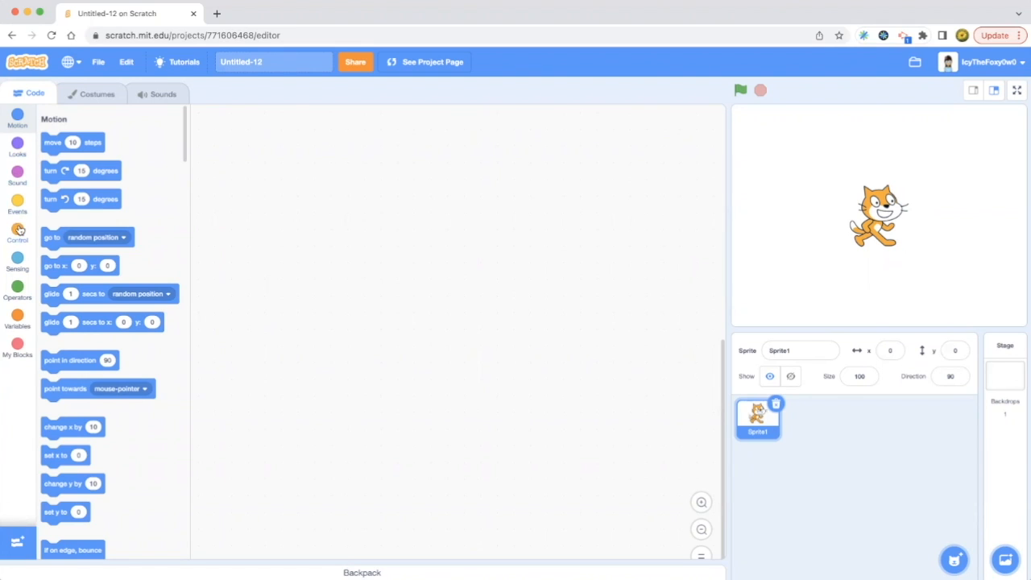
{"action": "mouse_move", "coordinate": [18, 298]}
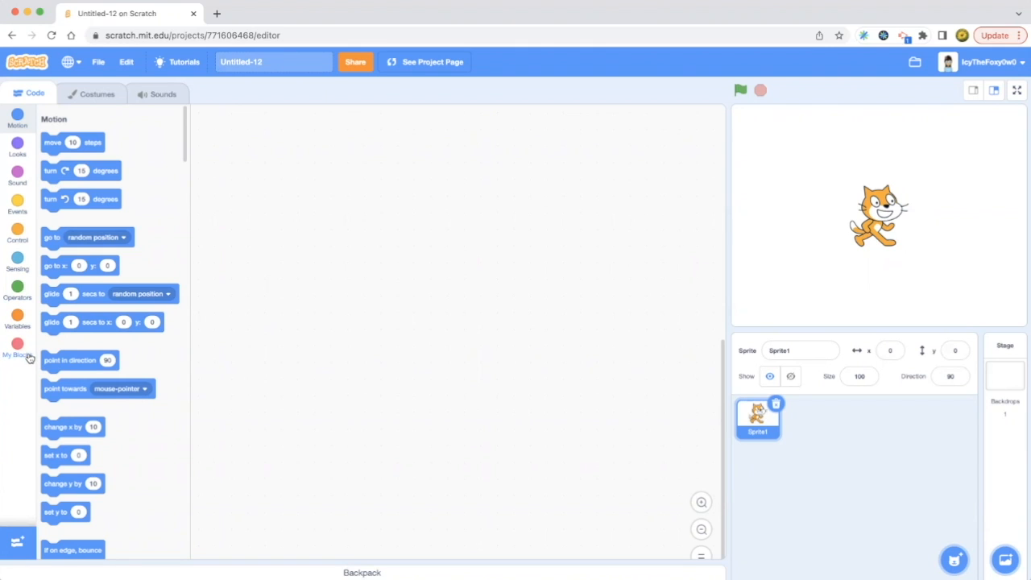
Step: Show the Events blocks, try the green-flag start block in the script, then put it back
{"action": "left_click", "coordinate": [17, 204]}
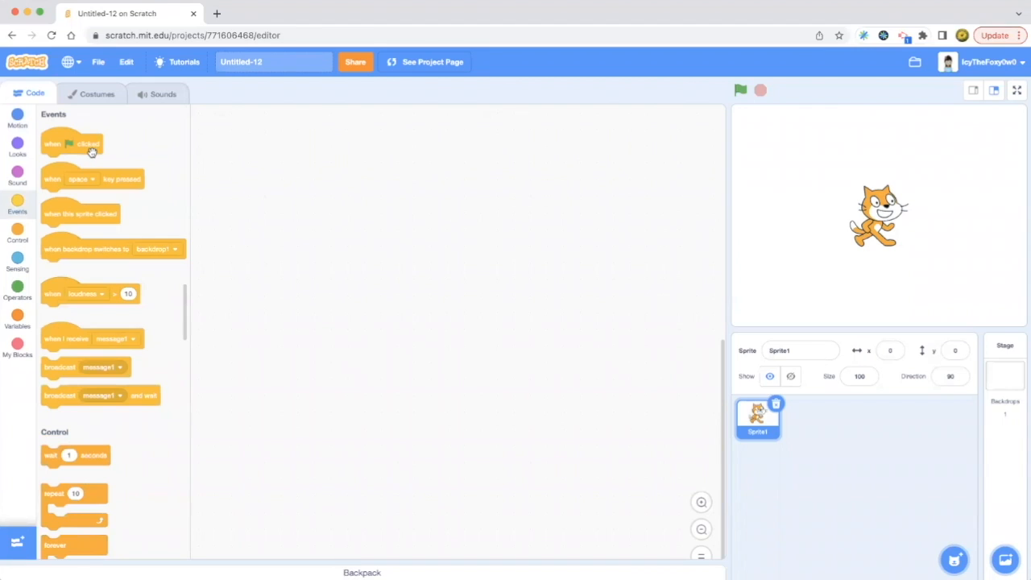
{"action": "mouse_move", "coordinate": [54, 279]}
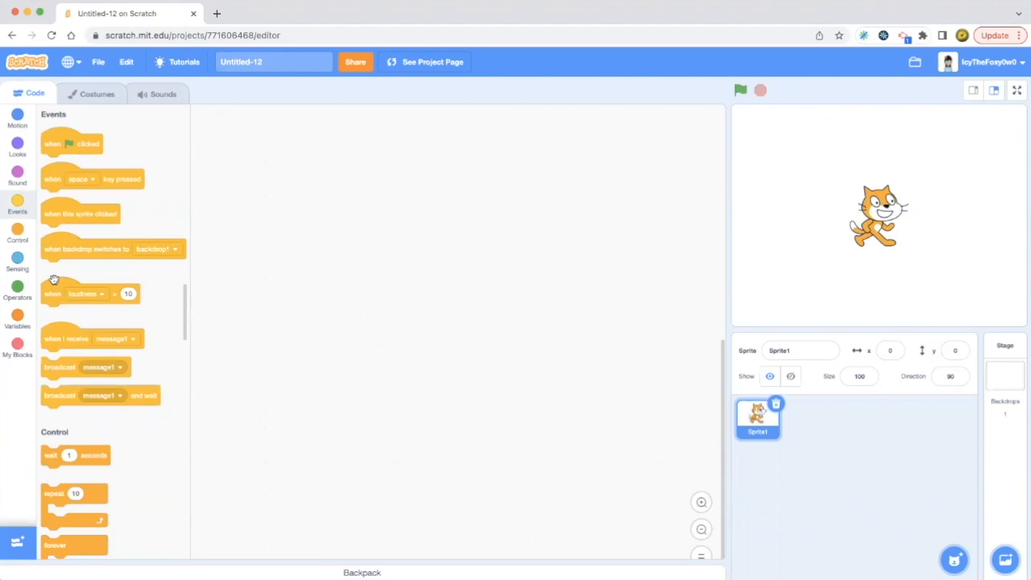
{"action": "mouse_move", "coordinate": [94, 151]}
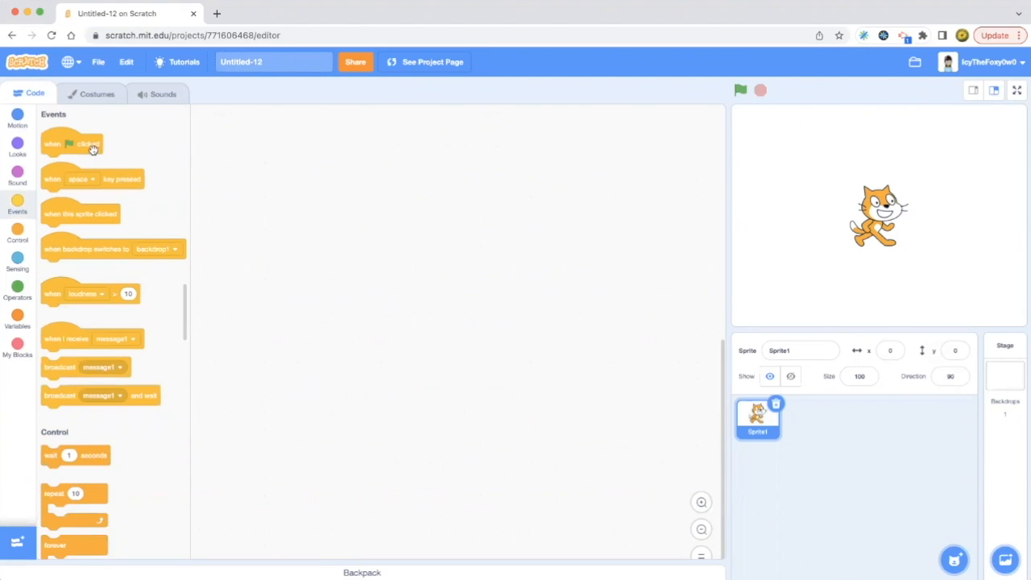
{"action": "mouse_move", "coordinate": [314, 145]}
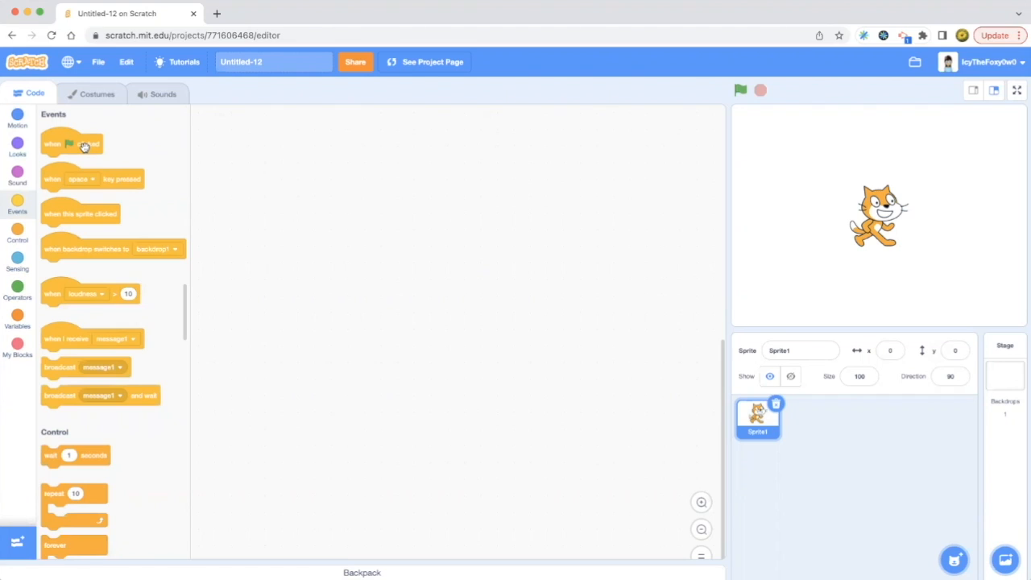
{"action": "left_click_drag", "start_coordinate": [72, 143], "coordinate": [302, 162]}
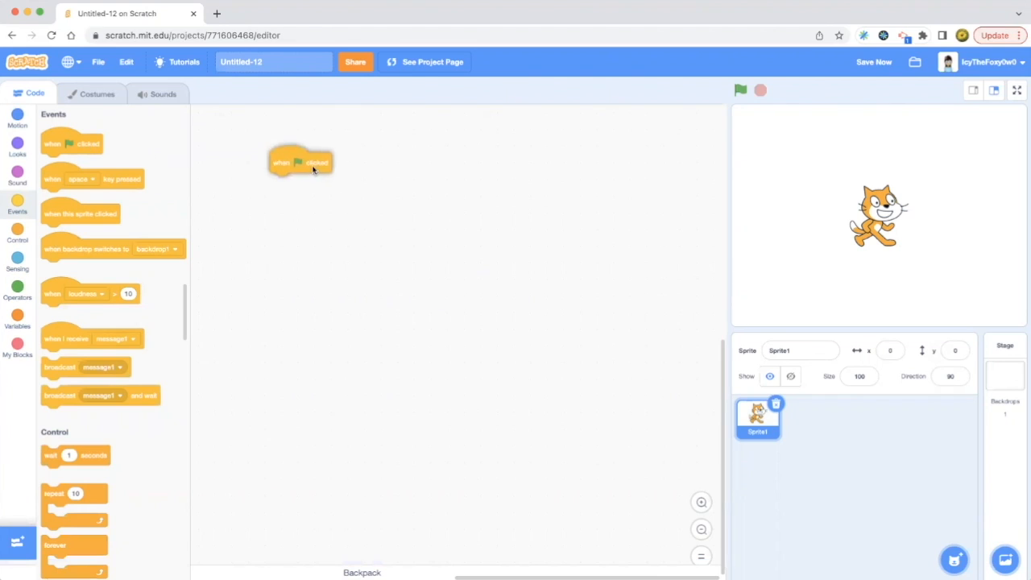
{"action": "left_click_drag", "start_coordinate": [300, 162], "coordinate": [113, 183]}
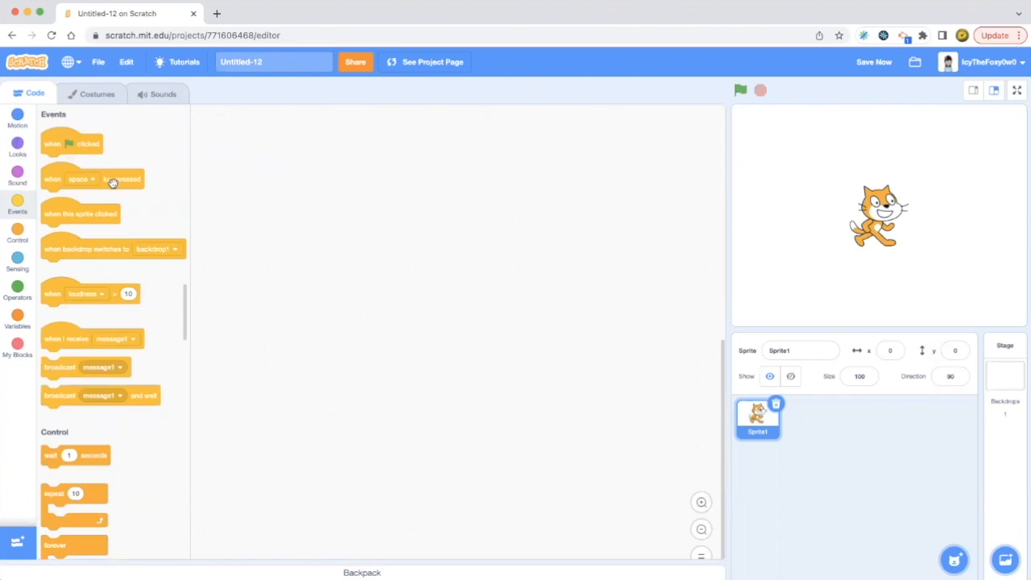
{"action": "mouse_move", "coordinate": [104, 219]}
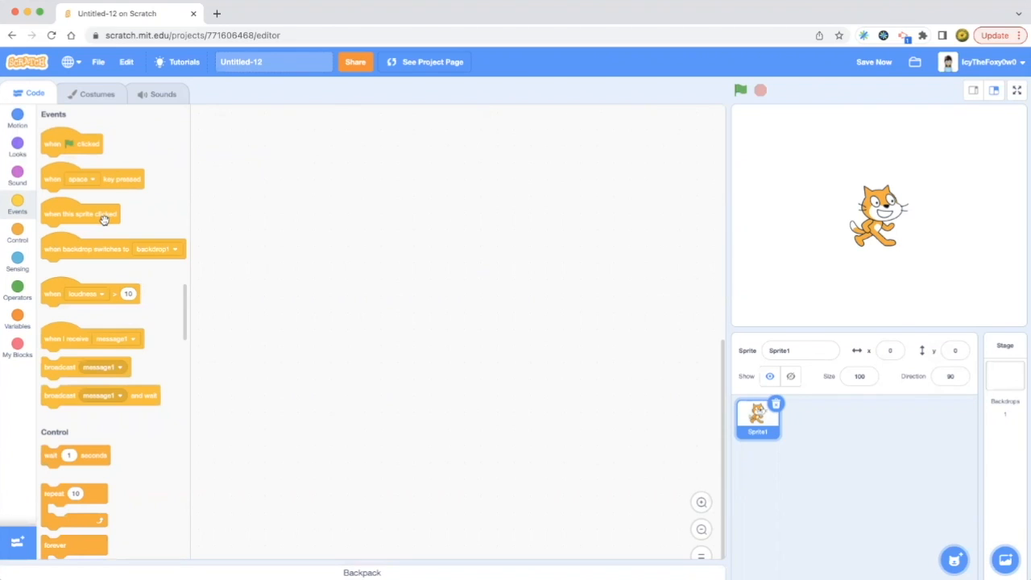
{"action": "mouse_move", "coordinate": [108, 254]}
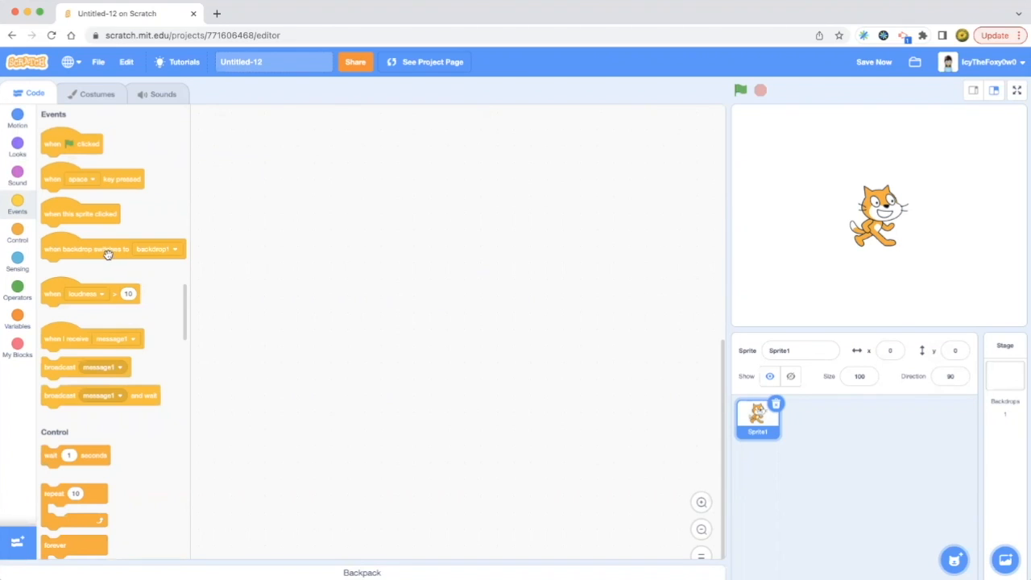
{"action": "mouse_move", "coordinate": [109, 297]}
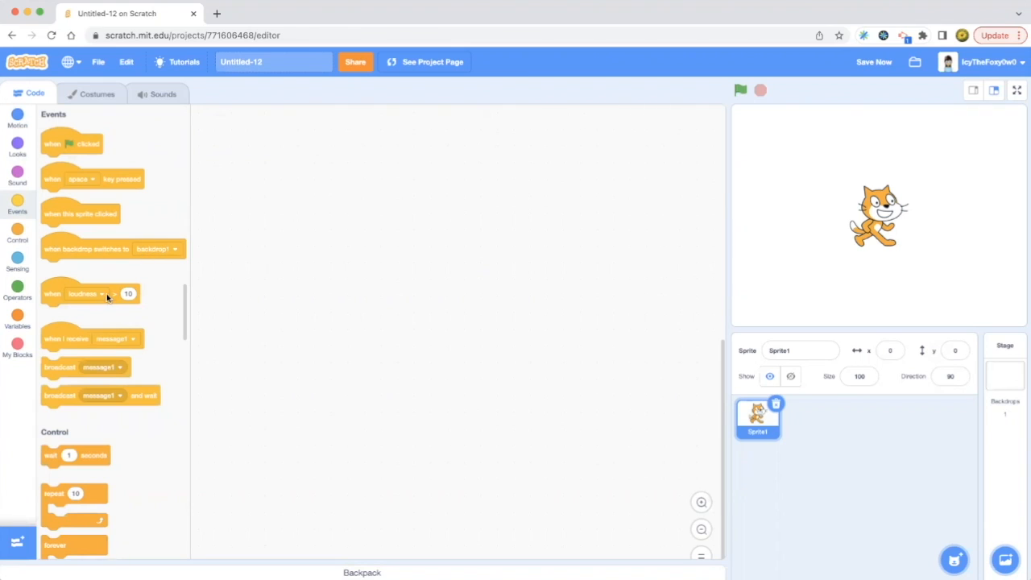
{"action": "mouse_move", "coordinate": [118, 299]}
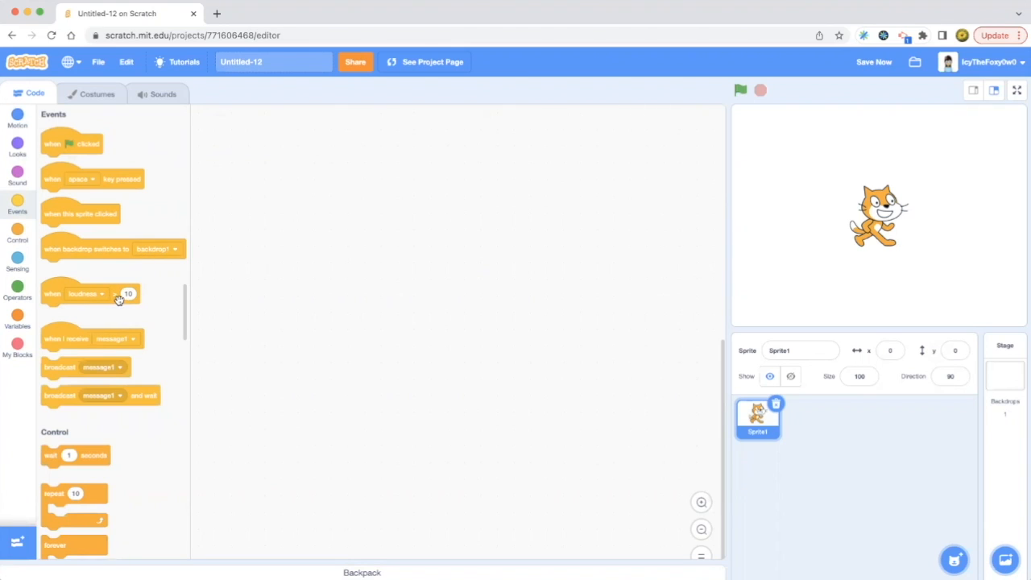
{"action": "mouse_move", "coordinate": [84, 347]}
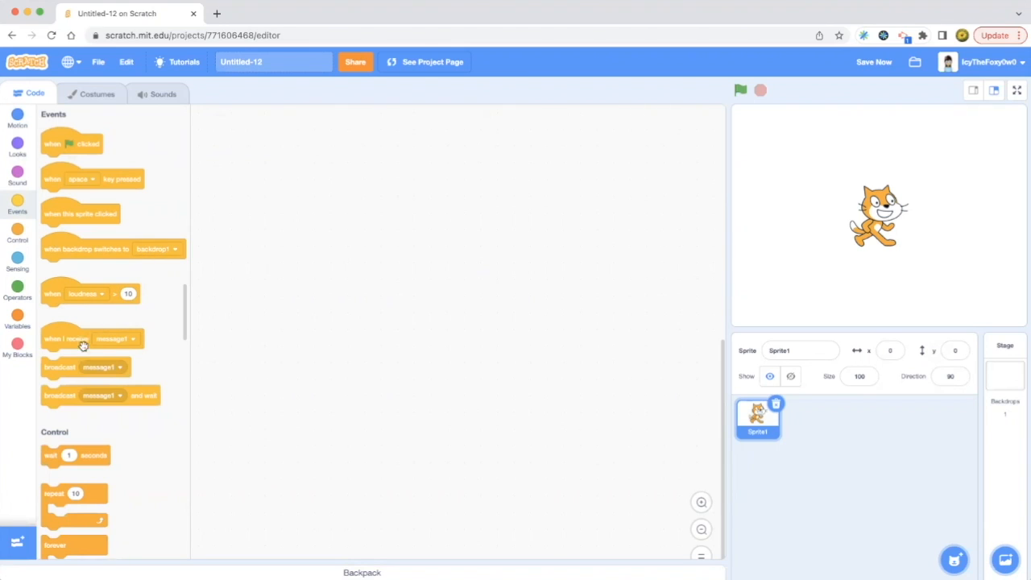
{"action": "mouse_move", "coordinate": [84, 358]}
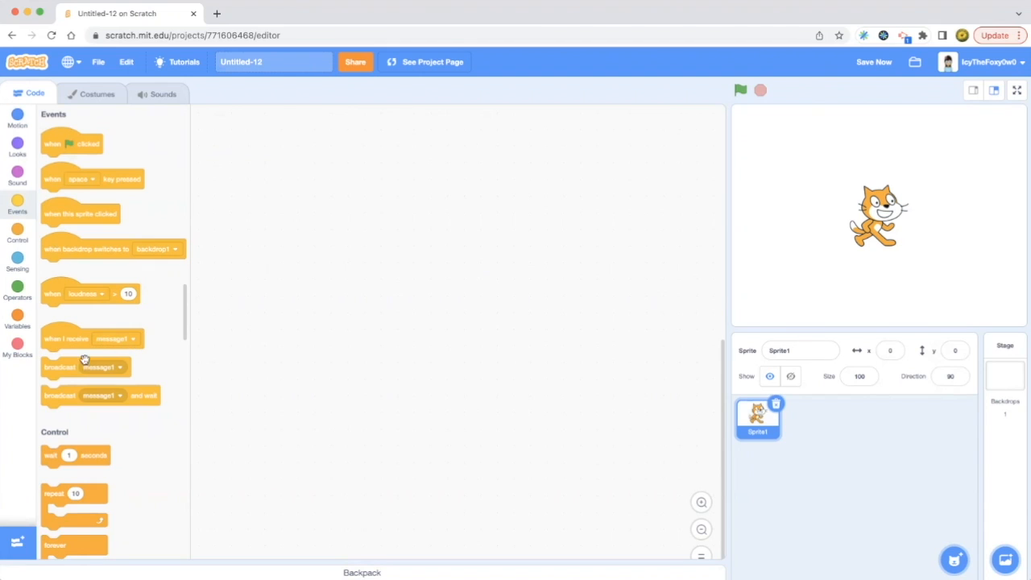
{"action": "mouse_move", "coordinate": [115, 385]}
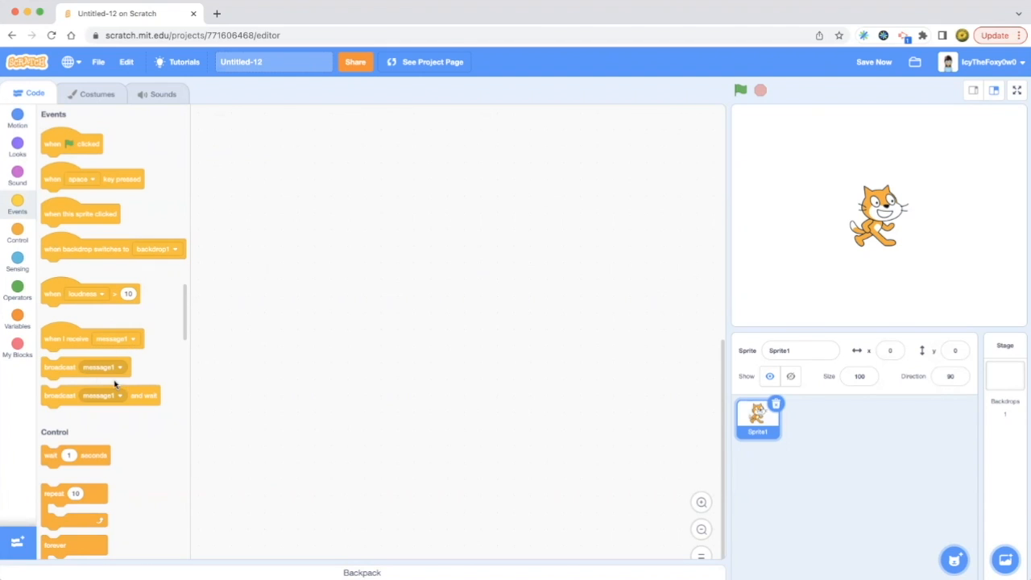
{"action": "mouse_move", "coordinate": [129, 409]}
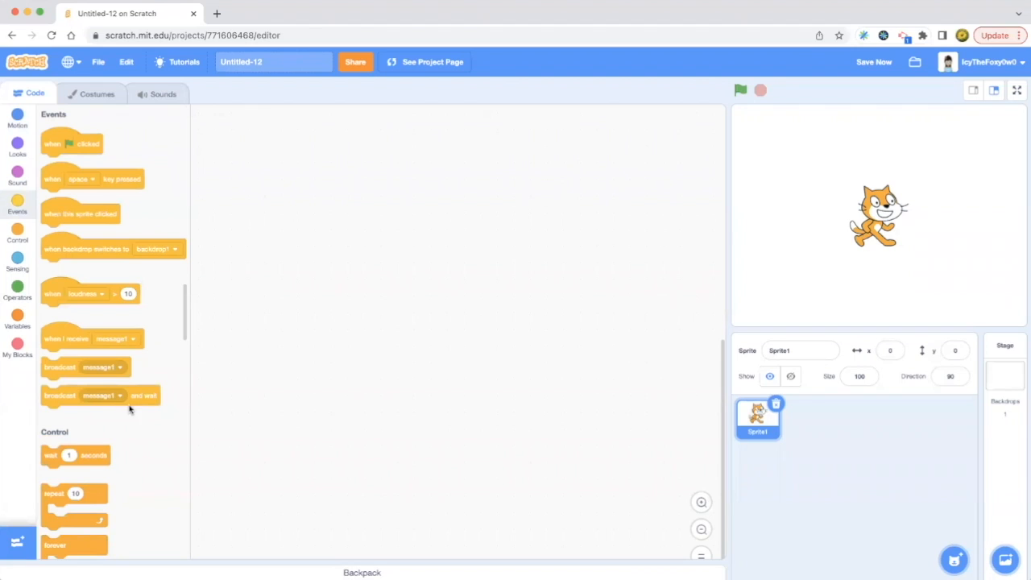
{"action": "mouse_move", "coordinate": [59, 141]}
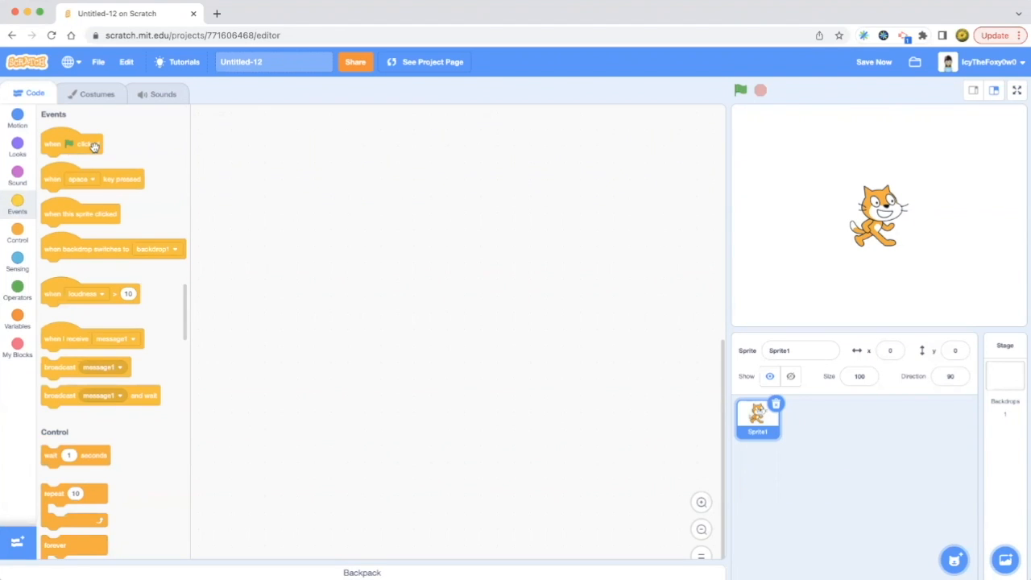
Step: Drop the green-flag start block into the script and take it back out again
{"action": "left_click_drag", "start_coordinate": [72, 143], "coordinate": [268, 143]}
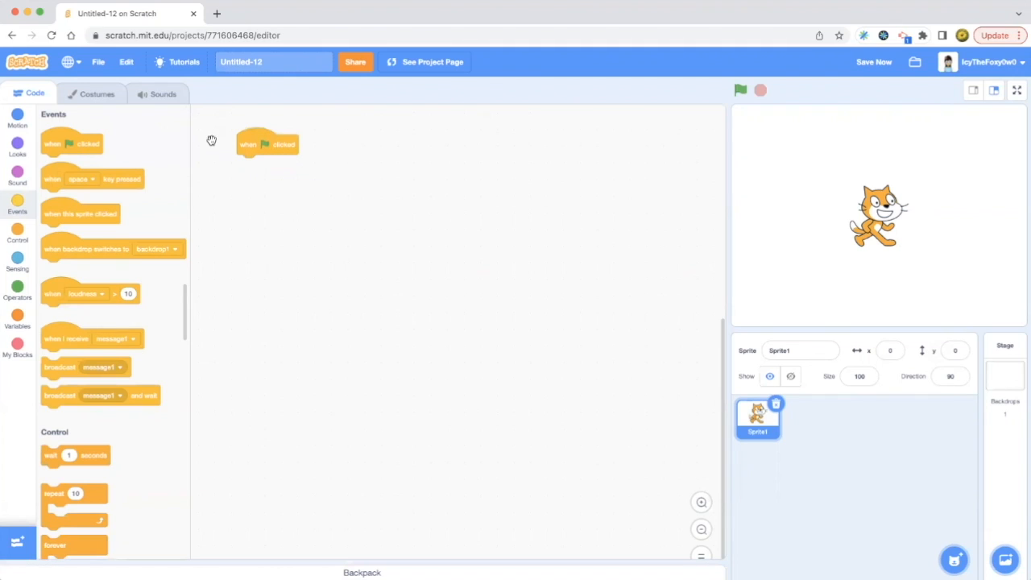
{"action": "left_click_drag", "start_coordinate": [267, 145], "coordinate": [140, 143]}
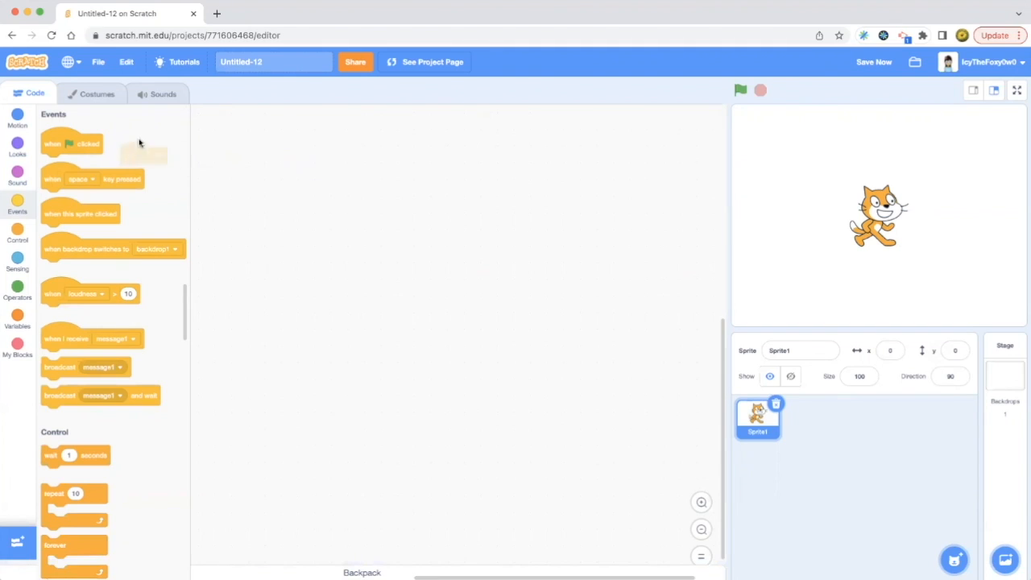
{"action": "mouse_move", "coordinate": [91, 144]}
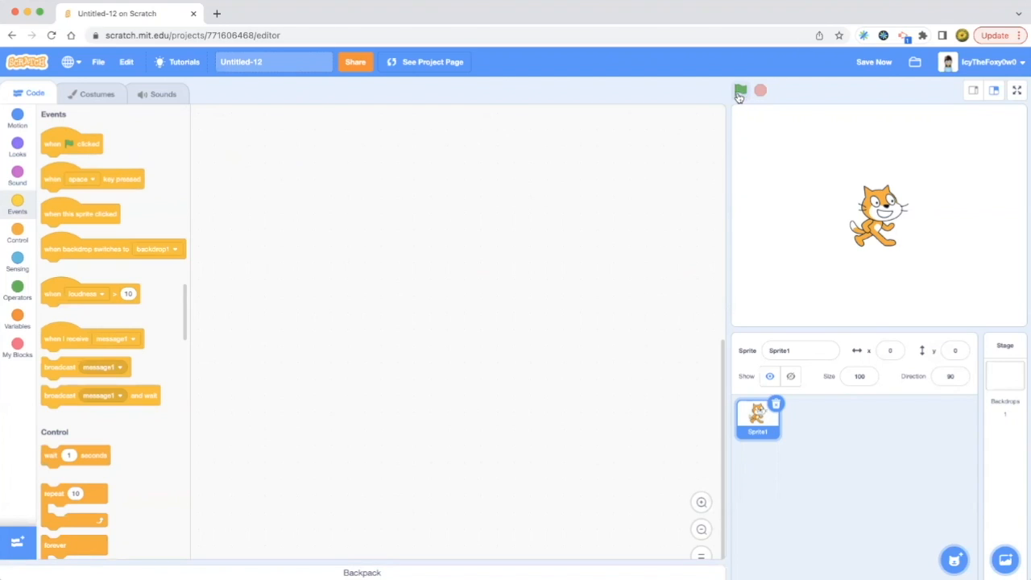
{"action": "mouse_move", "coordinate": [731, 101]}
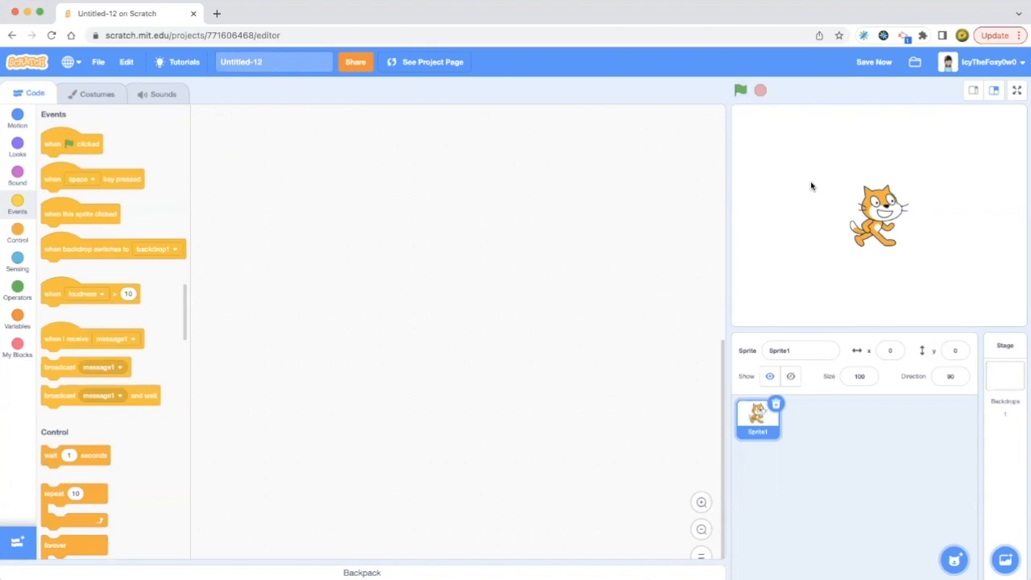
{"action": "mouse_move", "coordinate": [961, 392]}
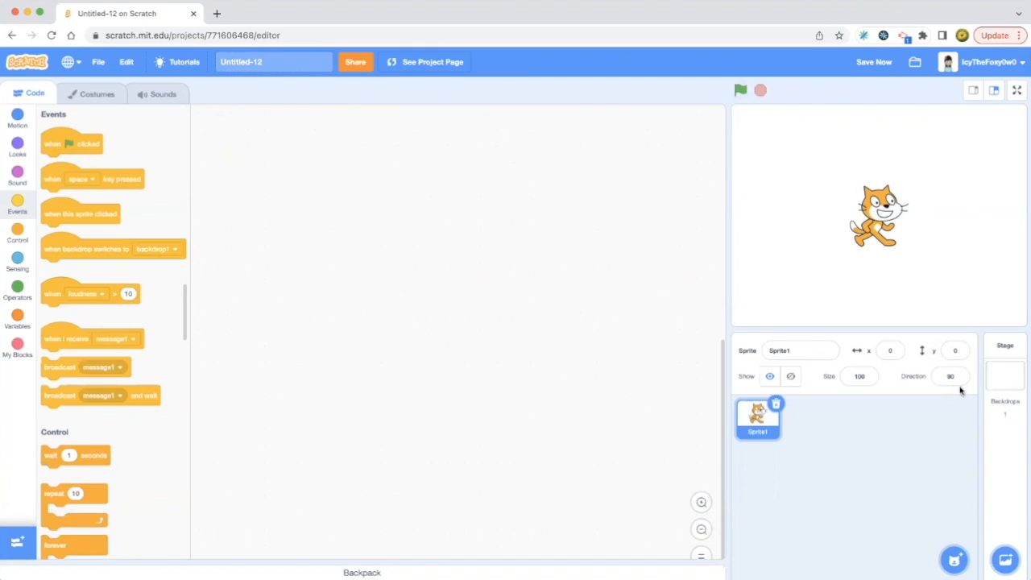
{"action": "mouse_move", "coordinate": [604, 280]}
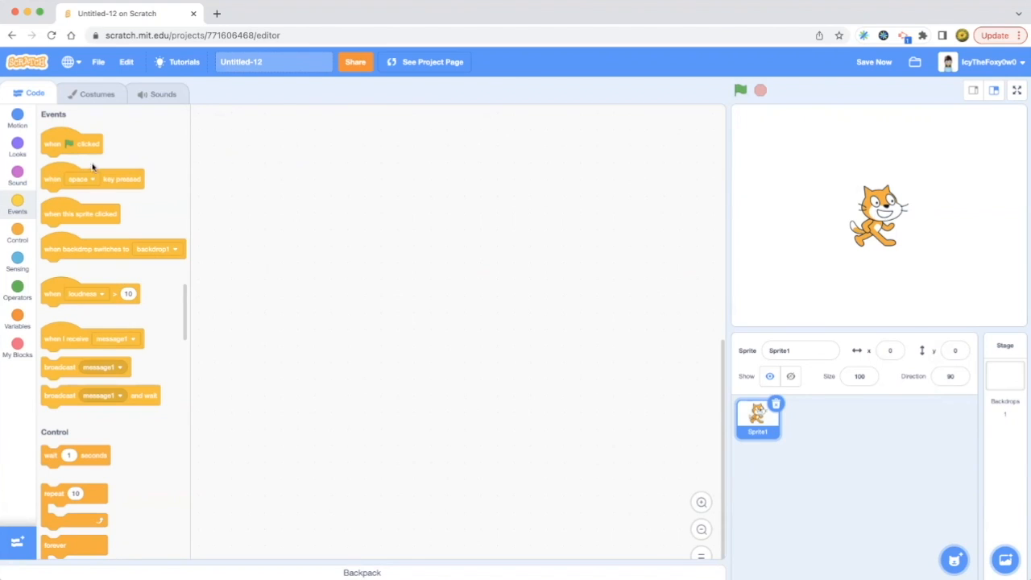
{"action": "mouse_move", "coordinate": [126, 169]}
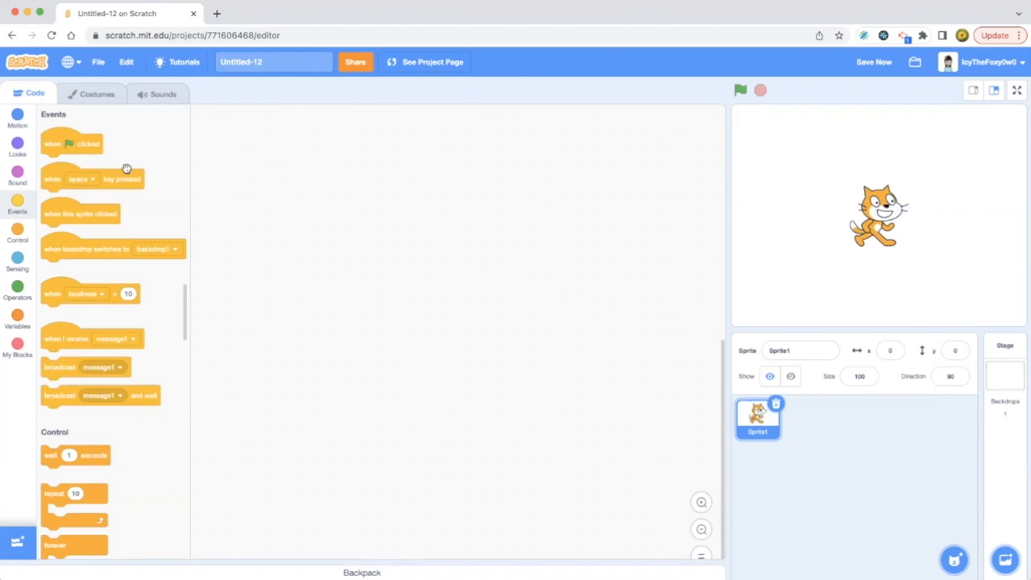
{"action": "mouse_move", "coordinate": [89, 143]}
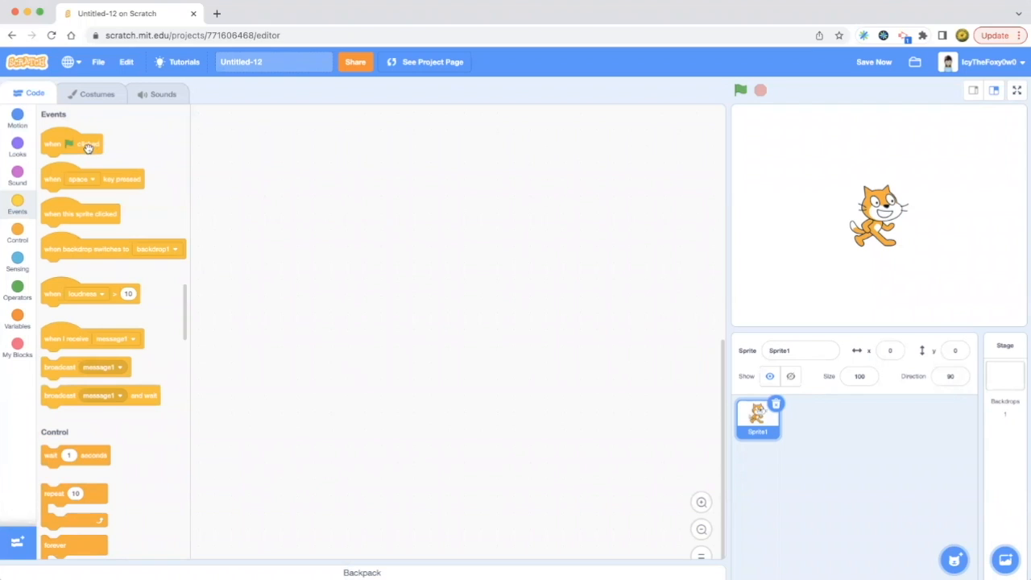
{"action": "mouse_move", "coordinate": [69, 192]}
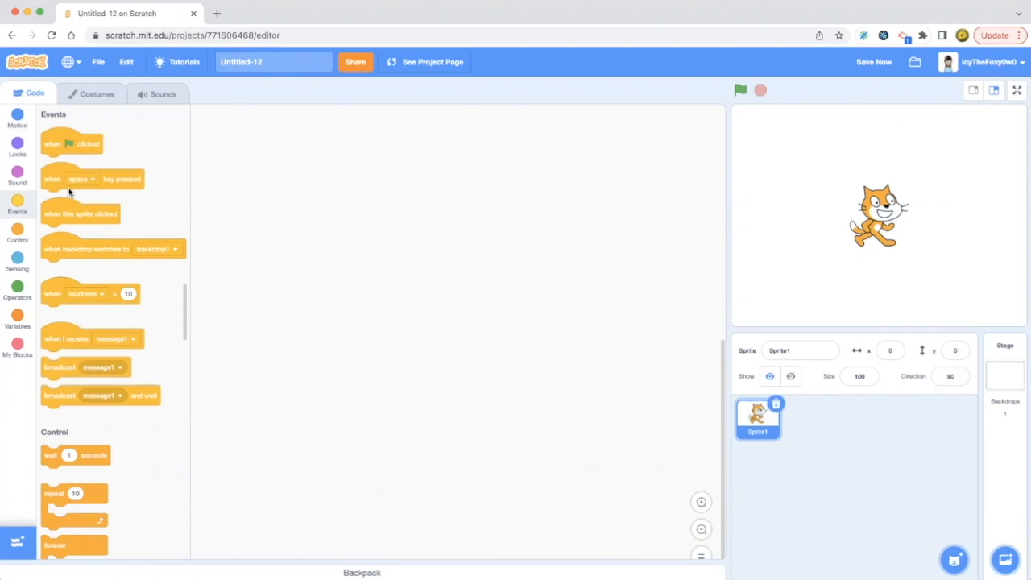
{"action": "left_click_drag", "start_coordinate": [92, 179], "coordinate": [286, 191]}
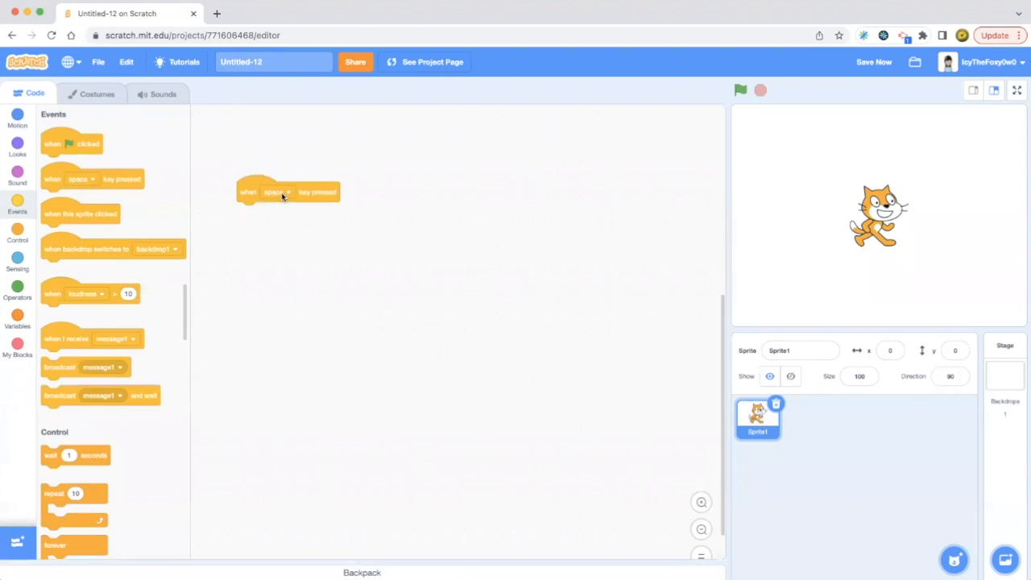
{"action": "left_click", "coordinate": [278, 192]}
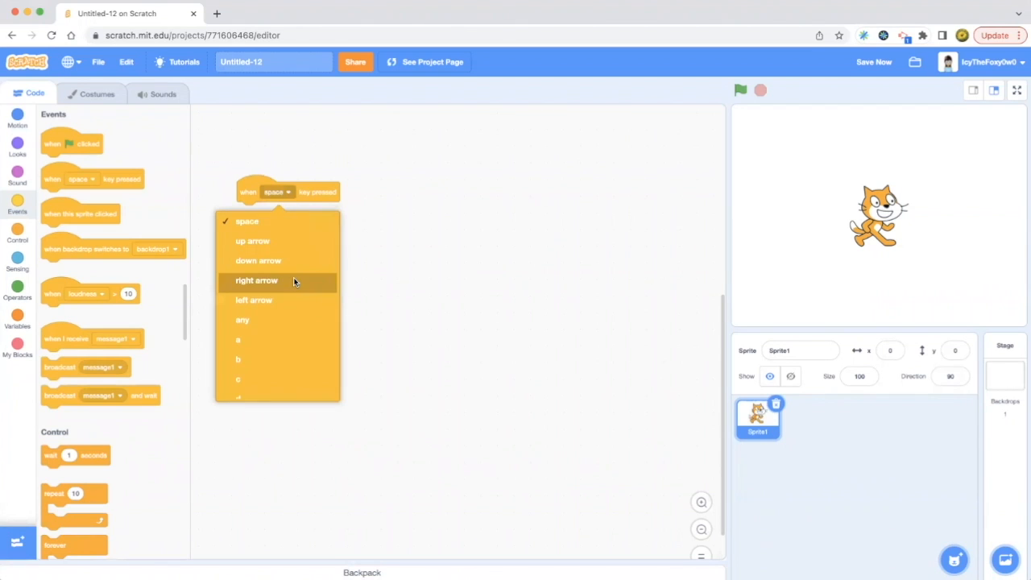
{"action": "mouse_move", "coordinate": [278, 240]}
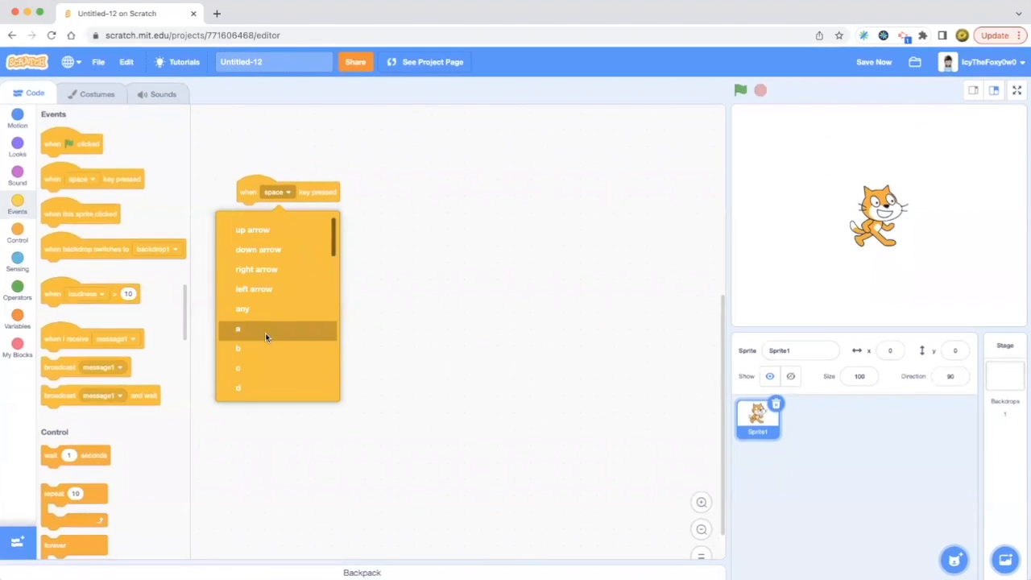
{"action": "scroll", "scroll_direction": "down", "scroll_amount": 3}
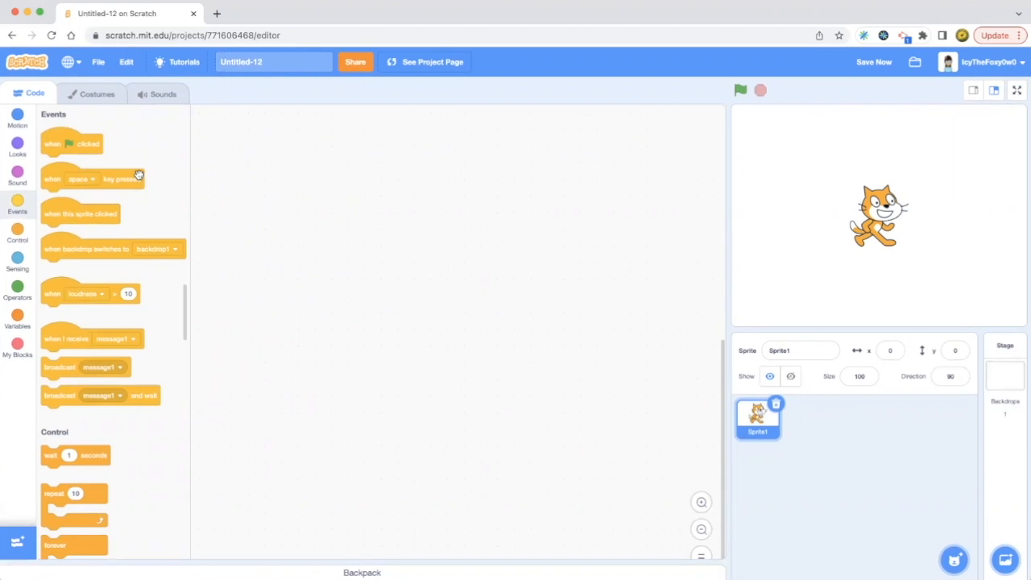
{"action": "mouse_move", "coordinate": [73, 179]}
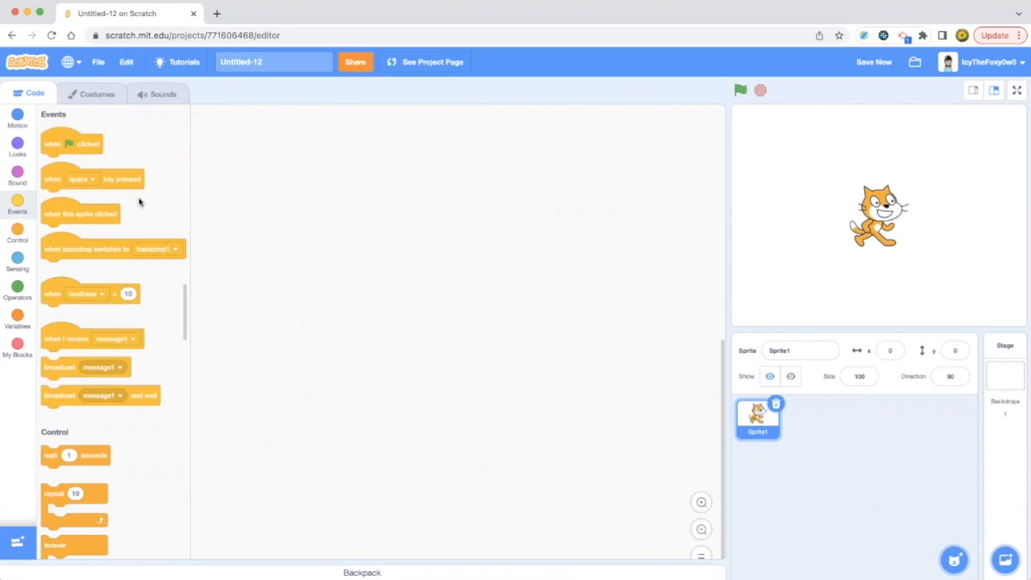
{"action": "mouse_move", "coordinate": [121, 180]}
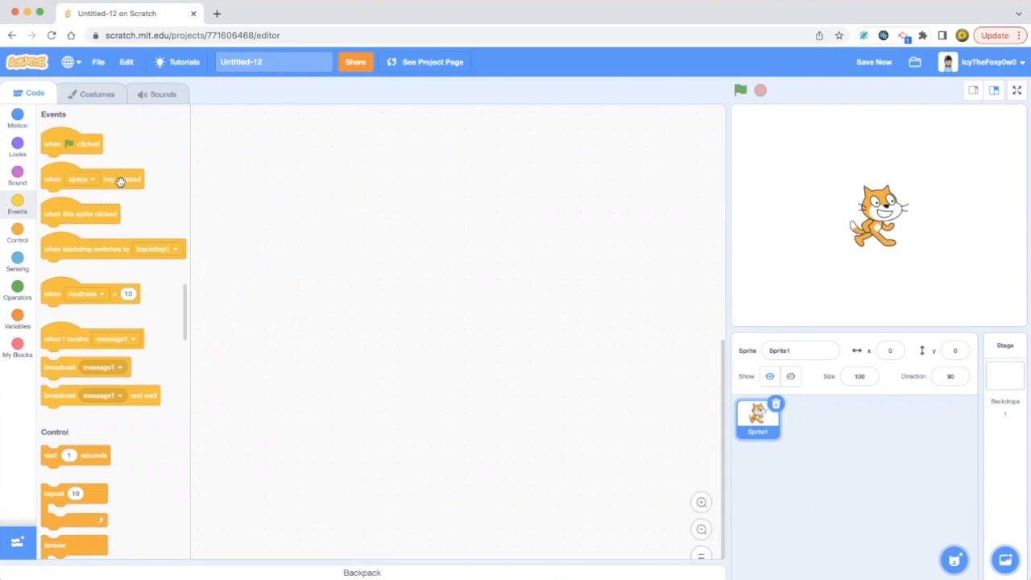
{"action": "mouse_move", "coordinate": [145, 199]}
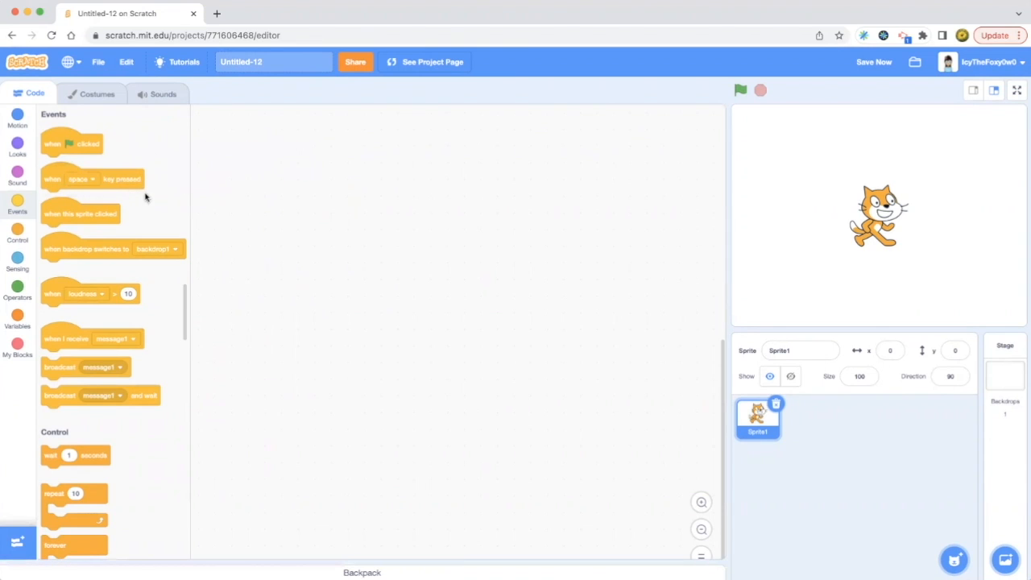
{"action": "mouse_move", "coordinate": [110, 220]}
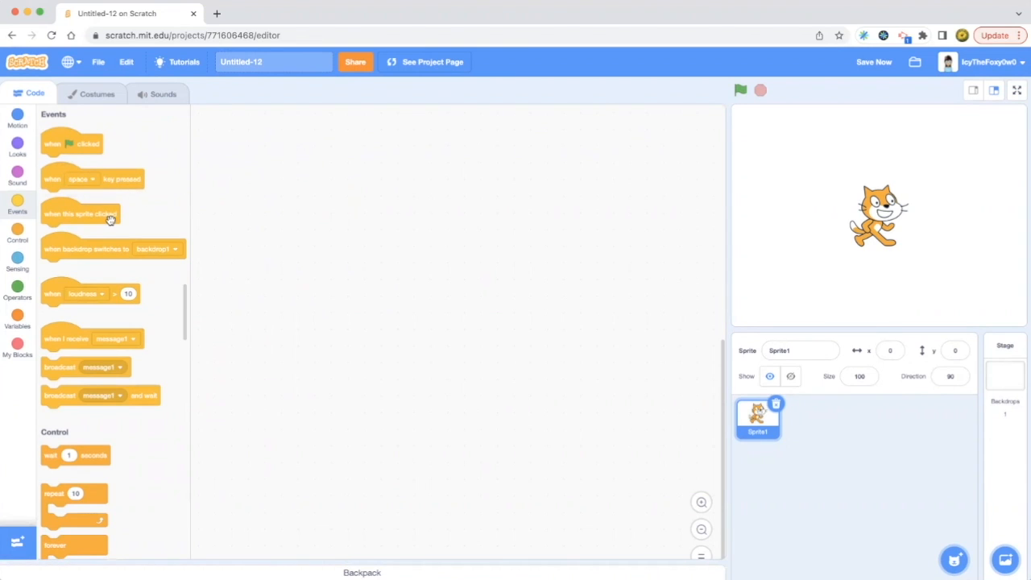
{"action": "mouse_move", "coordinate": [1002, 191]}
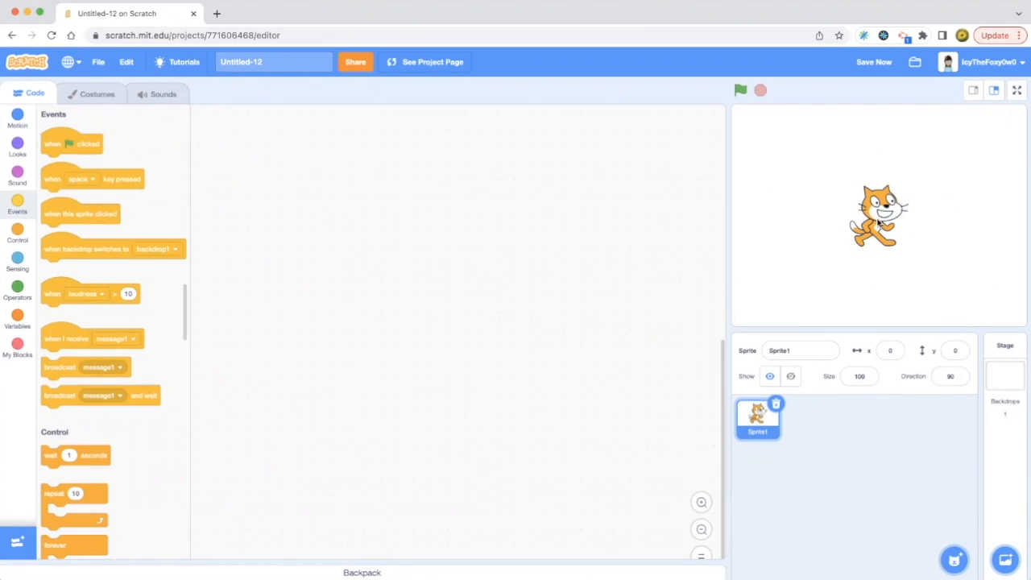
{"action": "mouse_move", "coordinate": [881, 220]}
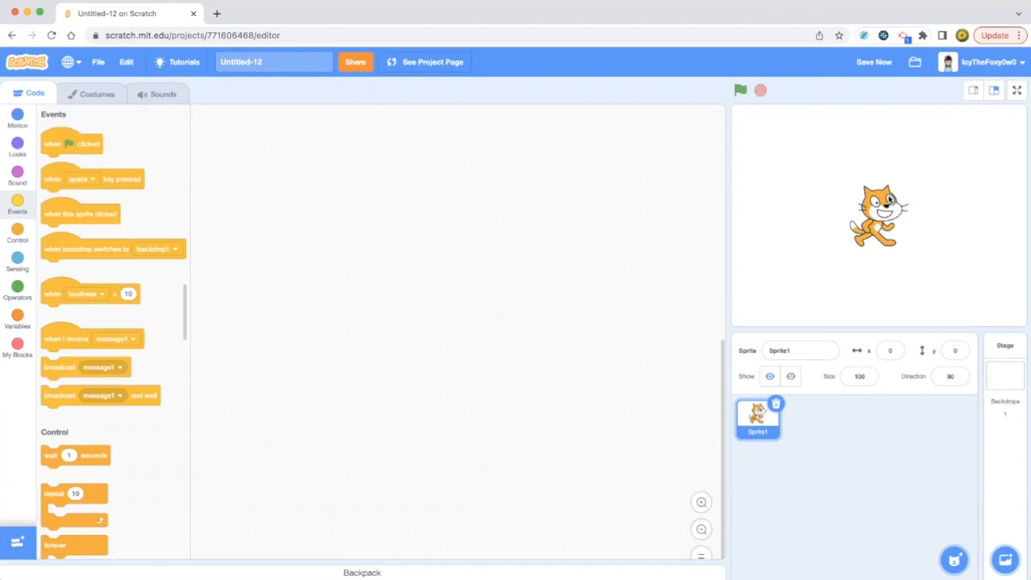
{"action": "mouse_move", "coordinate": [853, 207]}
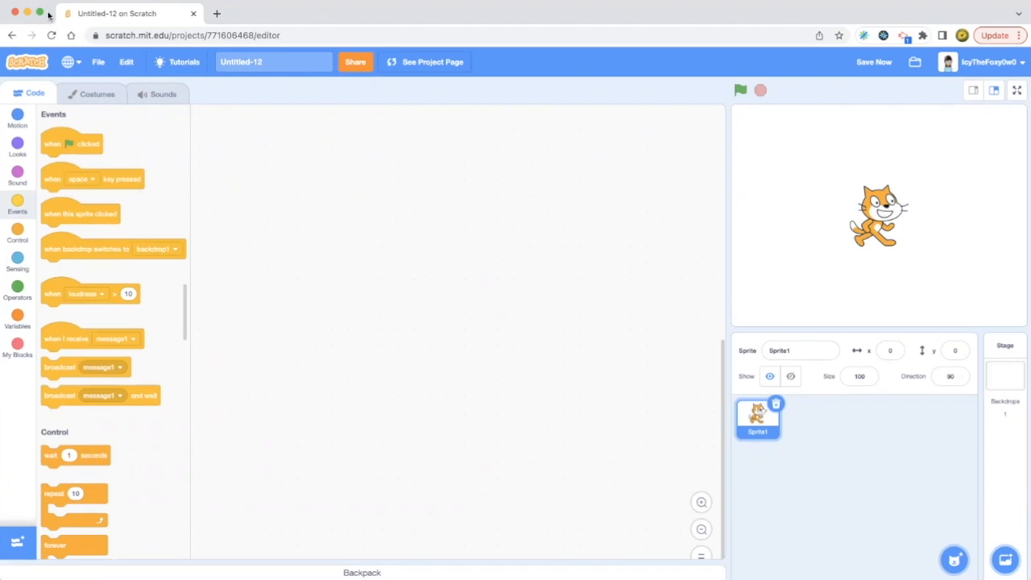
{"action": "mouse_move", "coordinate": [35, 111]}
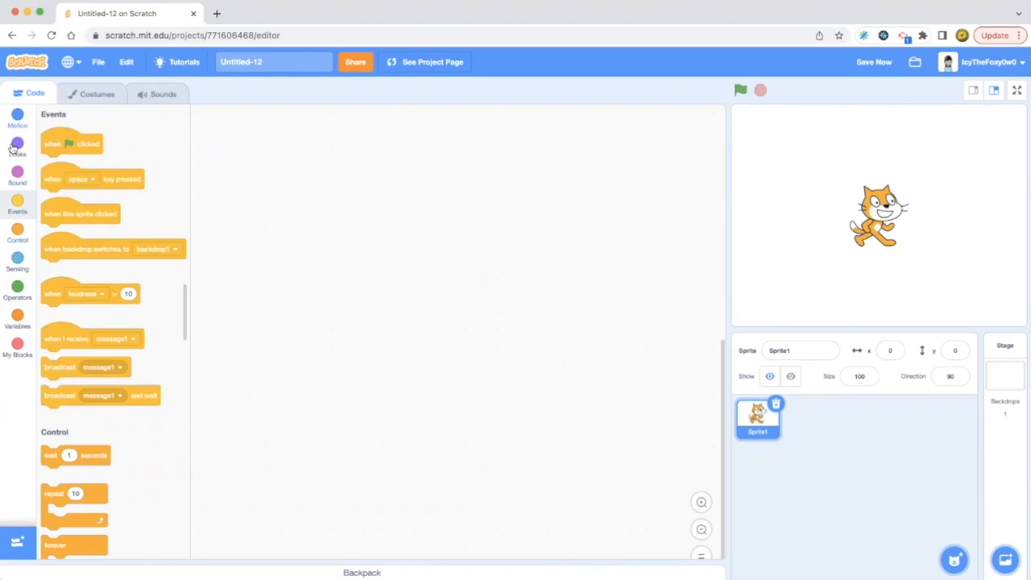
{"action": "mouse_move", "coordinate": [8, 290]}
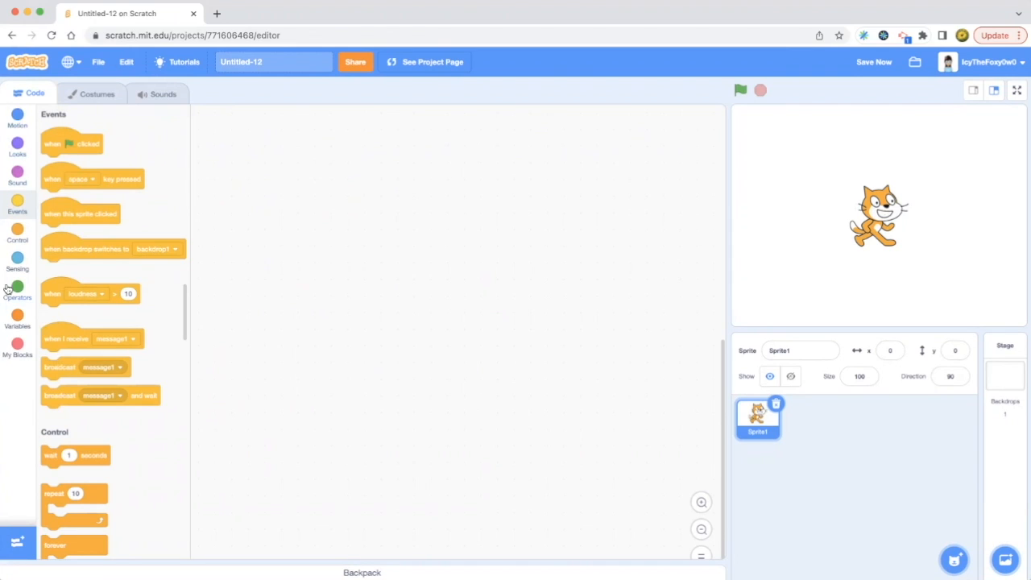
{"action": "mouse_move", "coordinate": [99, 281]}
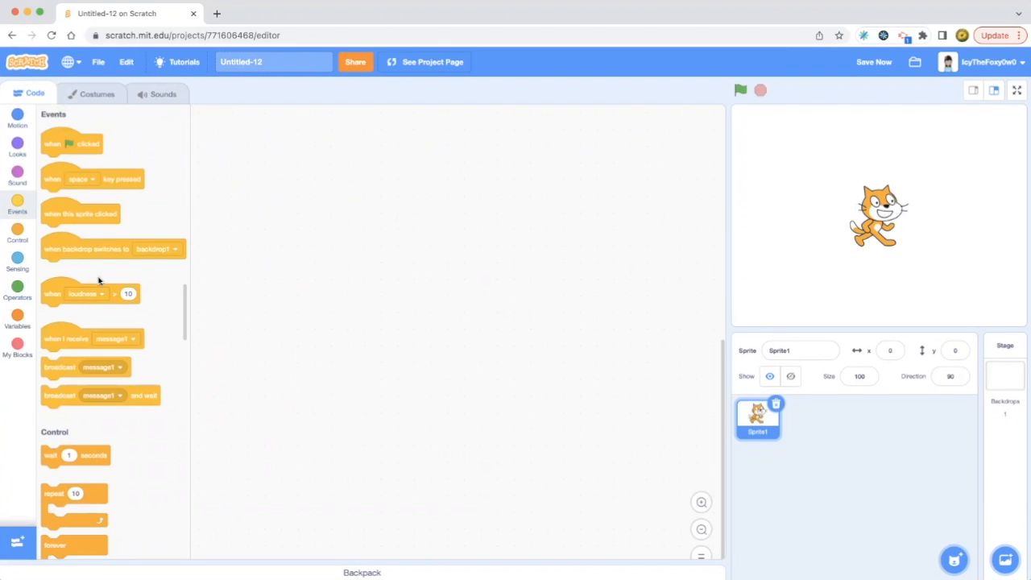
{"action": "mouse_move", "coordinate": [667, 182]}
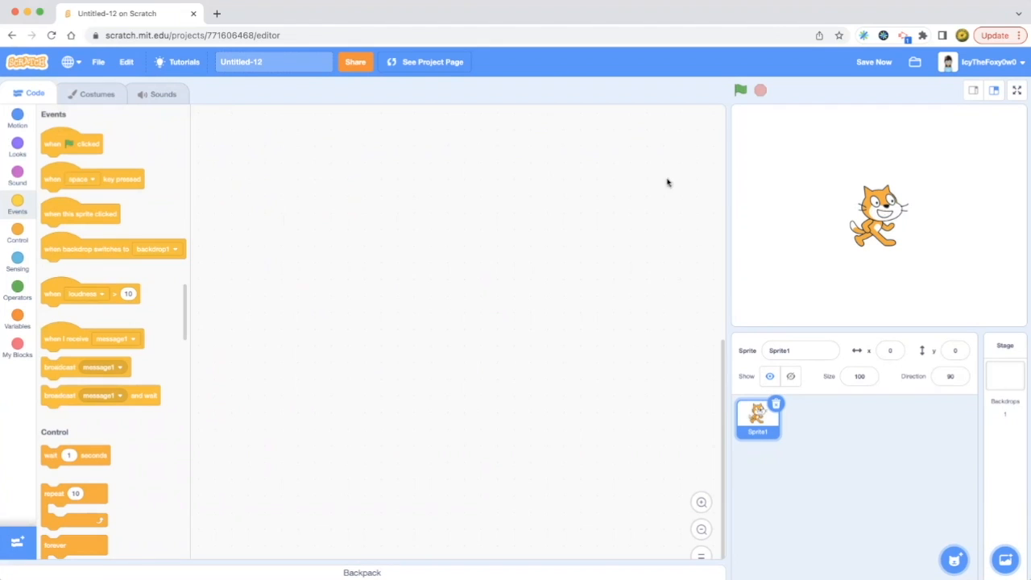
{"action": "mouse_move", "coordinate": [459, 212]}
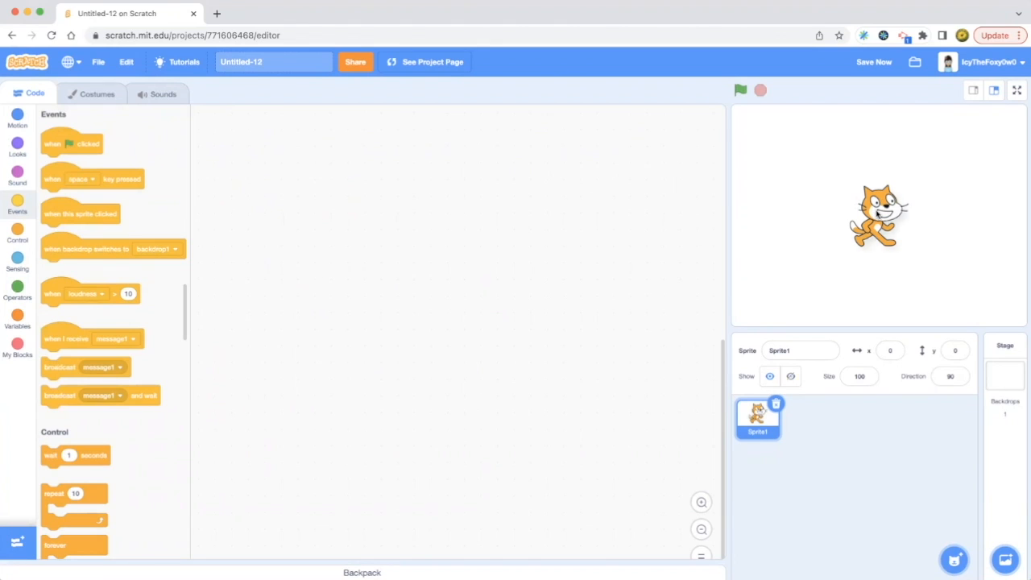
{"action": "mouse_move", "coordinate": [574, 220]}
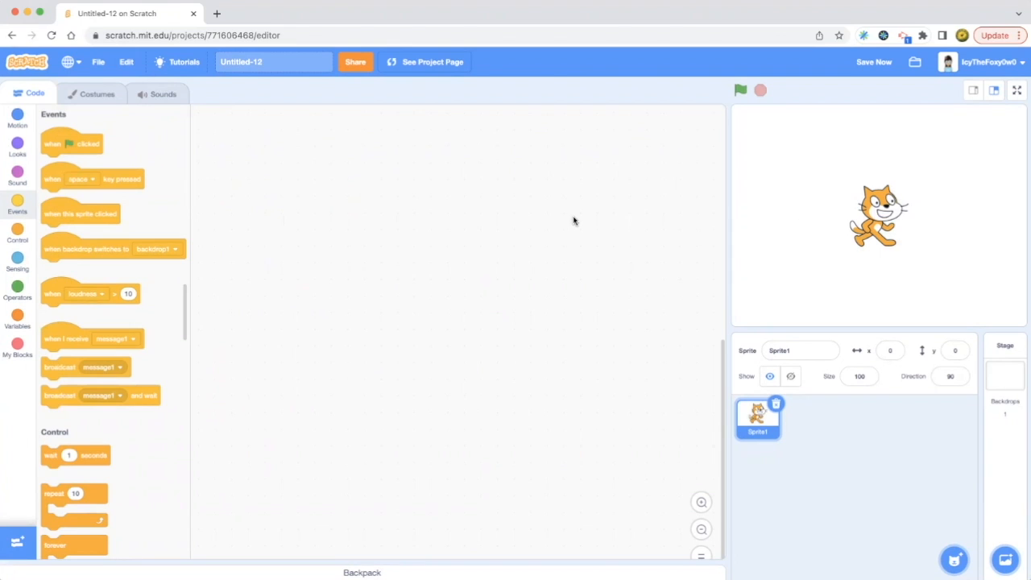
{"action": "mouse_move", "coordinate": [117, 253]}
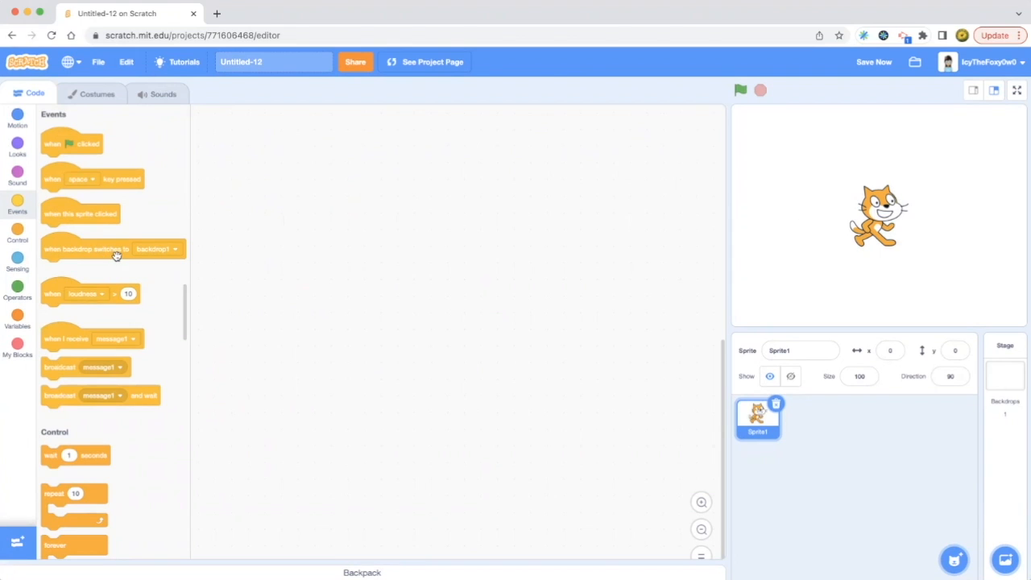
{"action": "mouse_move", "coordinate": [353, 259]}
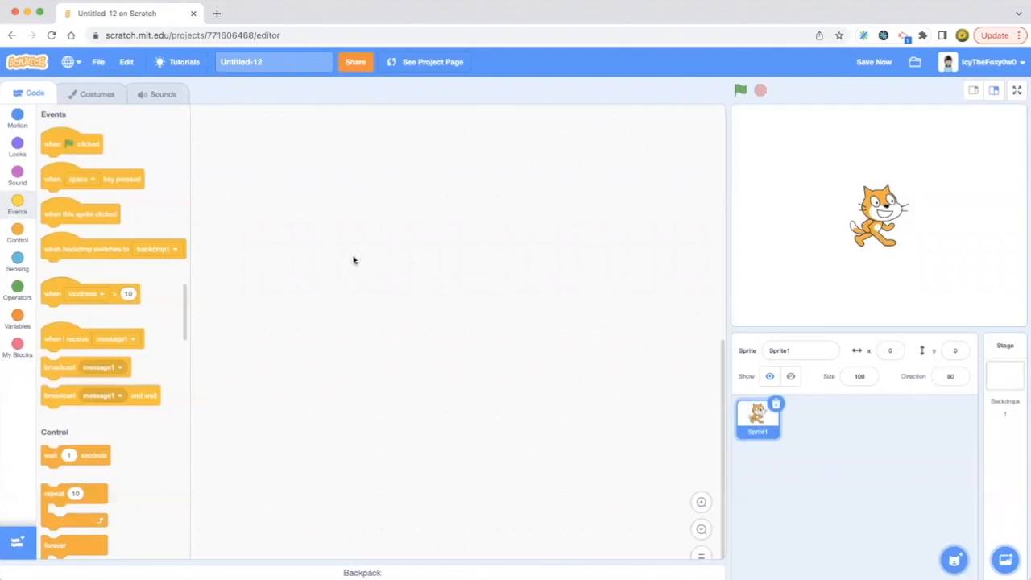
Step: Make the Stage the editing target instead of the cat sprite
{"action": "left_click", "coordinate": [388, 252]}
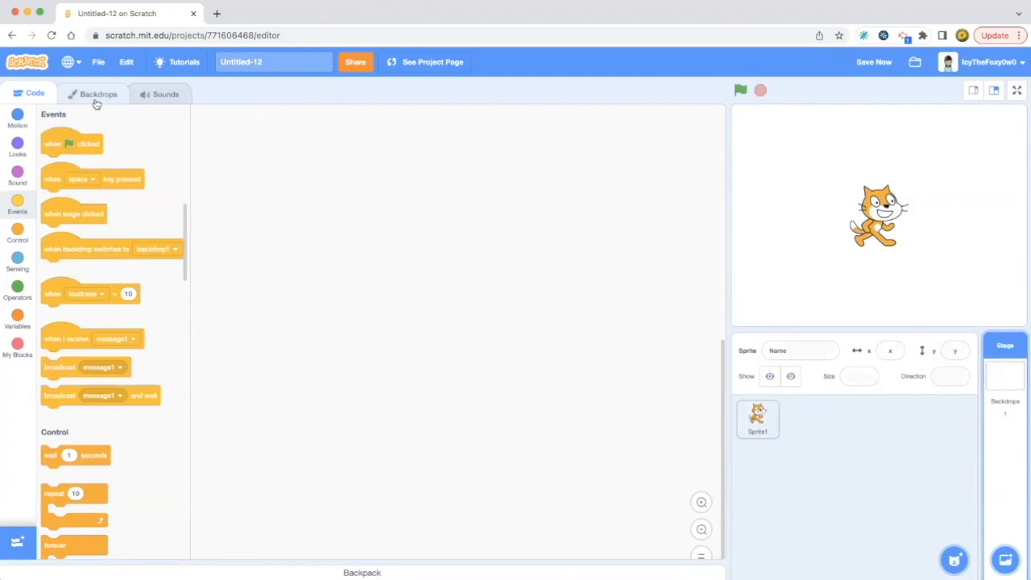
{"action": "left_click", "coordinate": [98, 94]}
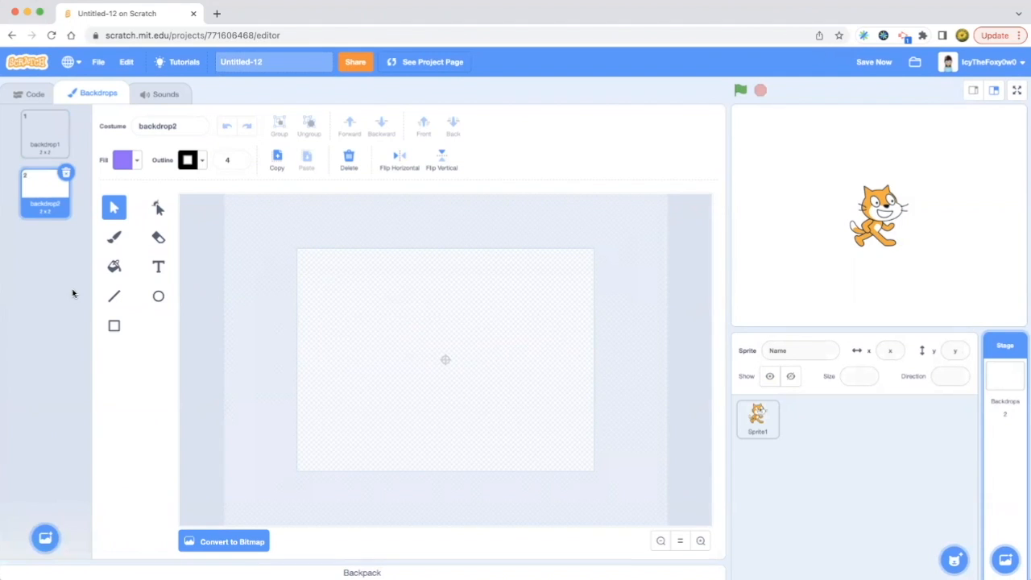
{"action": "left_click_drag", "start_coordinate": [330, 278], "coordinate": [387, 290]}
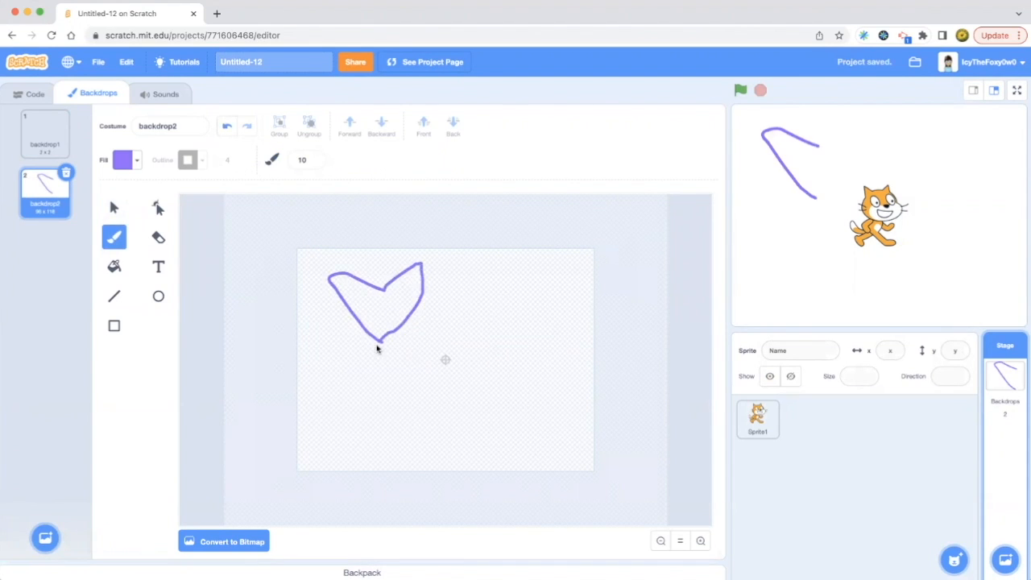
{"action": "left_click", "coordinate": [44, 133]}
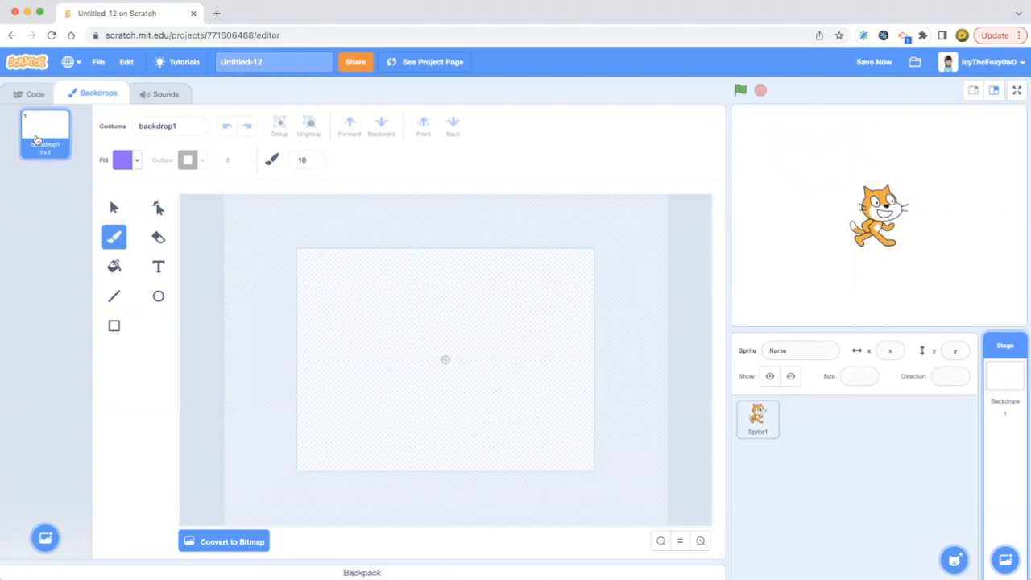
{"action": "left_click", "coordinate": [34, 93]}
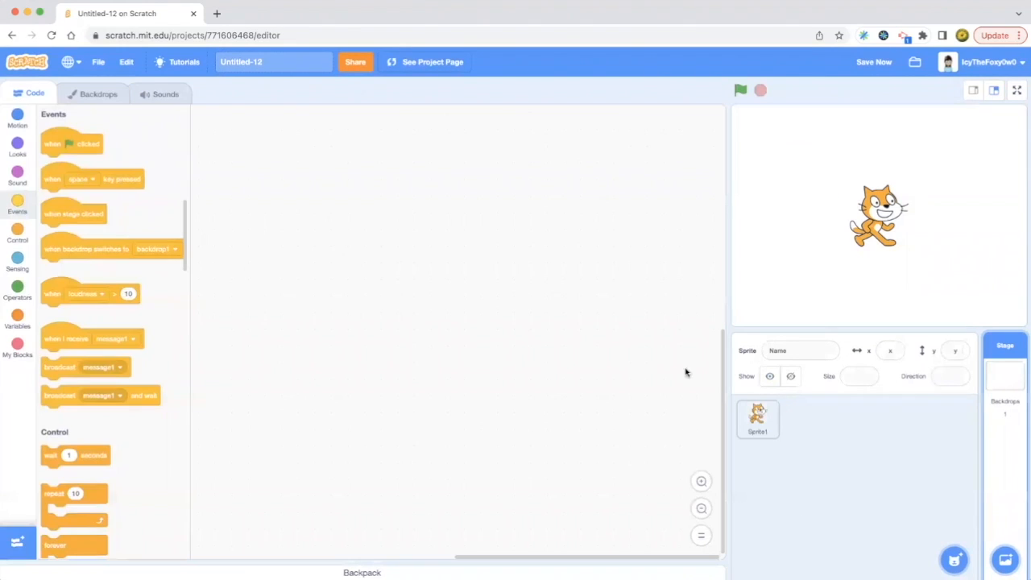
{"action": "left_click", "coordinate": [757, 418]}
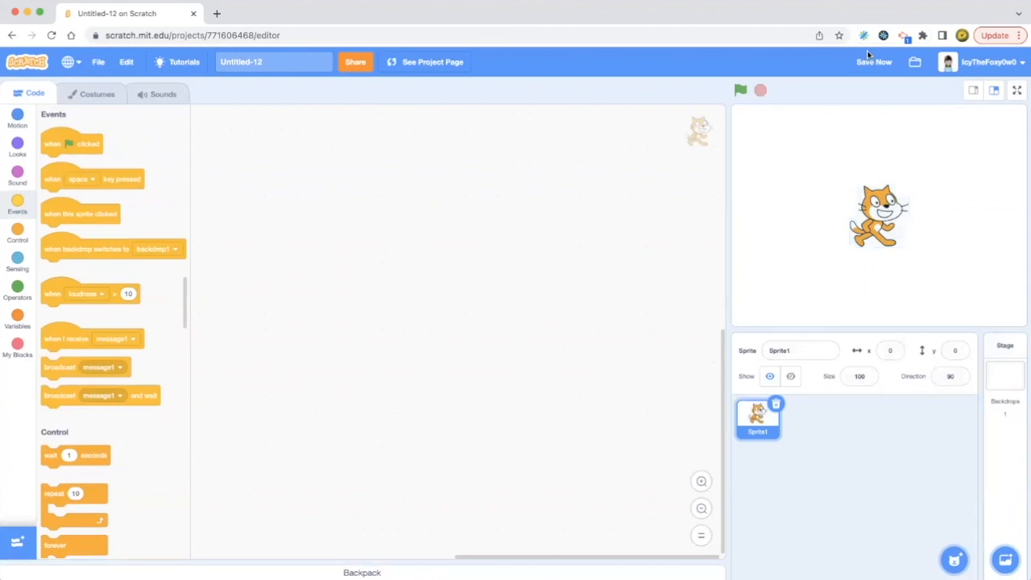
{"action": "left_click", "coordinate": [873, 61]}
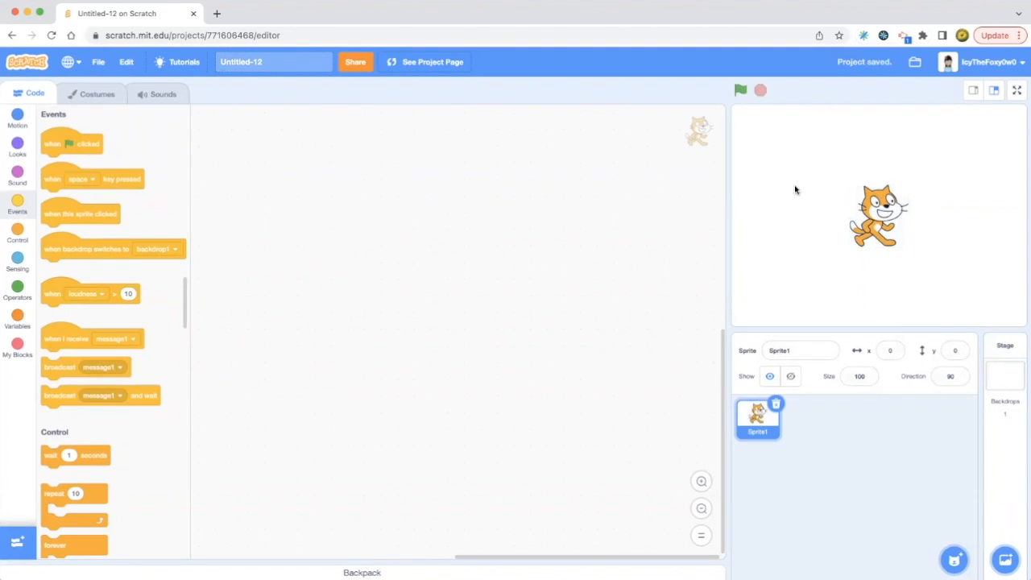
{"action": "mouse_move", "coordinate": [913, 193]}
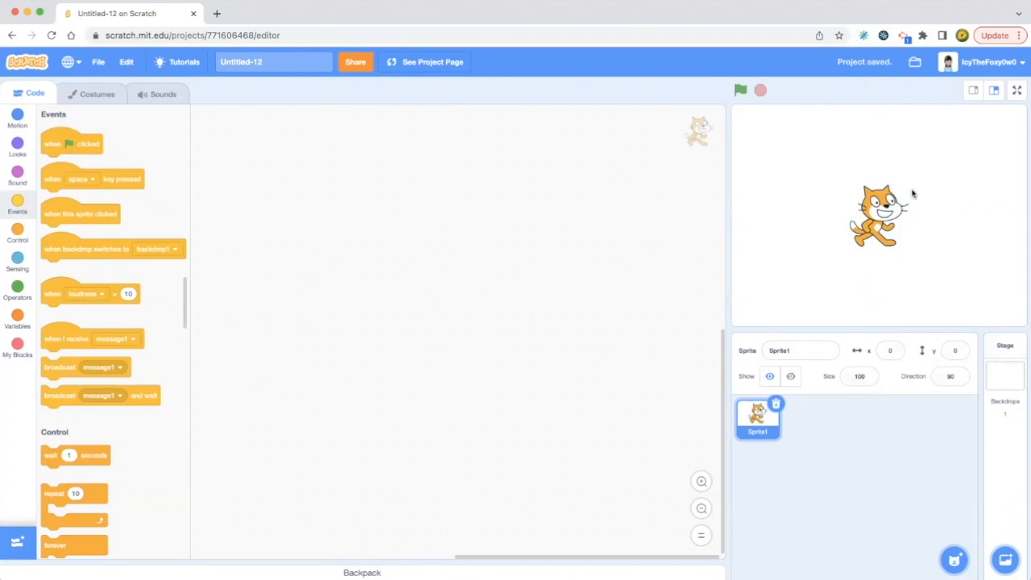
{"action": "mouse_move", "coordinate": [869, 119]}
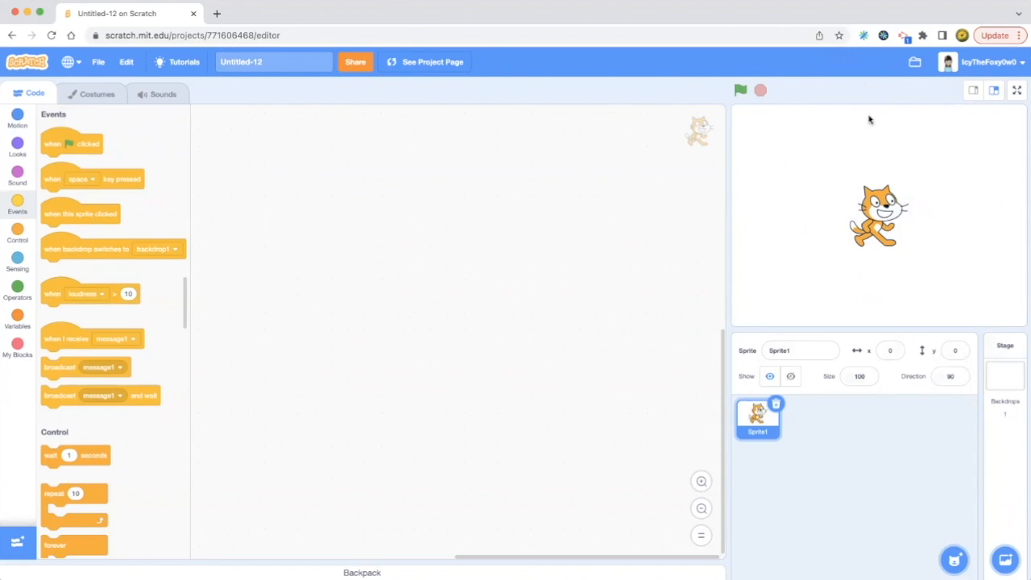
{"action": "mouse_move", "coordinate": [908, 181]}
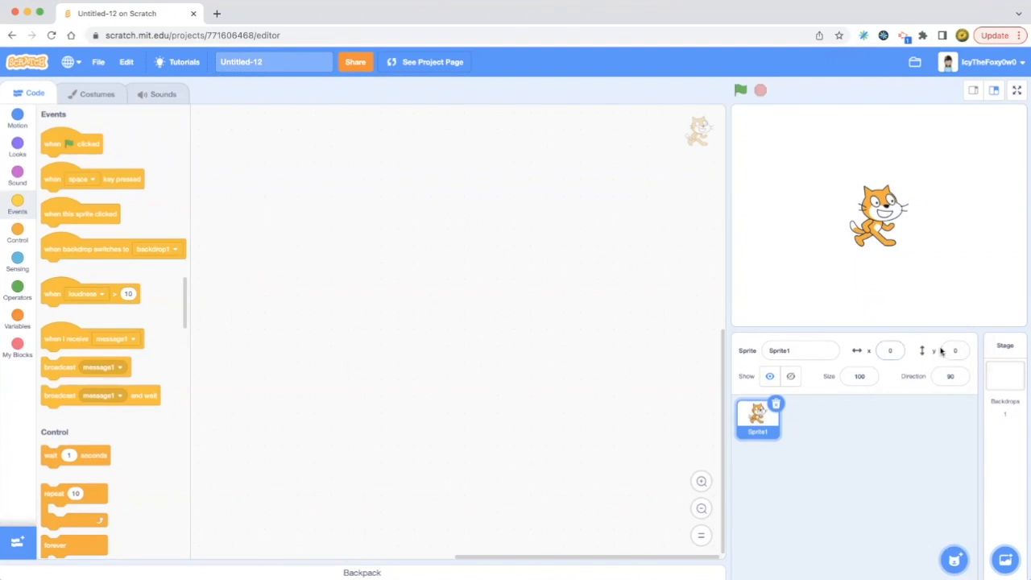
{"action": "mouse_move", "coordinate": [203, 152]}
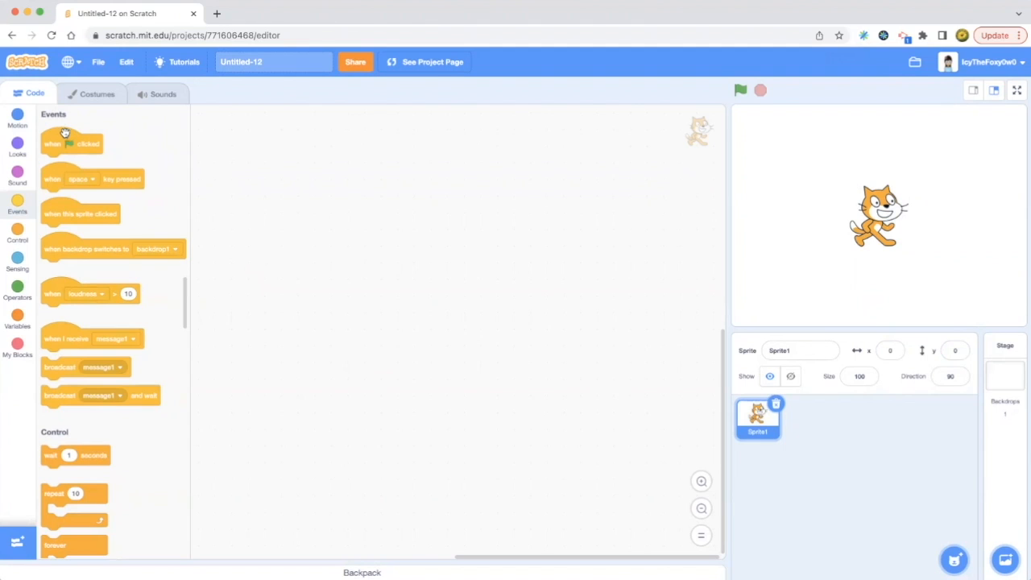
{"action": "mouse_move", "coordinate": [266, 161]}
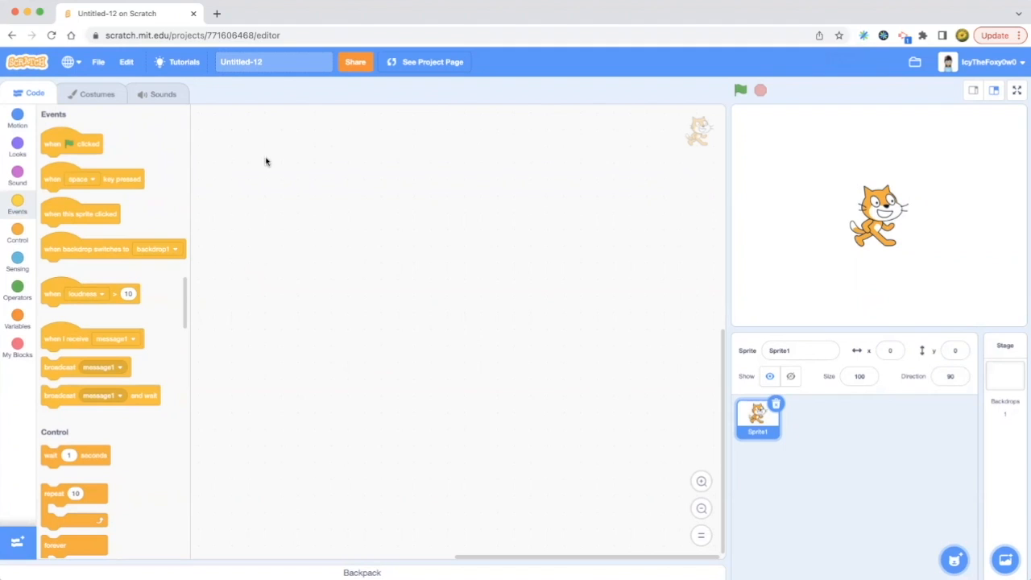
{"action": "mouse_move", "coordinate": [116, 156]}
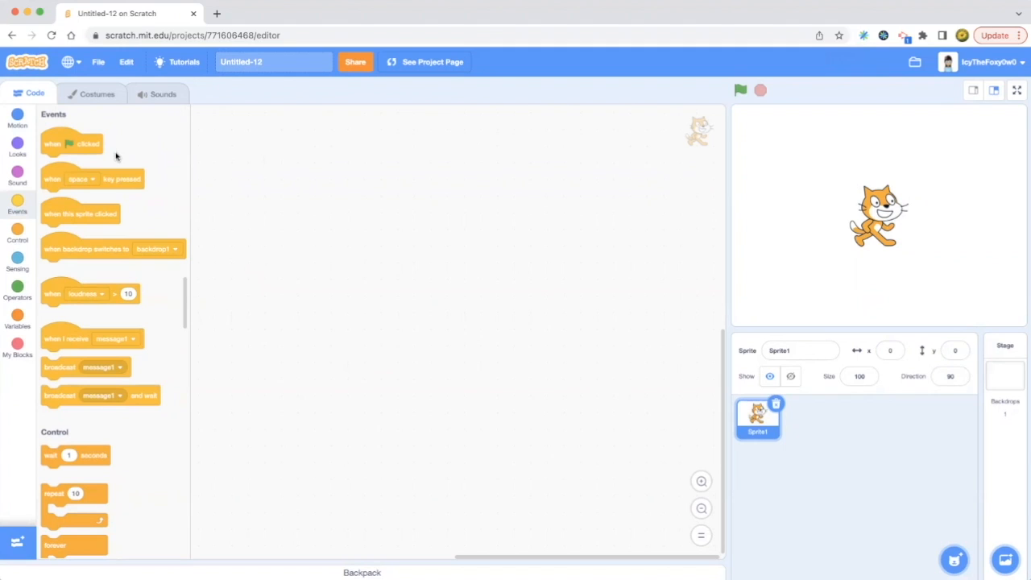
{"action": "mouse_move", "coordinate": [84, 309]}
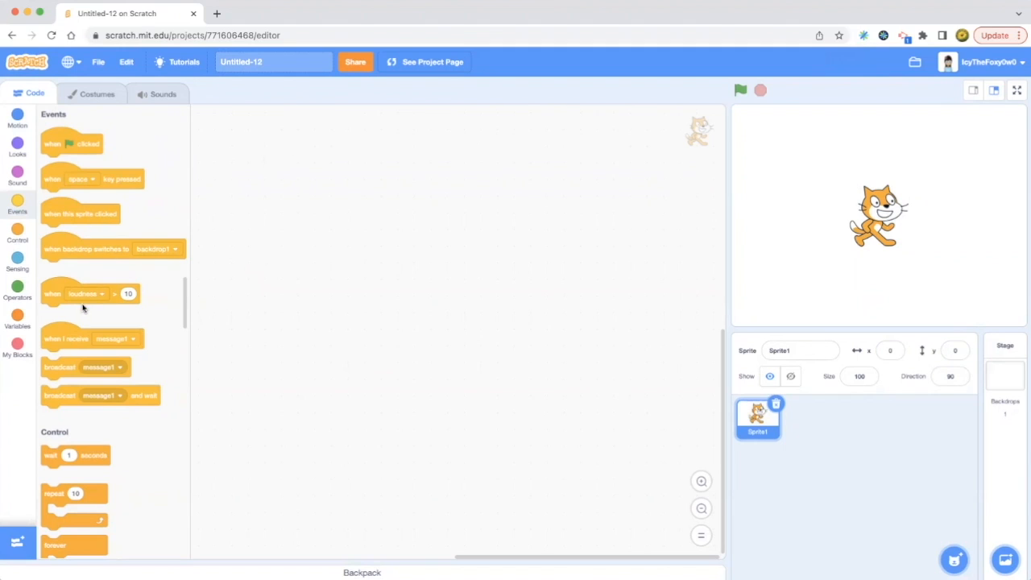
{"action": "mouse_move", "coordinate": [128, 294]}
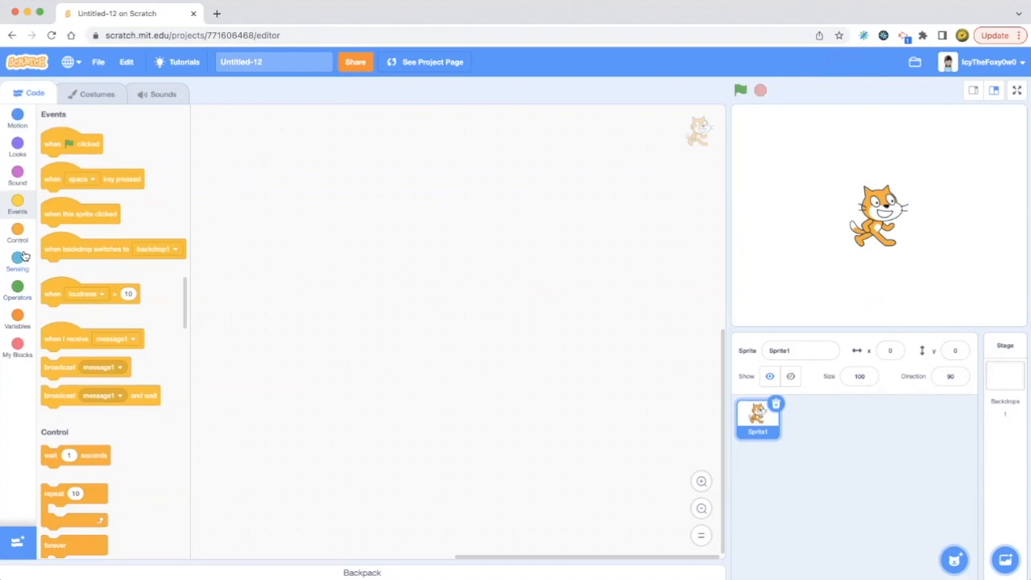
Step: Show the Sensing block category for the cat sprite
{"action": "left_click", "coordinate": [17, 260]}
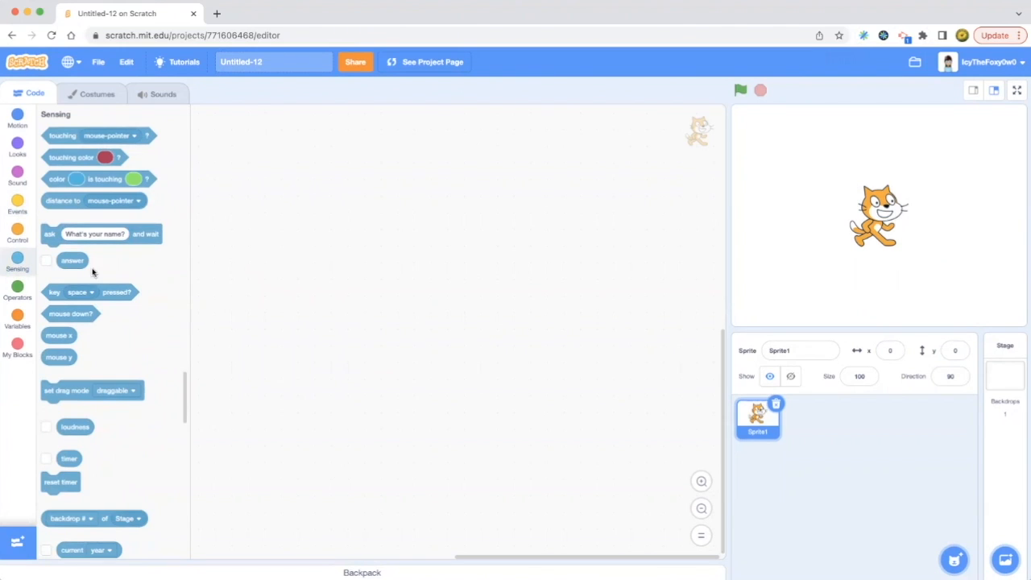
{"action": "mouse_move", "coordinate": [131, 370]}
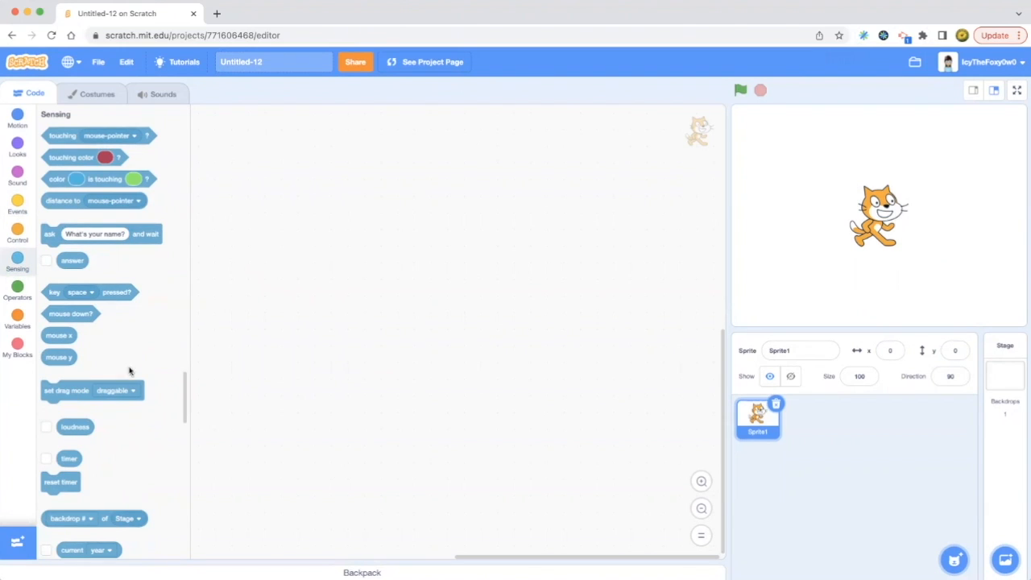
{"action": "mouse_move", "coordinate": [96, 441]}
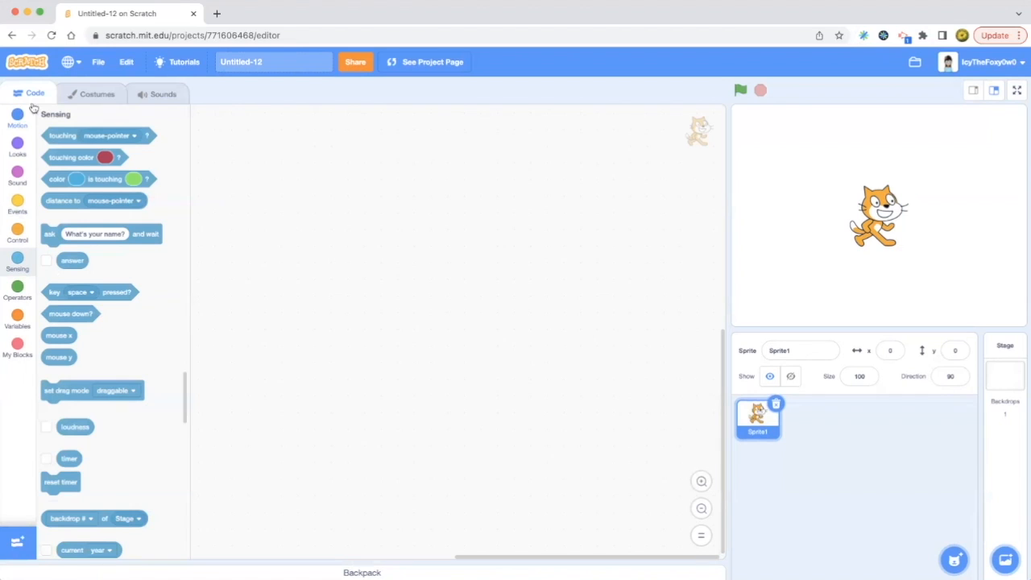
{"action": "mouse_move", "coordinate": [713, 151]}
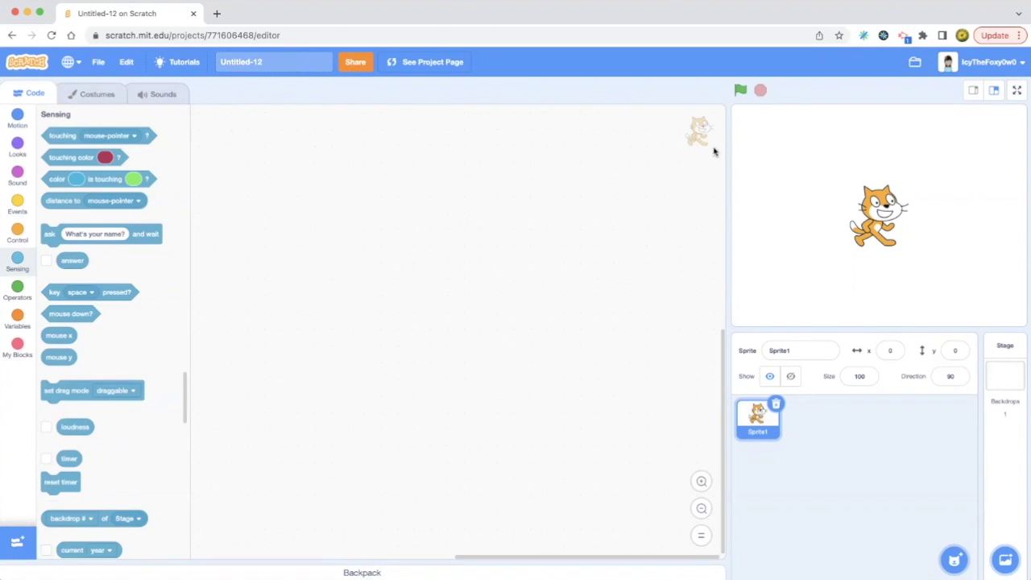
{"action": "mouse_move", "coordinate": [653, 157]}
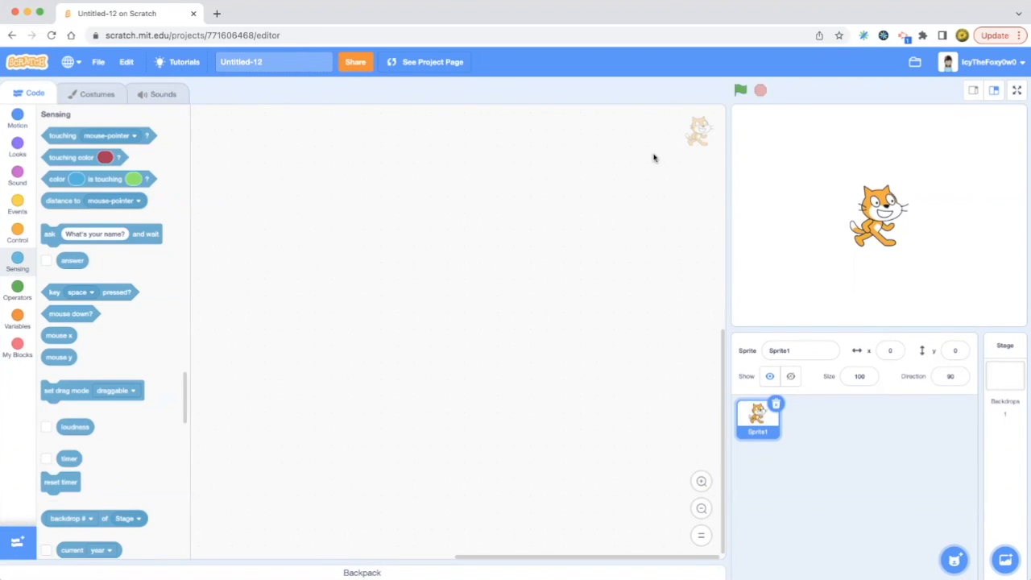
{"action": "mouse_move", "coordinate": [359, 165]}
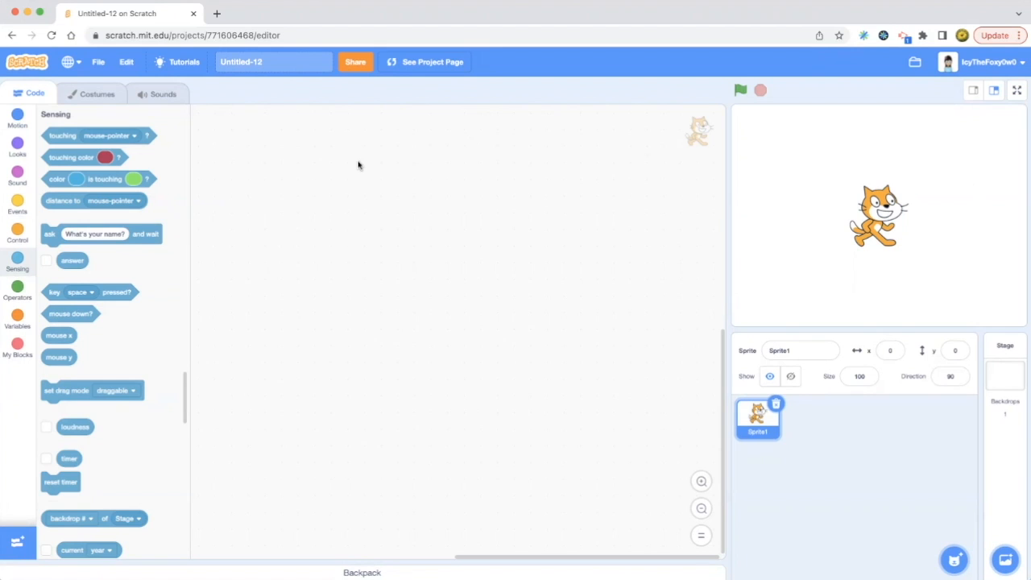
{"action": "mouse_move", "coordinate": [17, 176]}
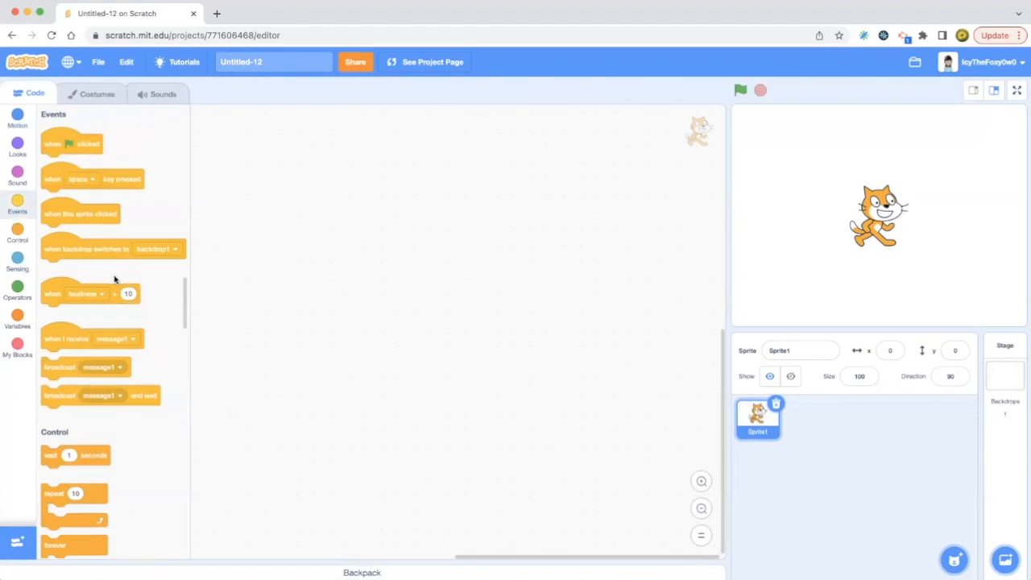
{"action": "mouse_move", "coordinate": [95, 302]}
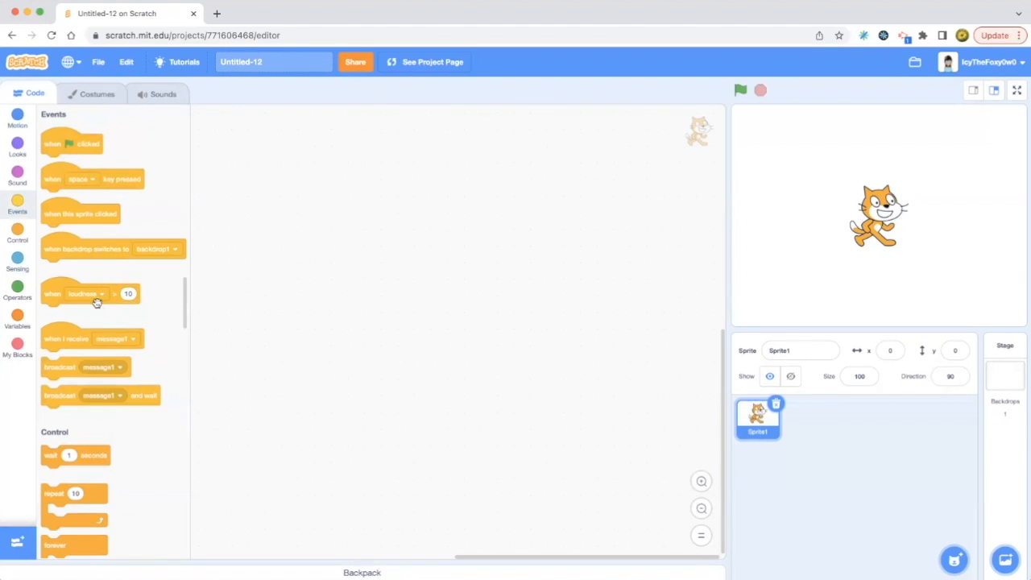
{"action": "mouse_move", "coordinate": [109, 302]}
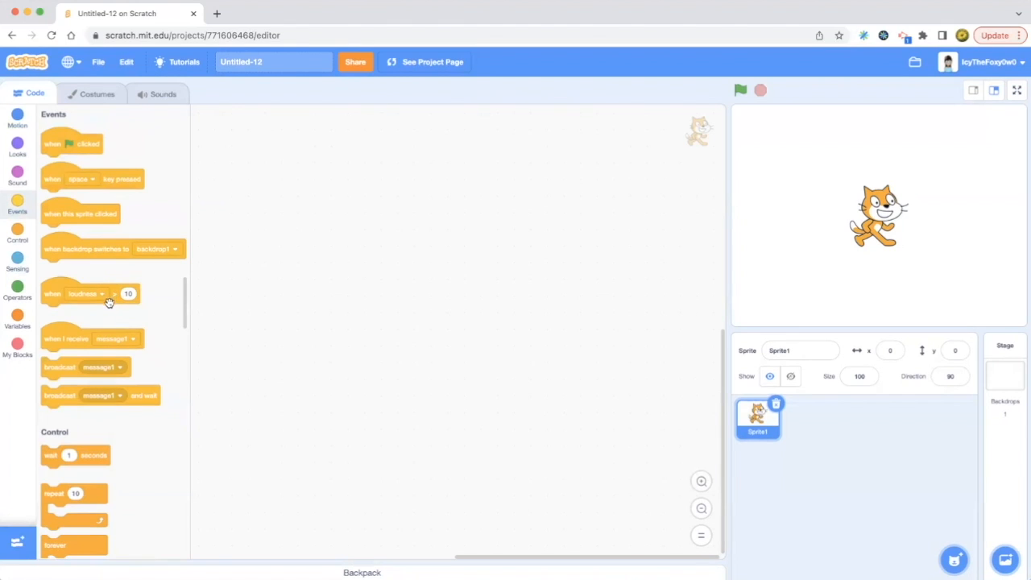
{"action": "mouse_move", "coordinate": [135, 310]}
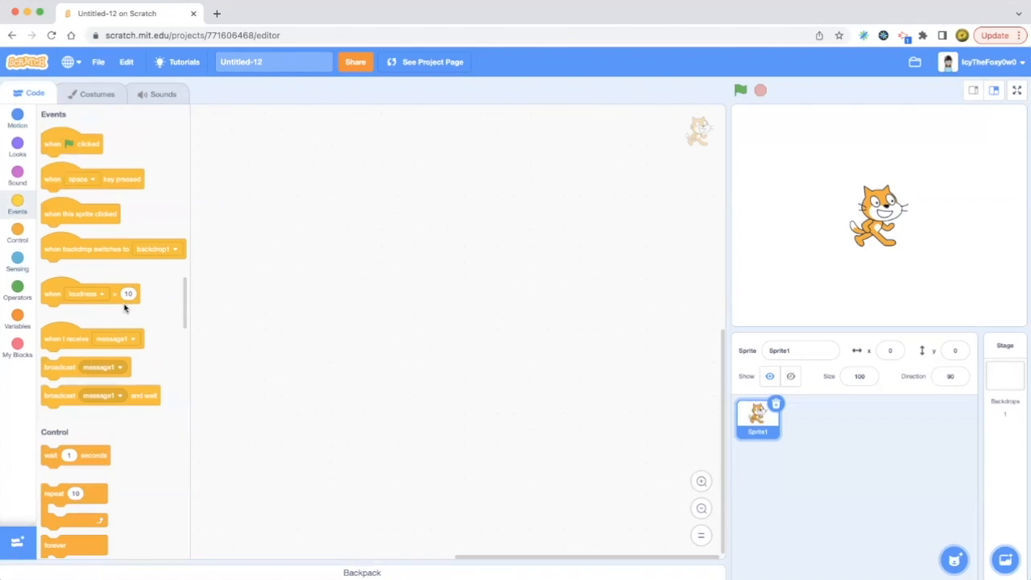
{"action": "mouse_move", "coordinate": [246, 340]}
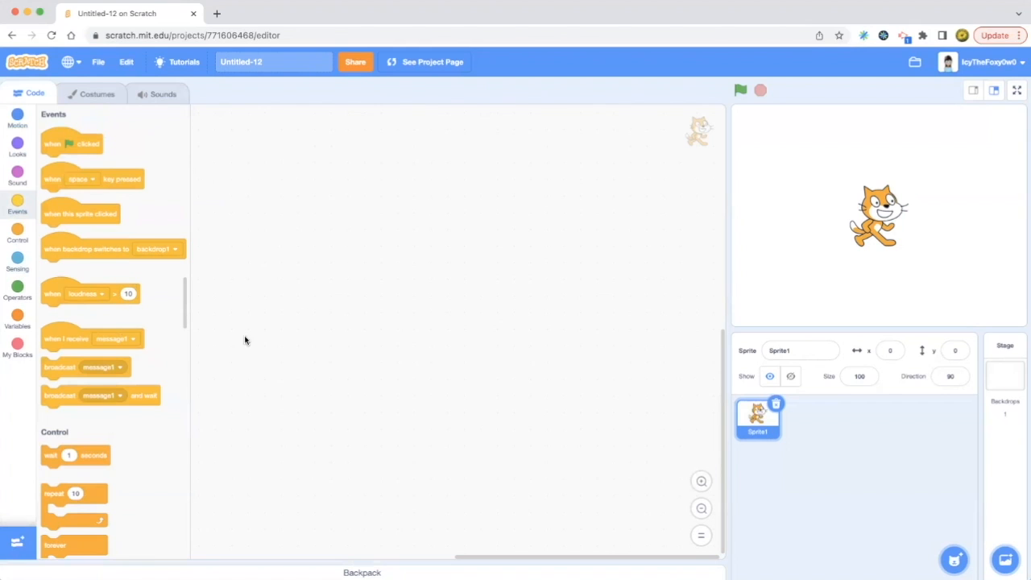
{"action": "mouse_move", "coordinate": [169, 157]}
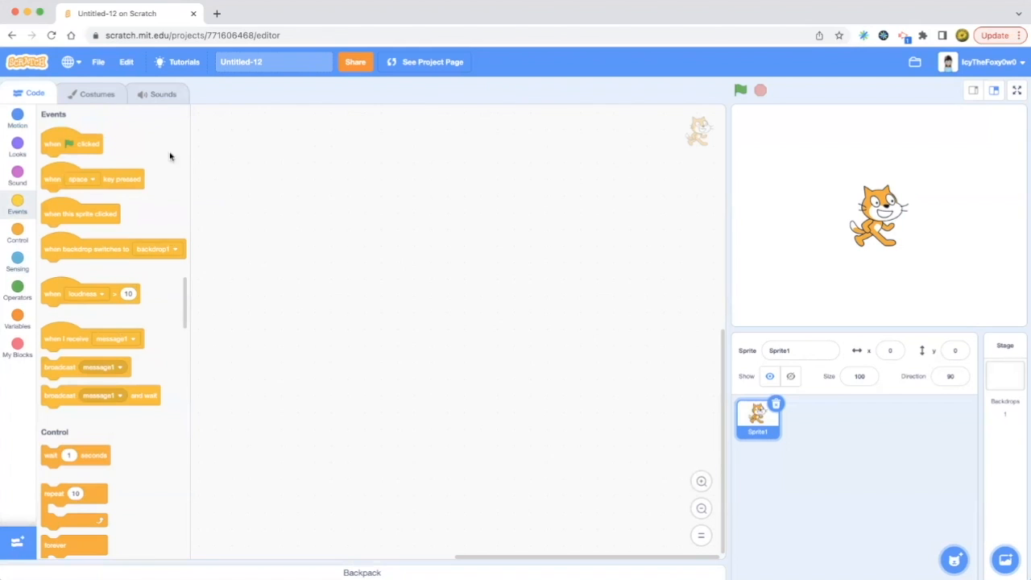
{"action": "mouse_move", "coordinate": [116, 181]}
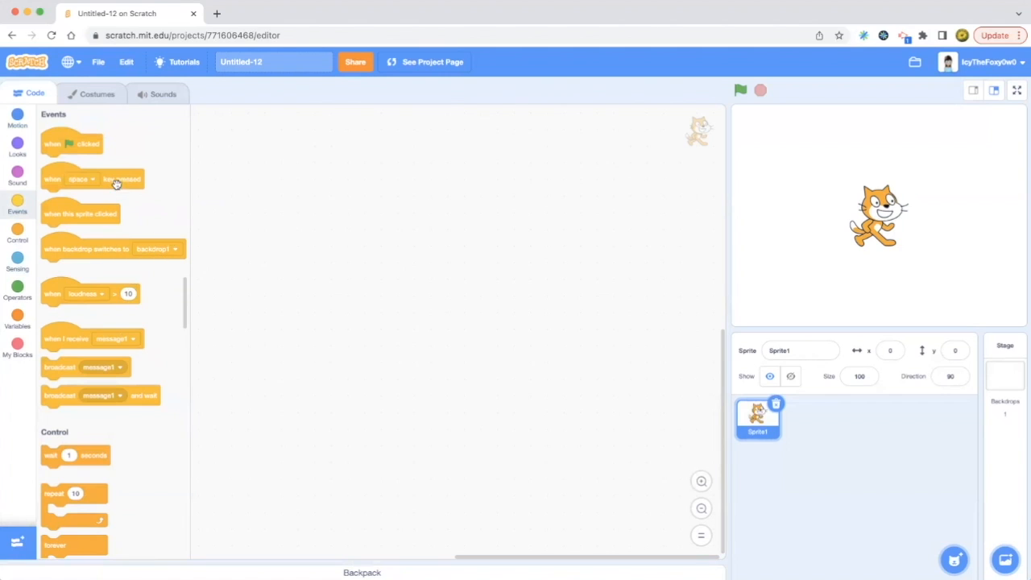
{"action": "mouse_move", "coordinate": [272, 174]}
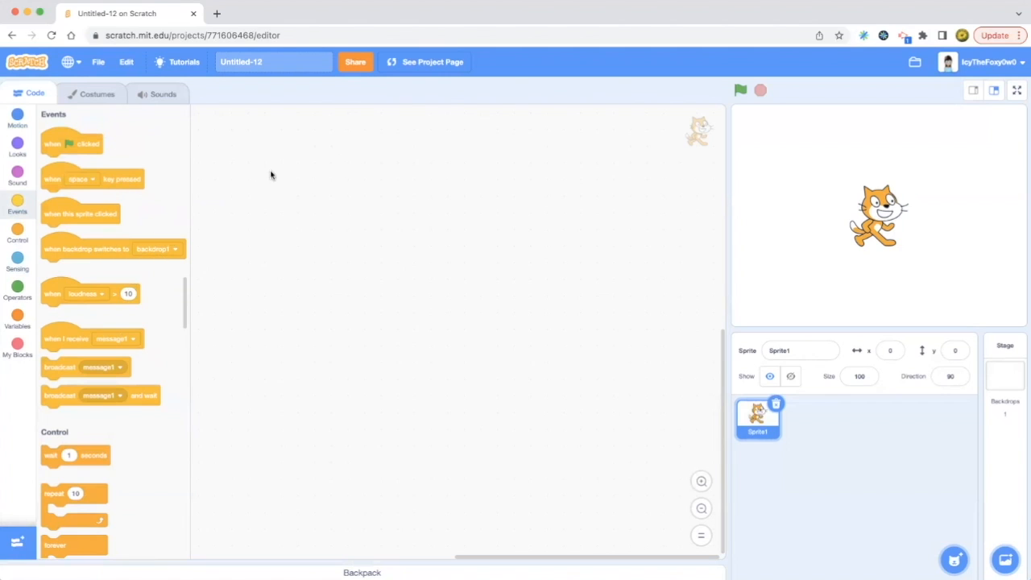
{"action": "mouse_move", "coordinate": [123, 161]}
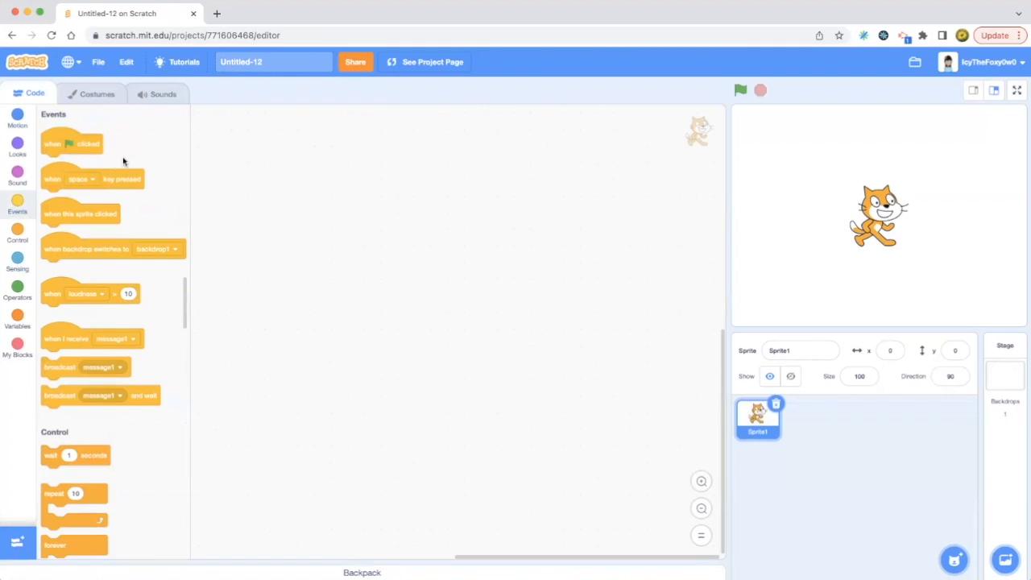
{"action": "mouse_move", "coordinate": [71, 161]}
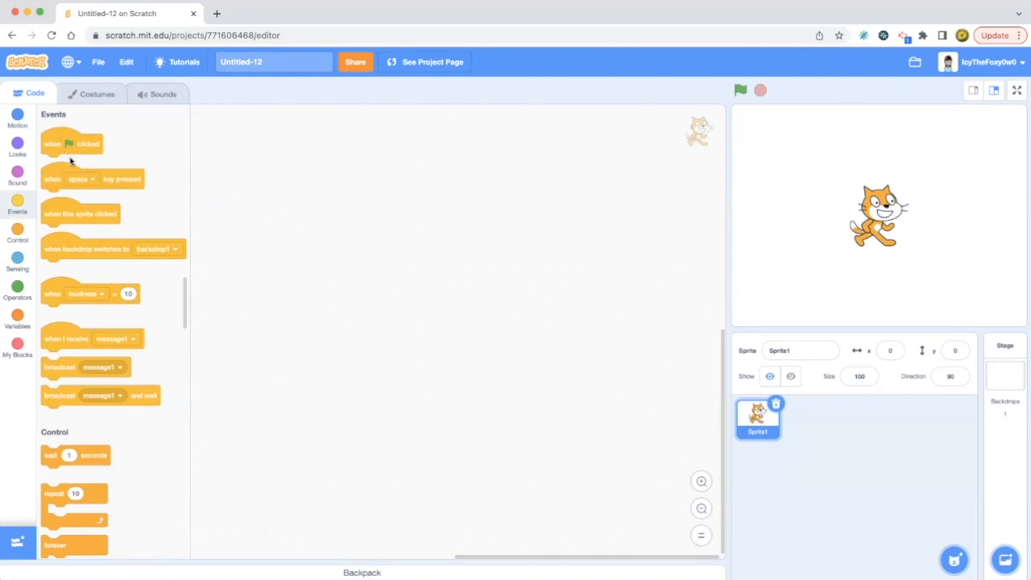
{"action": "mouse_move", "coordinate": [68, 306]}
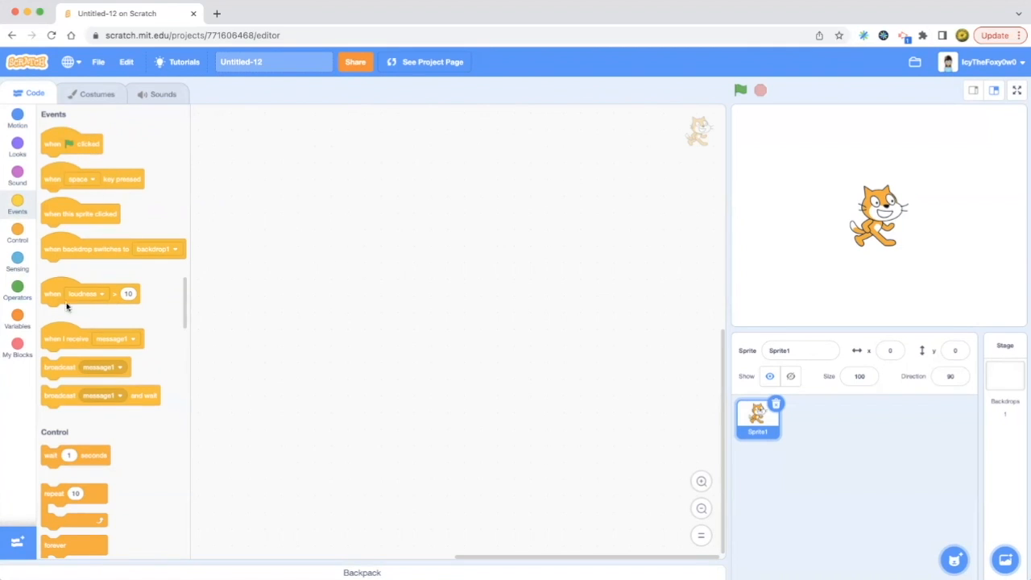
{"action": "mouse_move", "coordinate": [147, 141]}
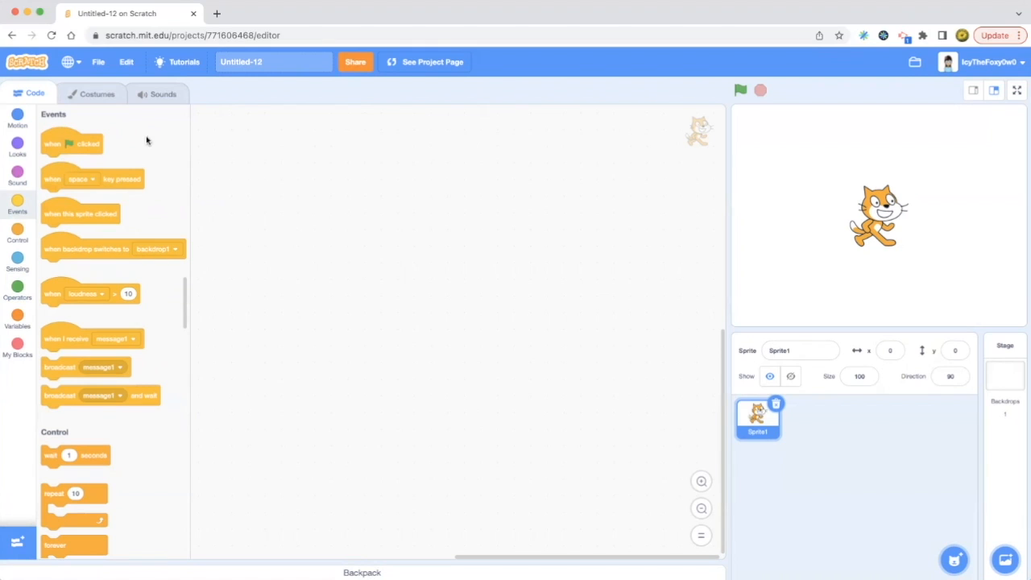
{"action": "mouse_move", "coordinate": [315, 158]}
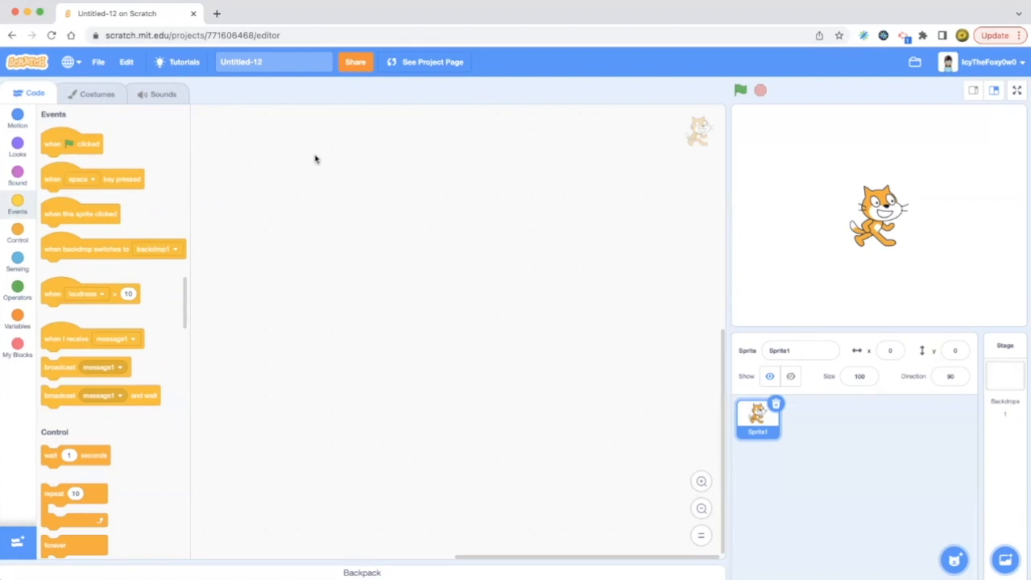
{"action": "mouse_move", "coordinate": [287, 169]}
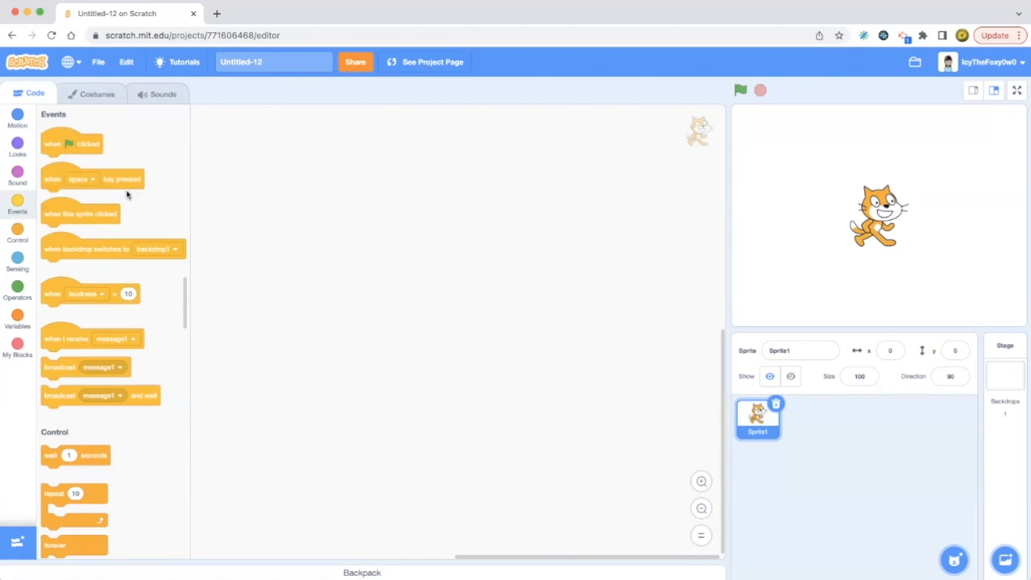
{"action": "mouse_move", "coordinate": [64, 338]}
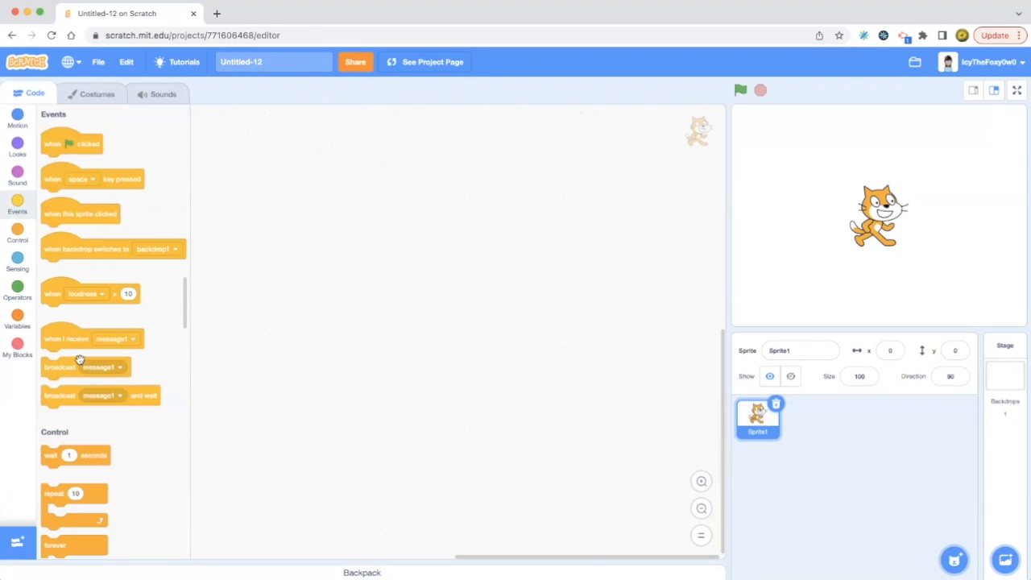
{"action": "mouse_move", "coordinate": [78, 357]}
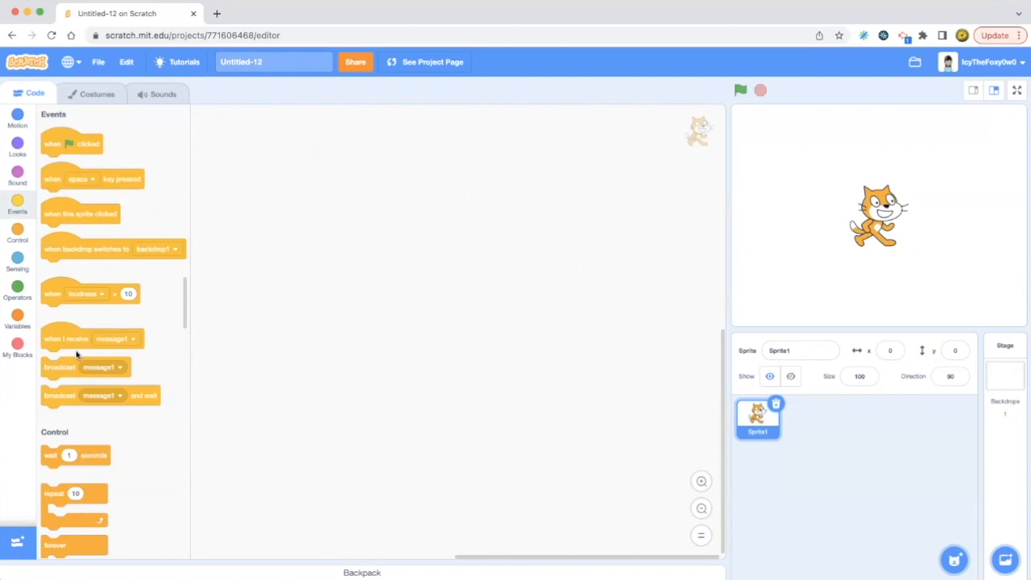
{"action": "mouse_move", "coordinate": [72, 361]}
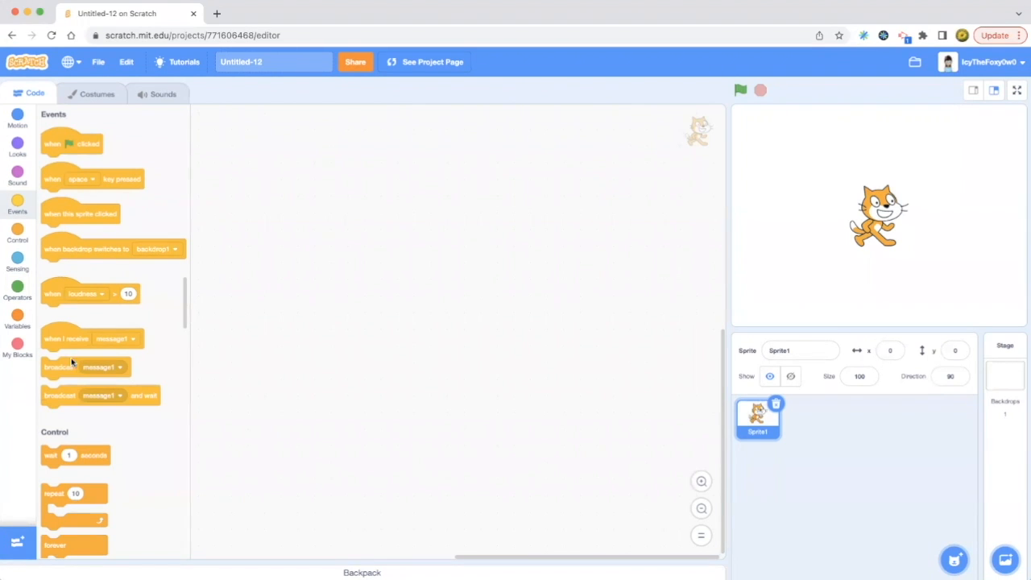
{"action": "mouse_move", "coordinate": [72, 214]}
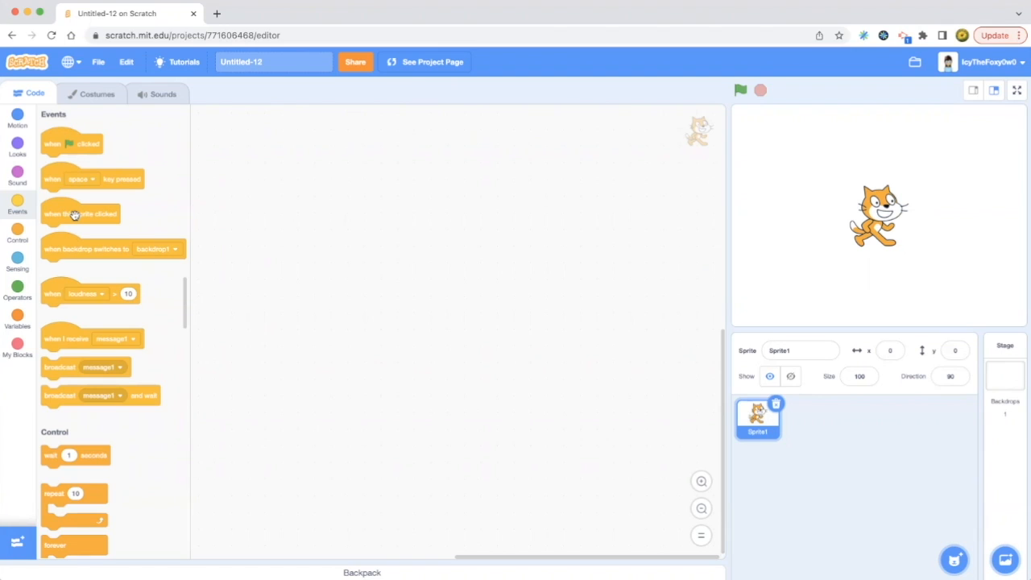
{"action": "mouse_move", "coordinate": [59, 450]}
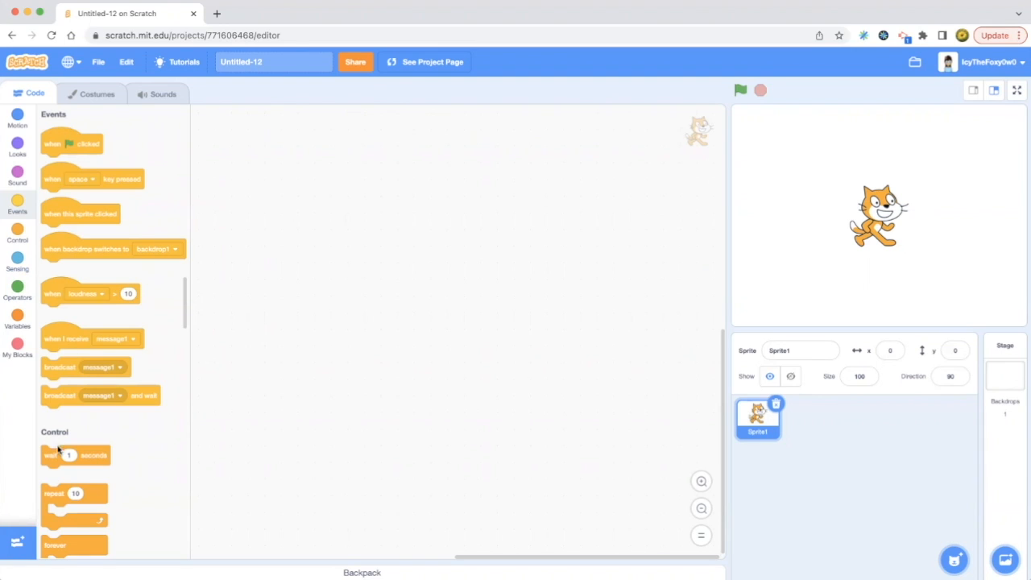
{"action": "mouse_move", "coordinate": [78, 375]}
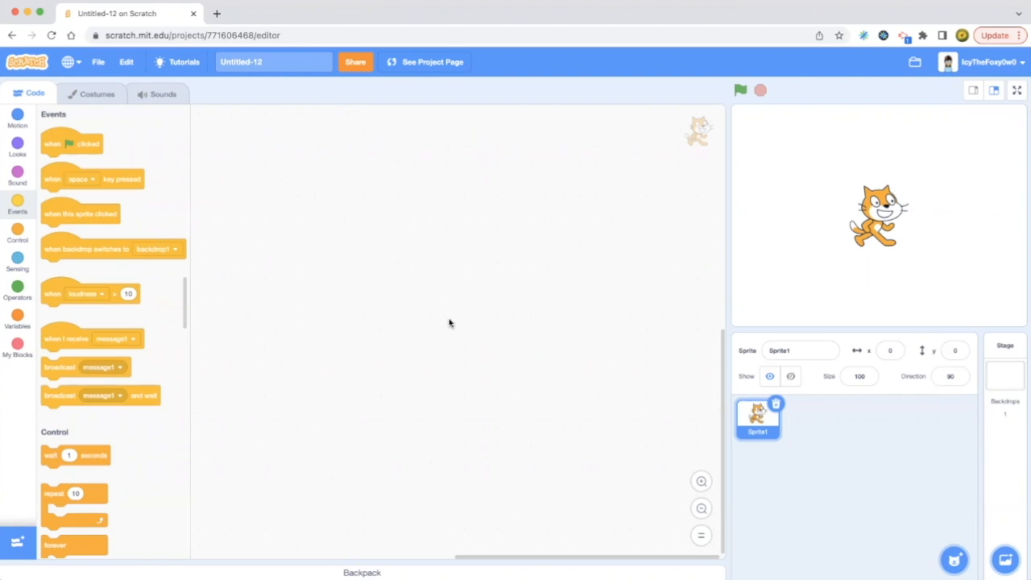
{"action": "mouse_move", "coordinate": [913, 405]}
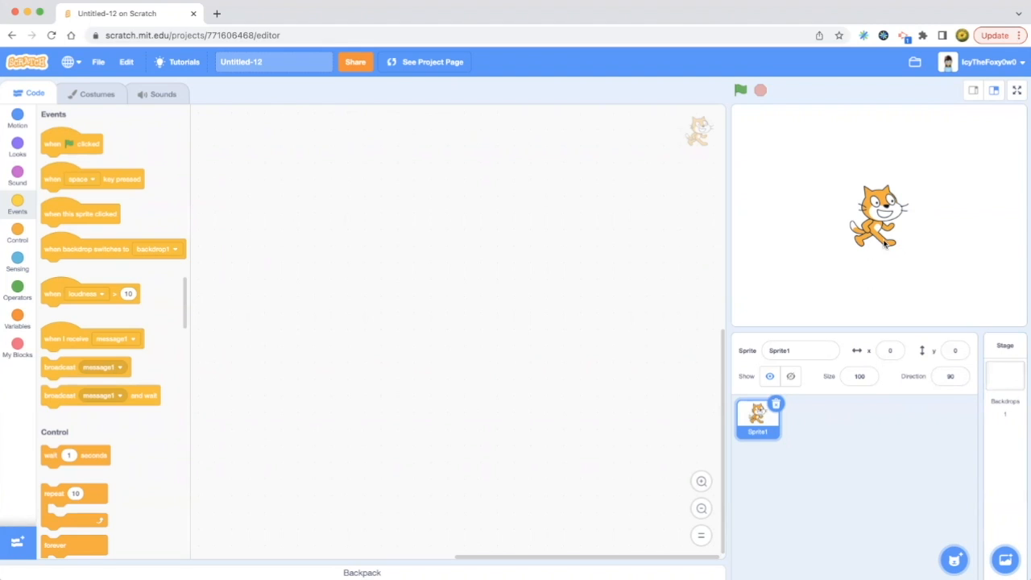
{"action": "mouse_move", "coordinate": [102, 369]}
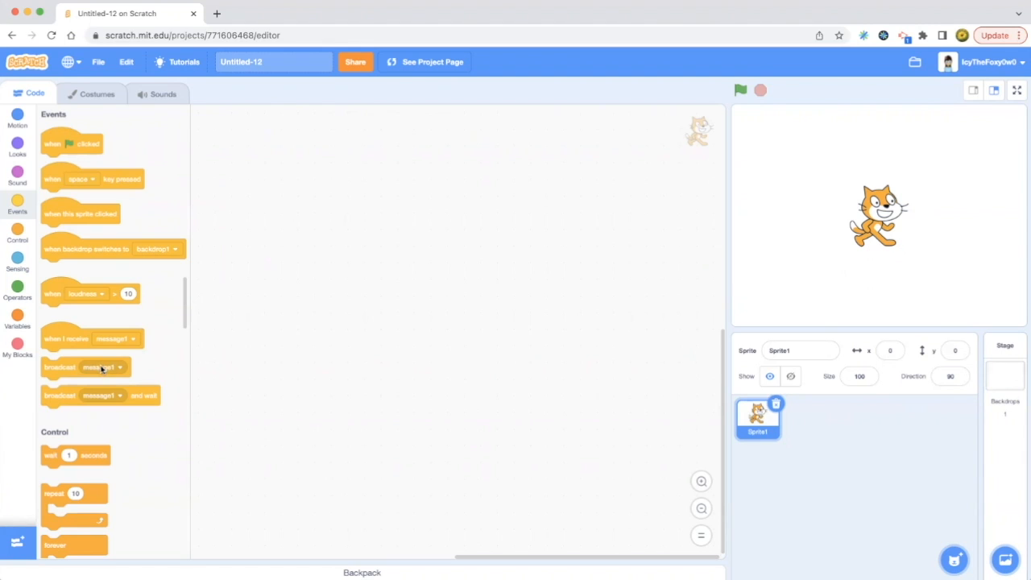
{"action": "mouse_move", "coordinate": [554, 287]}
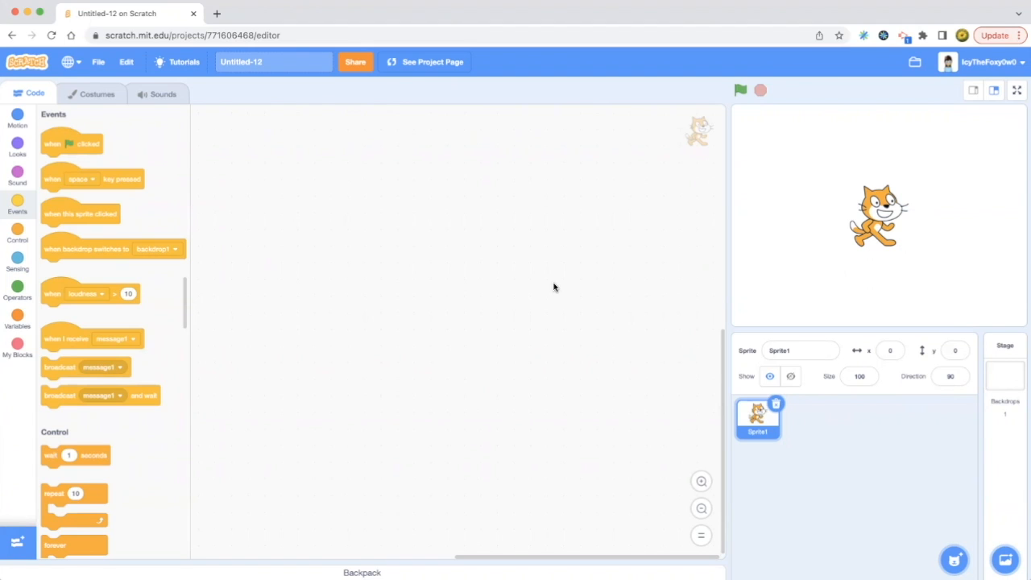
{"action": "mouse_move", "coordinate": [654, 299]}
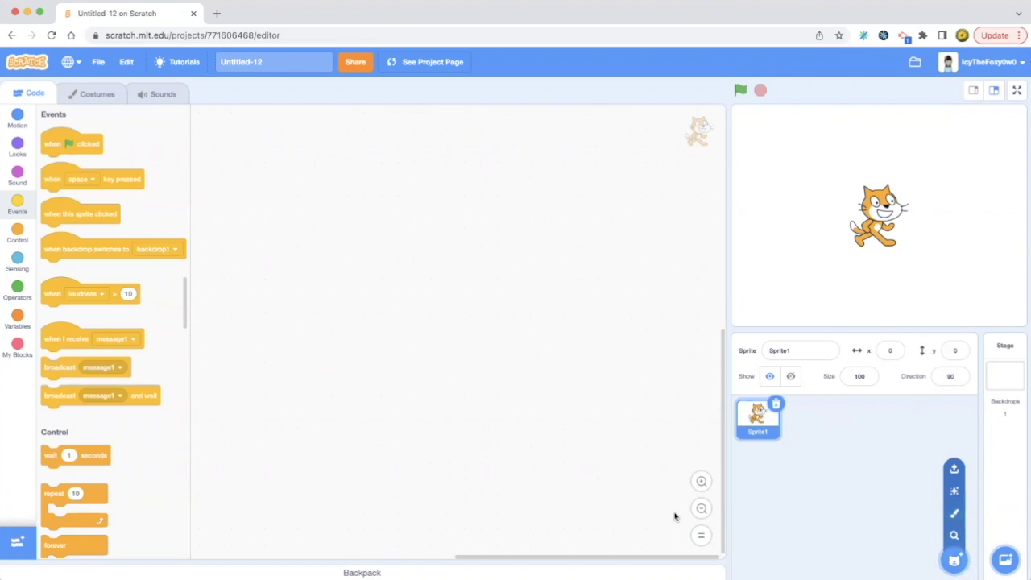
{"action": "mouse_move", "coordinate": [96, 356]}
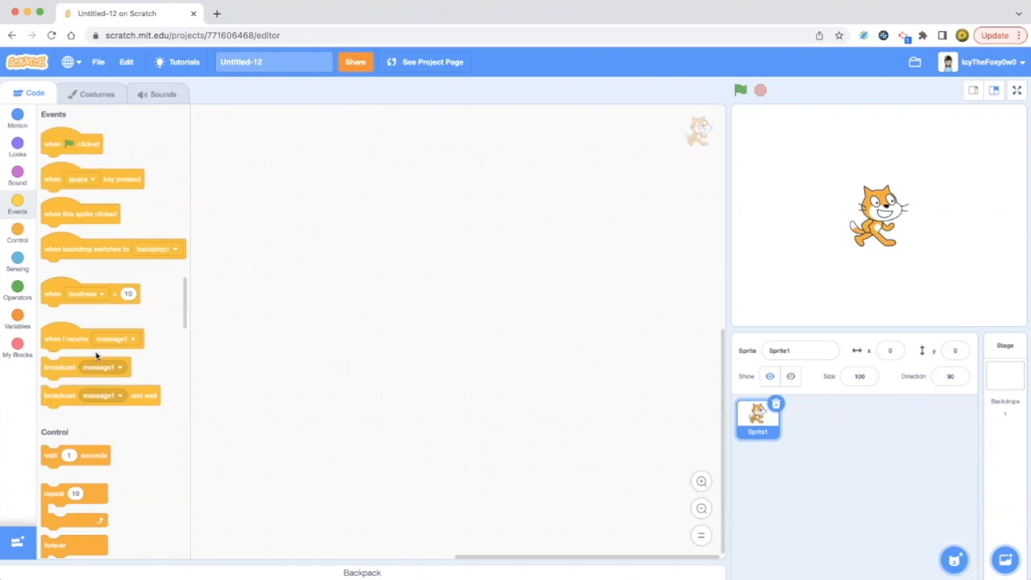
{"action": "left_click", "coordinate": [119, 367]}
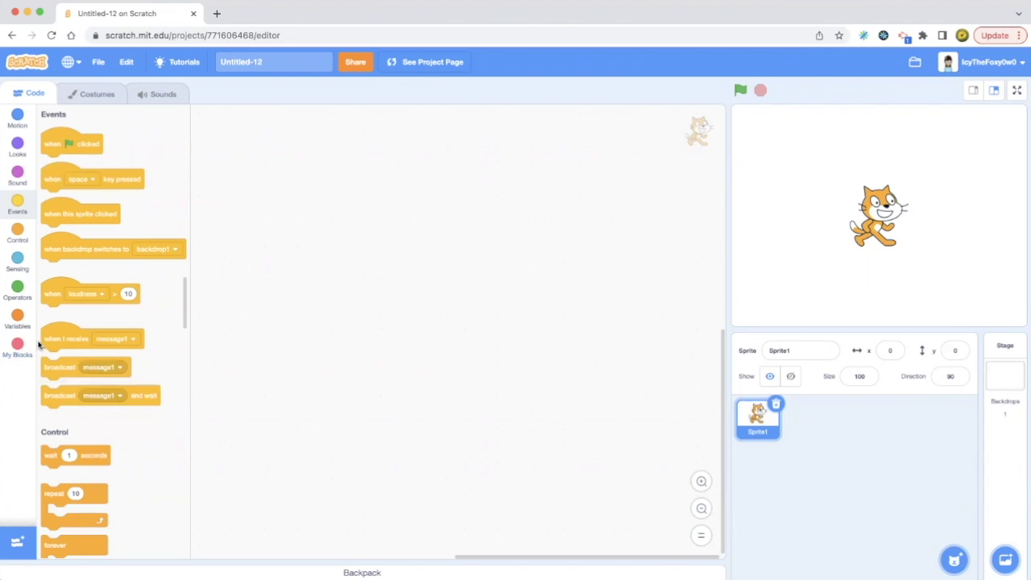
{"action": "mouse_move", "coordinate": [61, 342]}
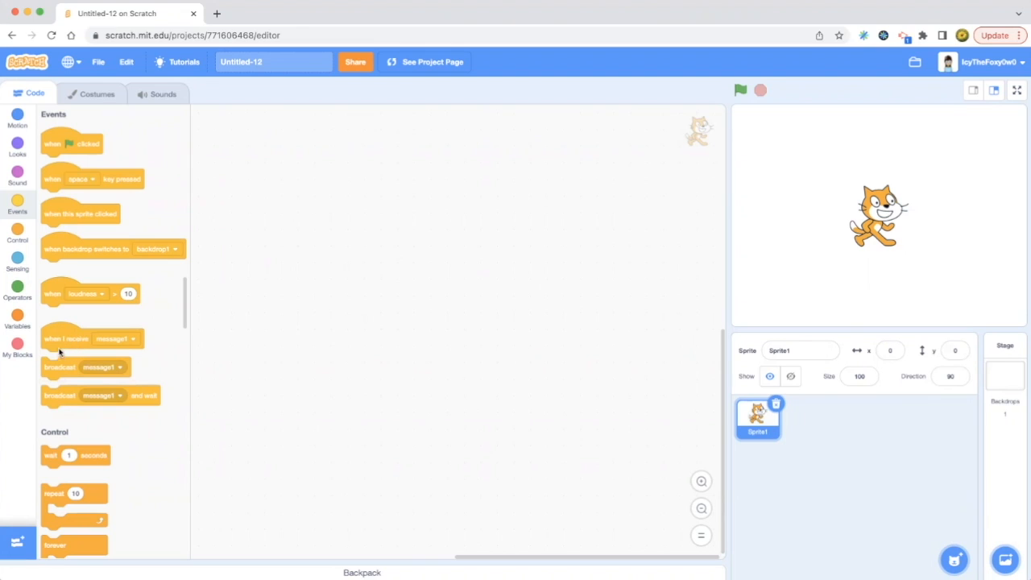
{"action": "mouse_move", "coordinate": [112, 344]}
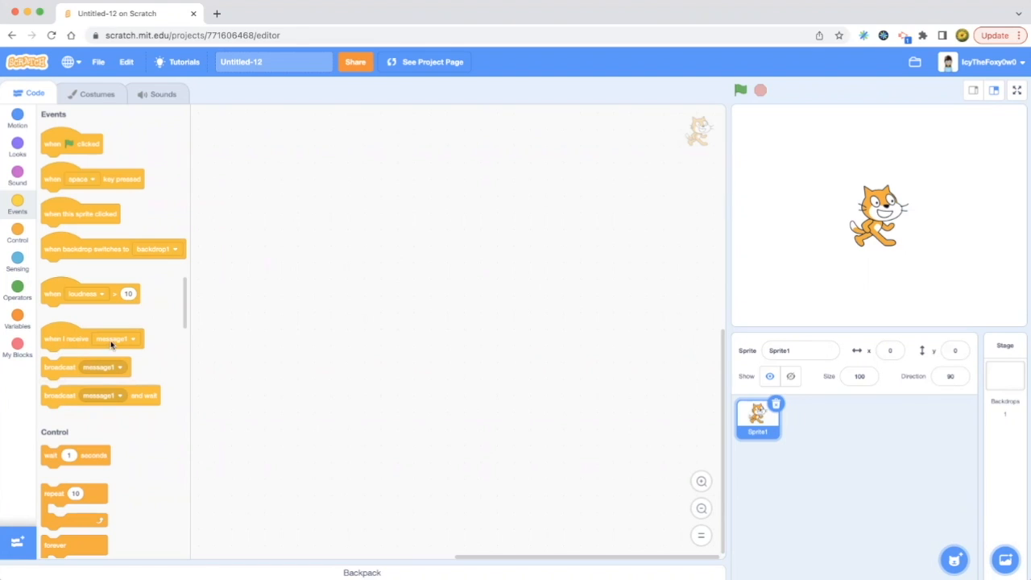
{"action": "mouse_move", "coordinate": [85, 356]}
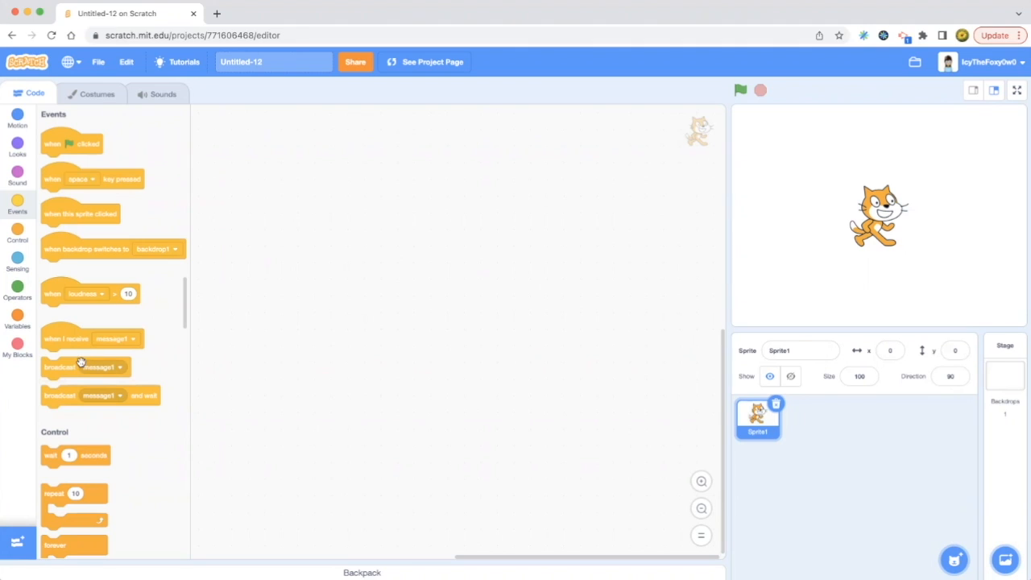
{"action": "mouse_move", "coordinate": [94, 322]}
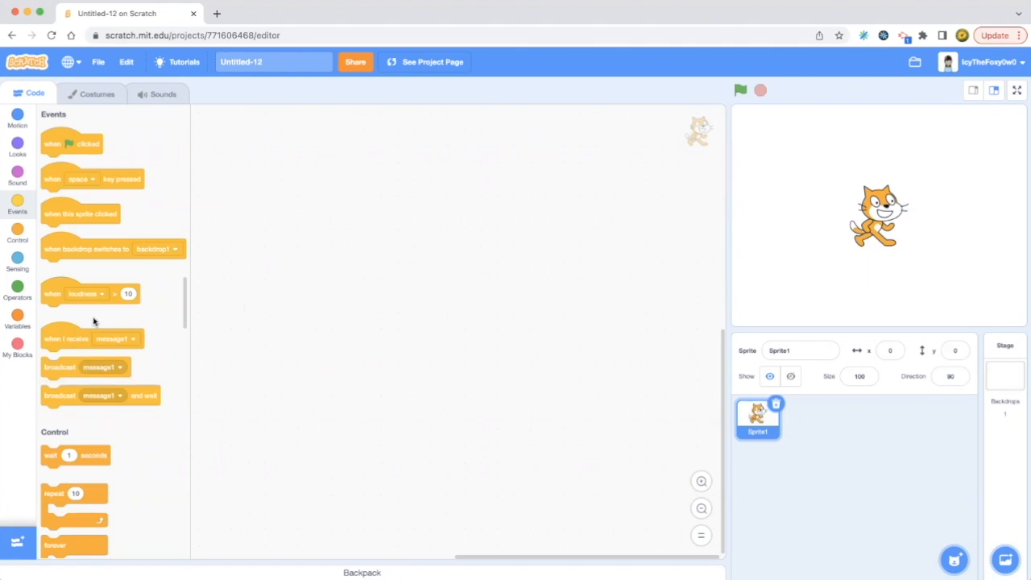
{"action": "mouse_move", "coordinate": [473, 277]}
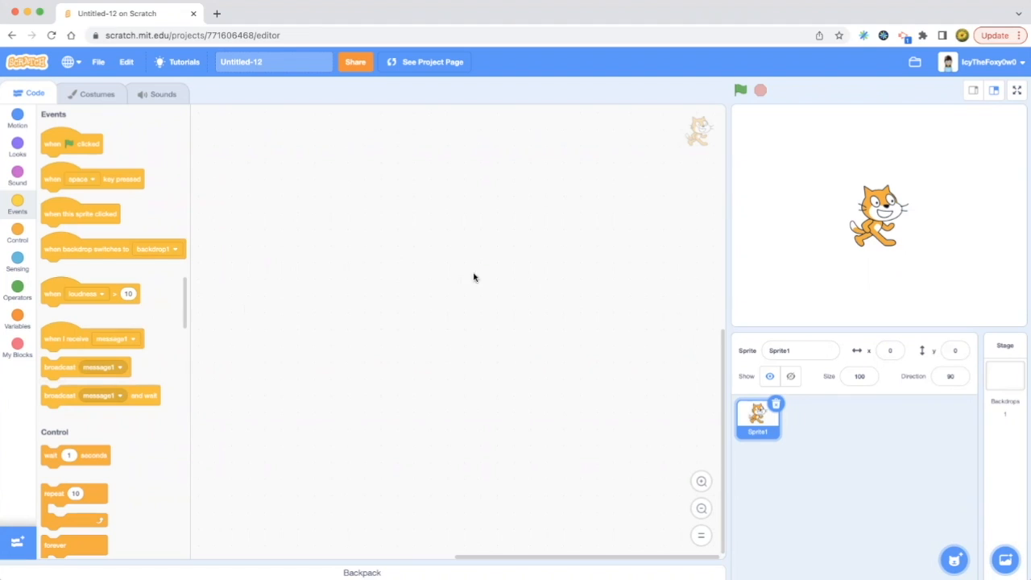
{"action": "mouse_move", "coordinate": [272, 237]}
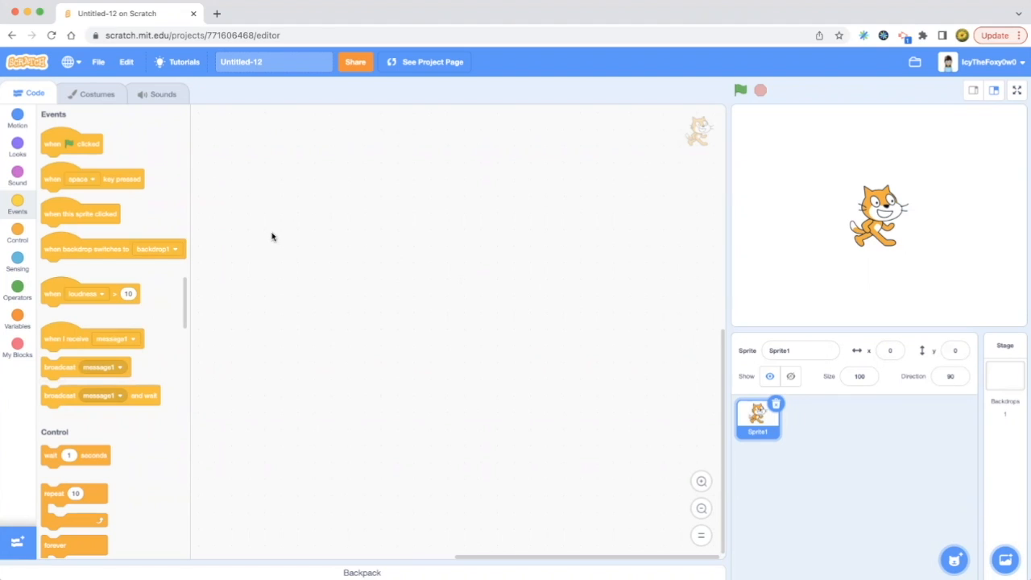
{"action": "mouse_move", "coordinate": [268, 129]}
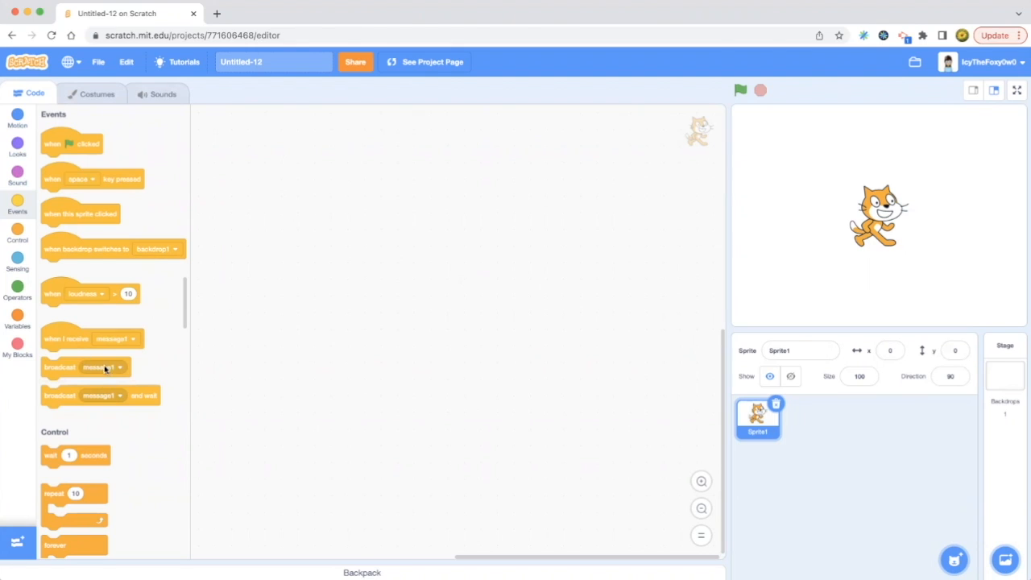
{"action": "mouse_move", "coordinate": [140, 277]}
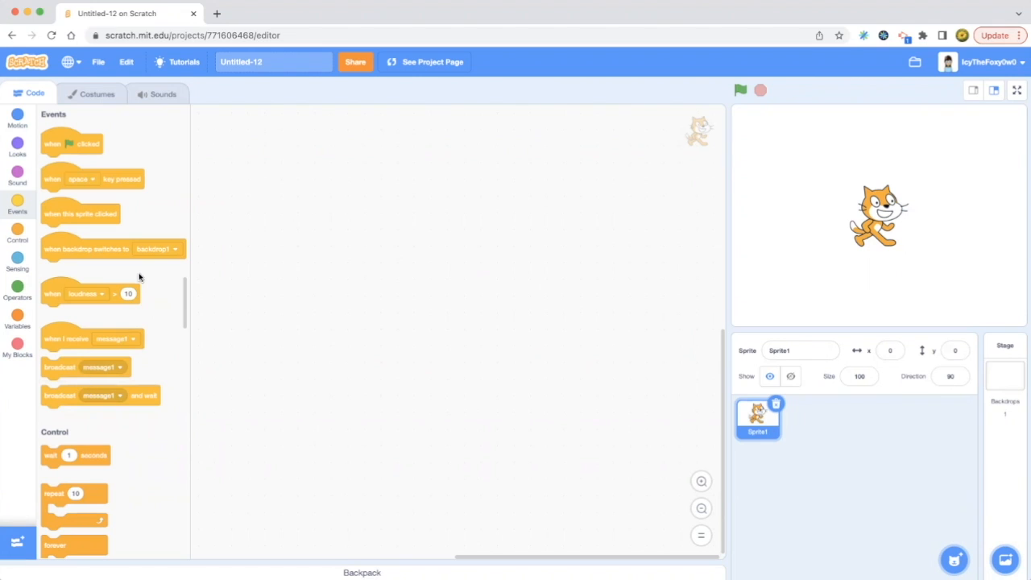
{"action": "mouse_move", "coordinate": [70, 363]}
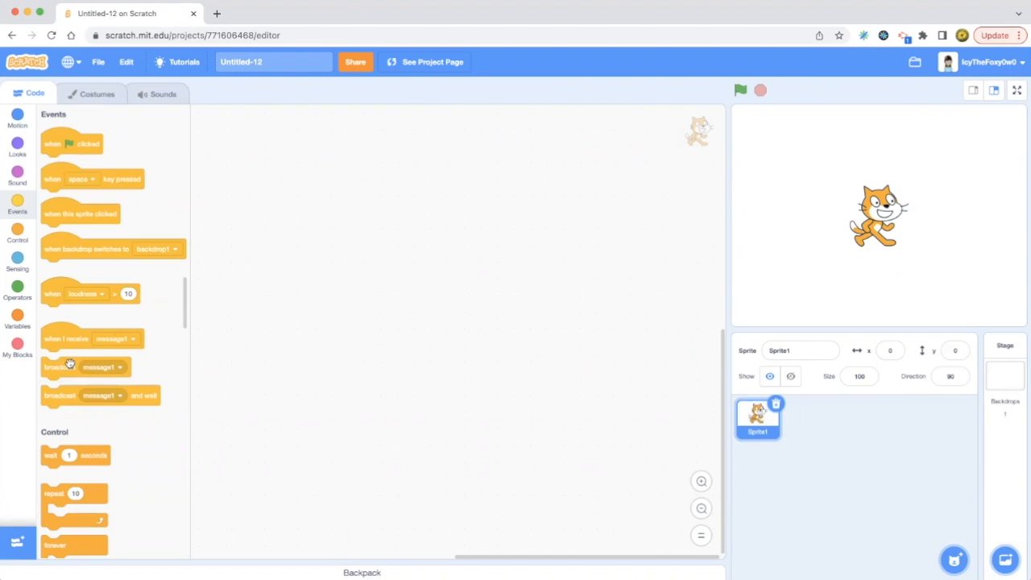
{"action": "mouse_move", "coordinate": [125, 319]}
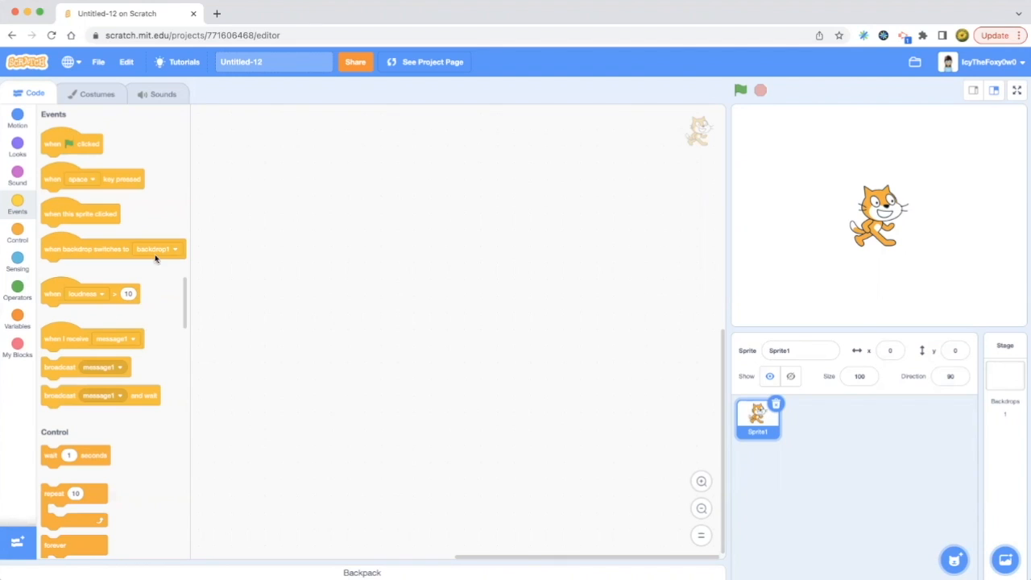
{"action": "mouse_move", "coordinate": [201, 206]}
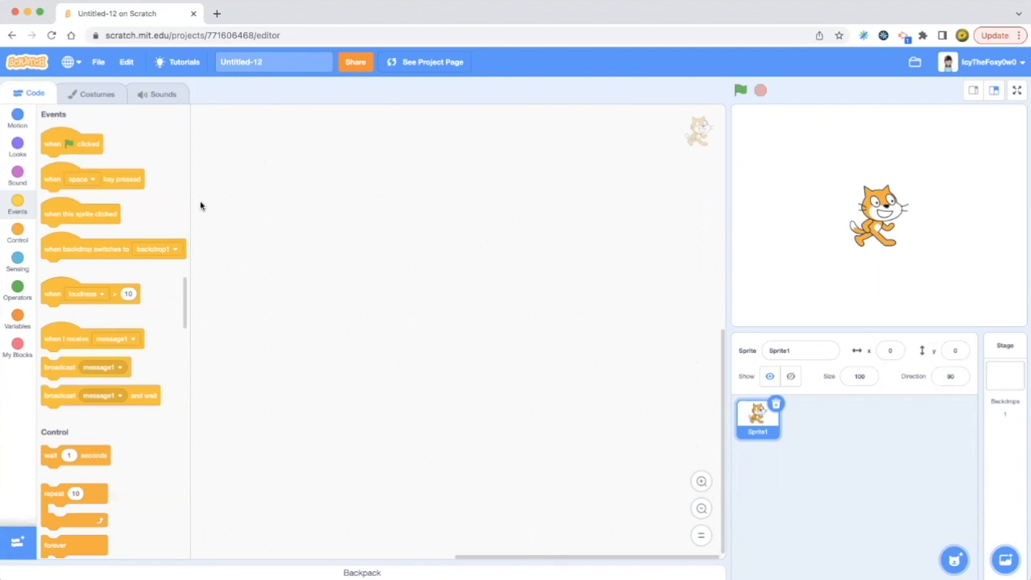
{"action": "mouse_move", "coordinate": [71, 143]}
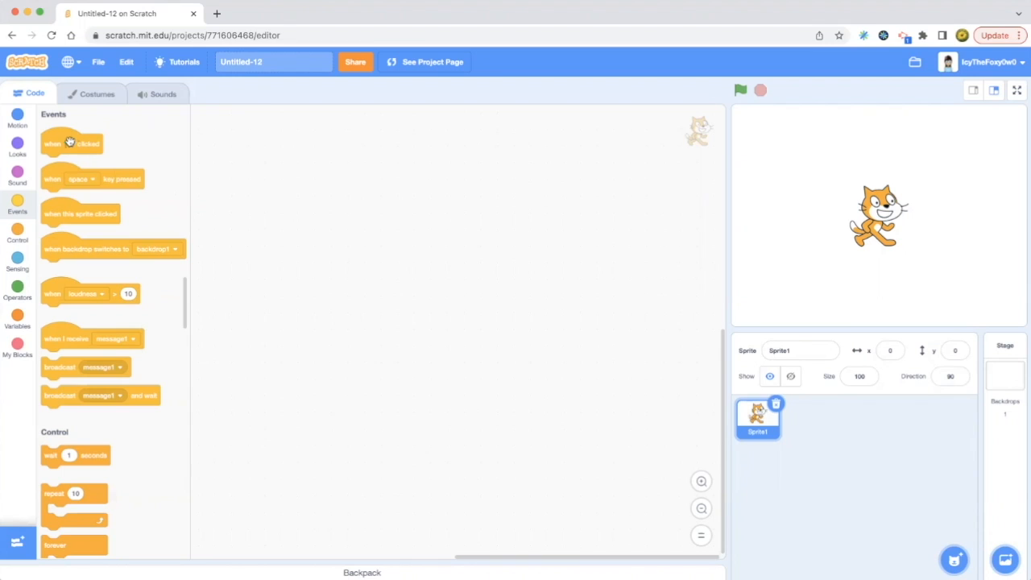
Step: Build a green-flag script that goes to x:0 y:0 then says Hello! for 2 seconds
{"action": "left_click_drag", "start_coordinate": [72, 143], "coordinate": [266, 143]}
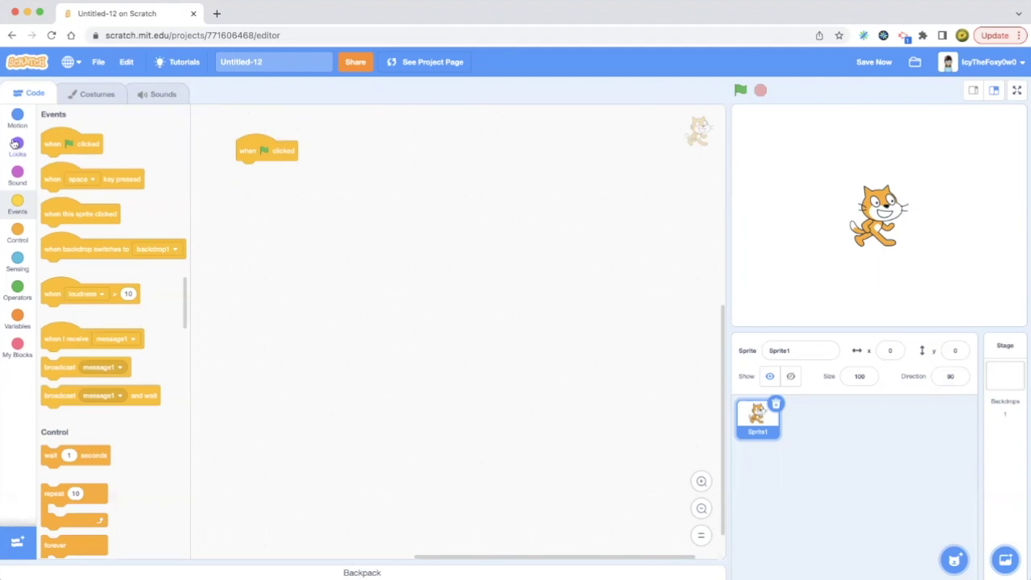
{"action": "left_click", "coordinate": [17, 147]}
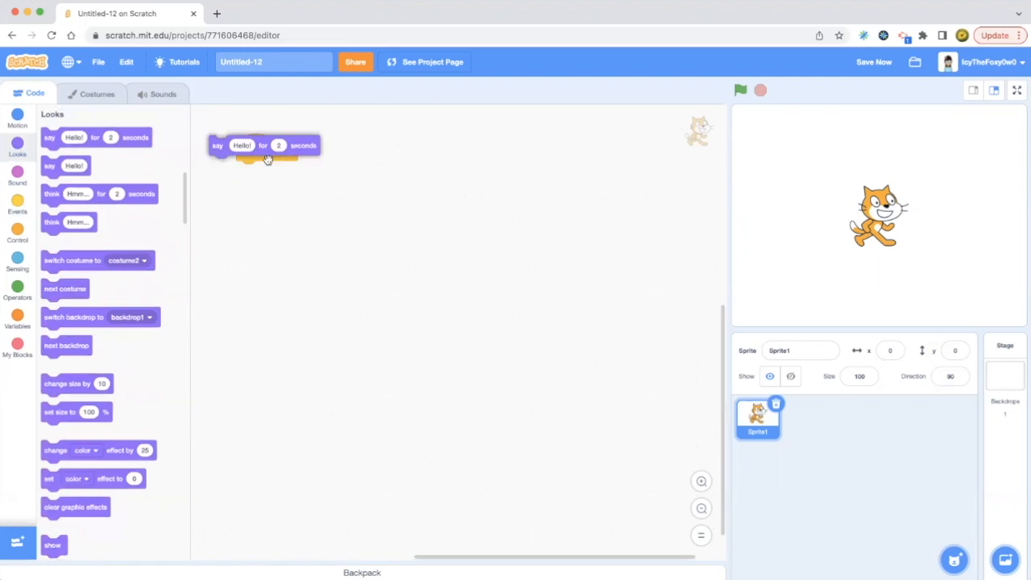
{"action": "left_click", "coordinate": [740, 89]}
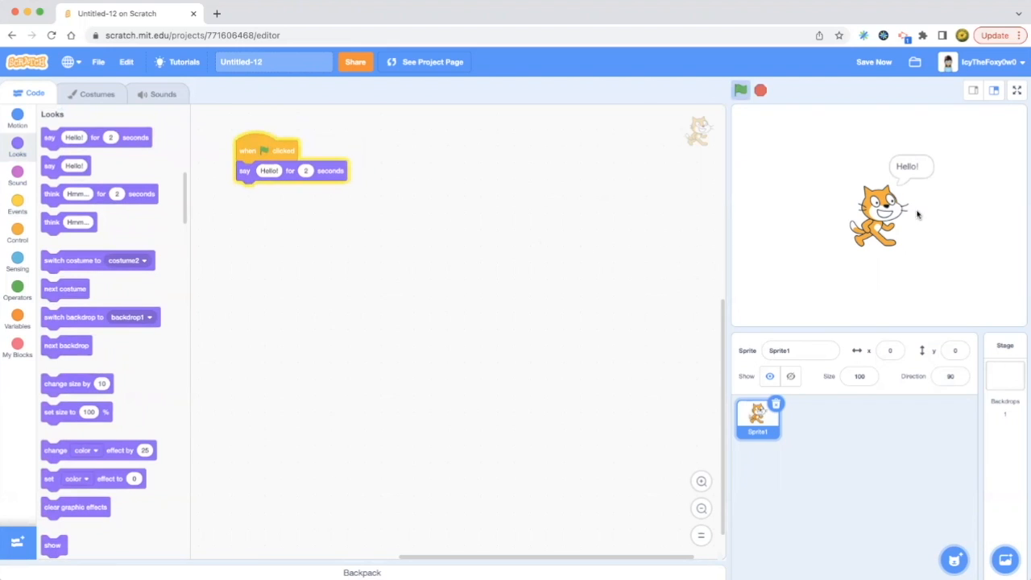
{"action": "left_click", "coordinate": [759, 89]}
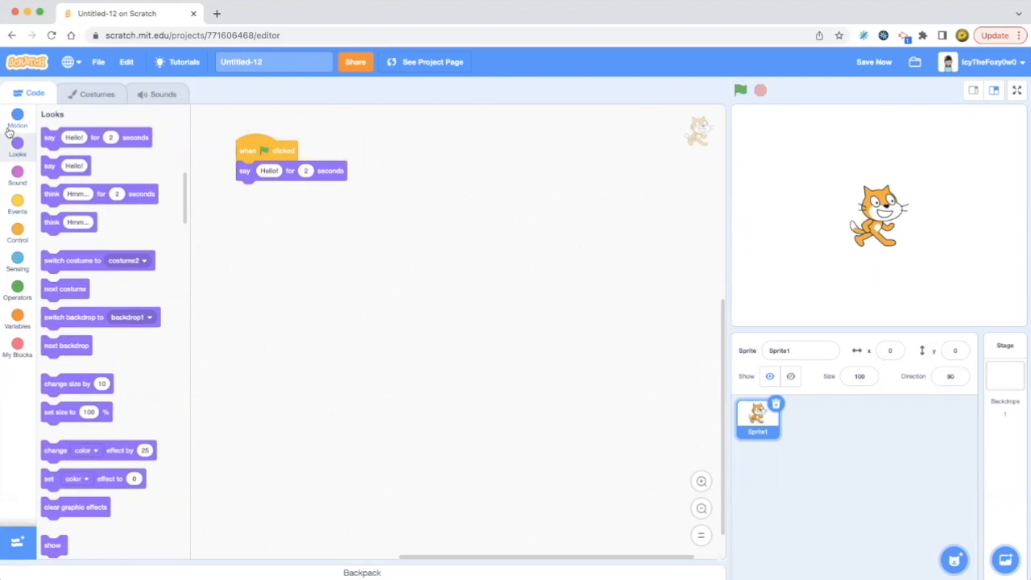
{"action": "left_click", "coordinate": [17, 119]}
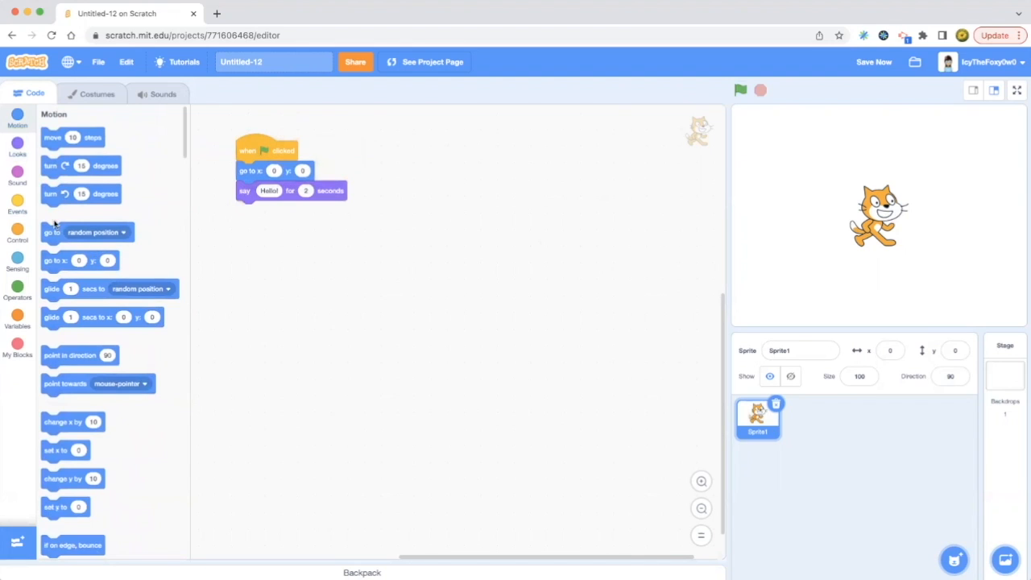
{"action": "mouse_move", "coordinate": [156, 245]}
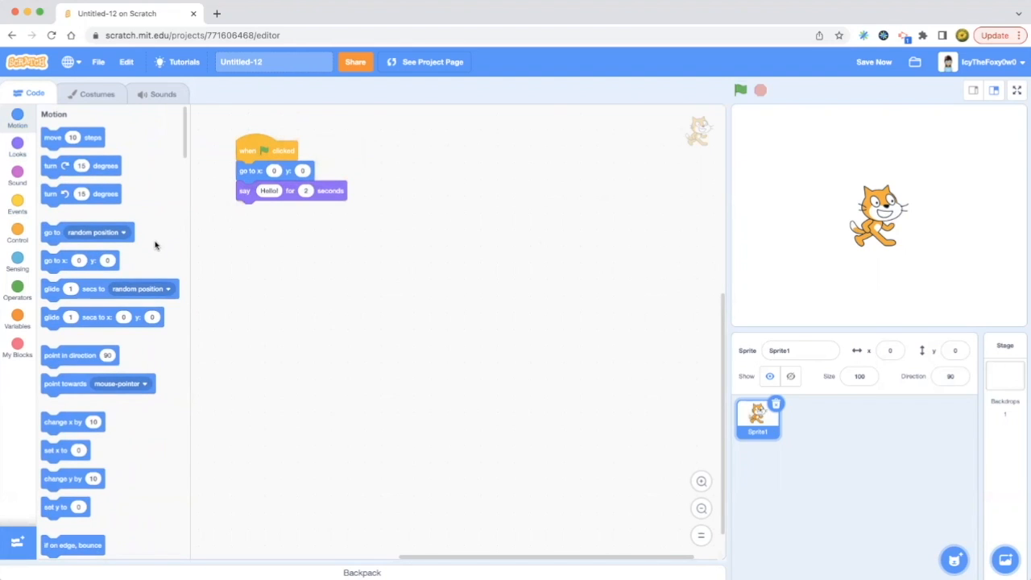
{"action": "mouse_move", "coordinate": [702, 239]}
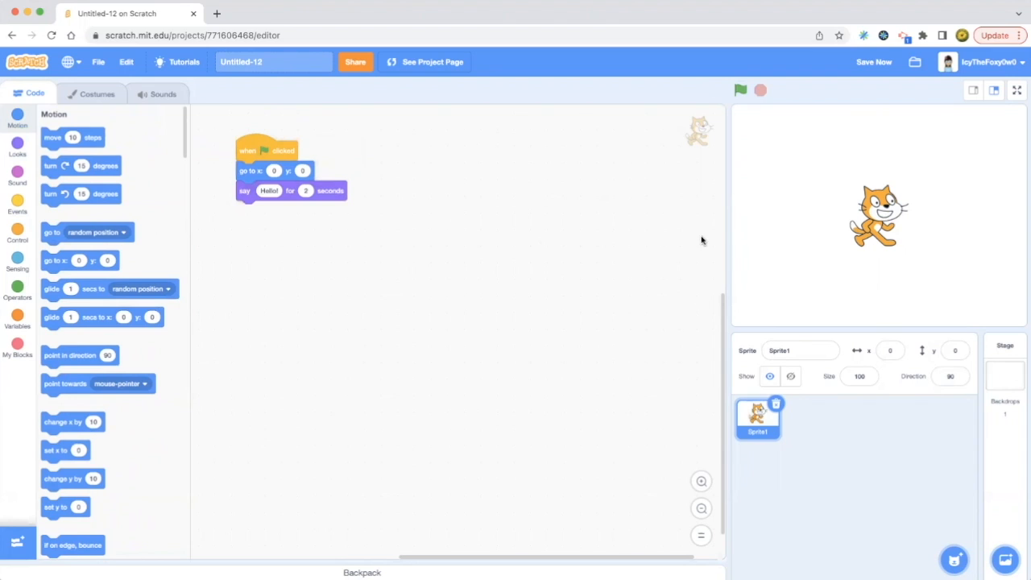
{"action": "mouse_move", "coordinate": [170, 292]}
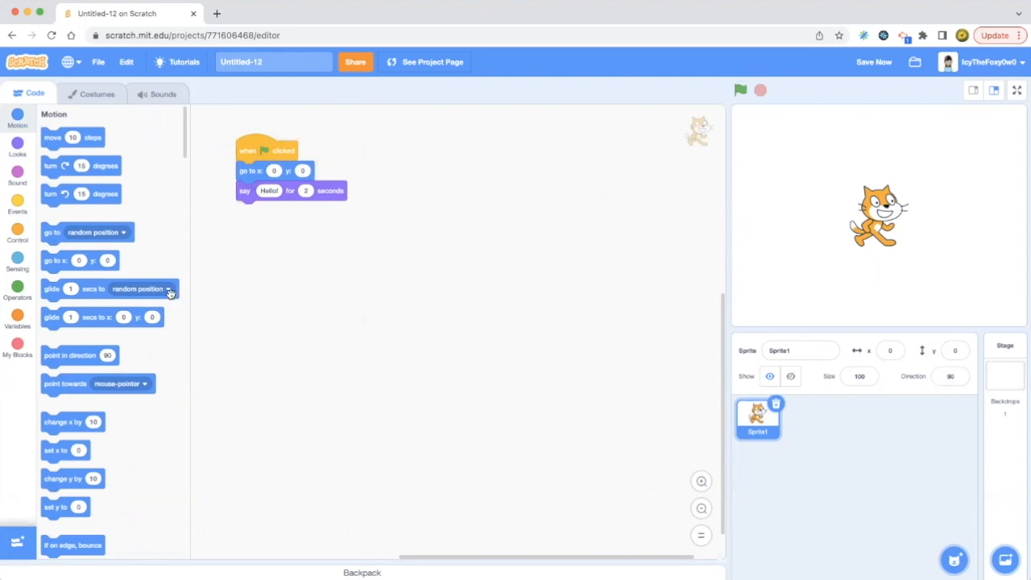
Step: Add a 2-second glide to a random position and lengthen the Hello speech to 3 seconds
{"action": "left_click_drag", "start_coordinate": [109, 289], "coordinate": [359, 268]}
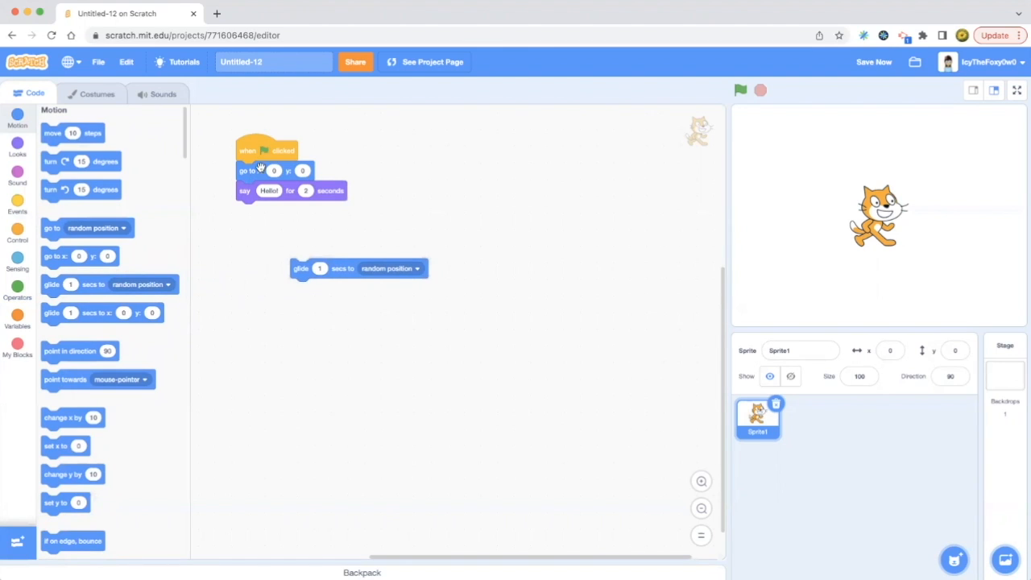
{"action": "mouse_move", "coordinate": [271, 187]}
{"action": "type", "text": "3"}
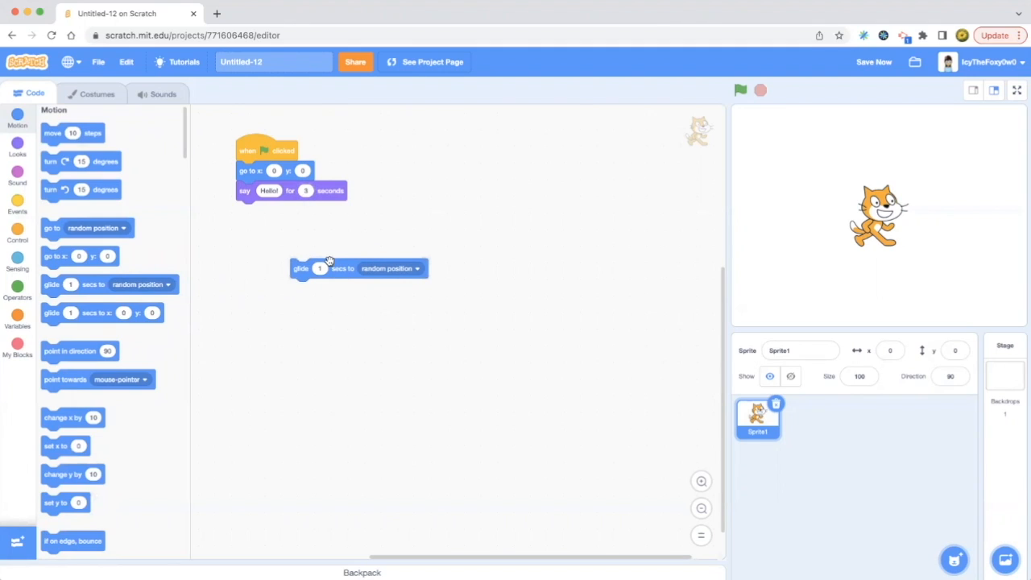
{"action": "mouse_move", "coordinate": [345, 270]}
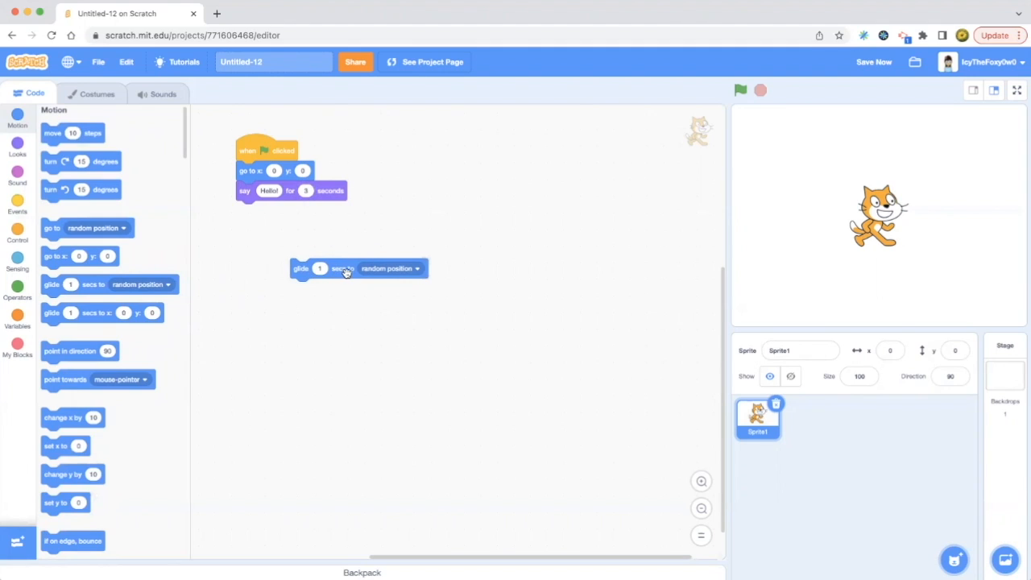
{"action": "mouse_move", "coordinate": [403, 283]}
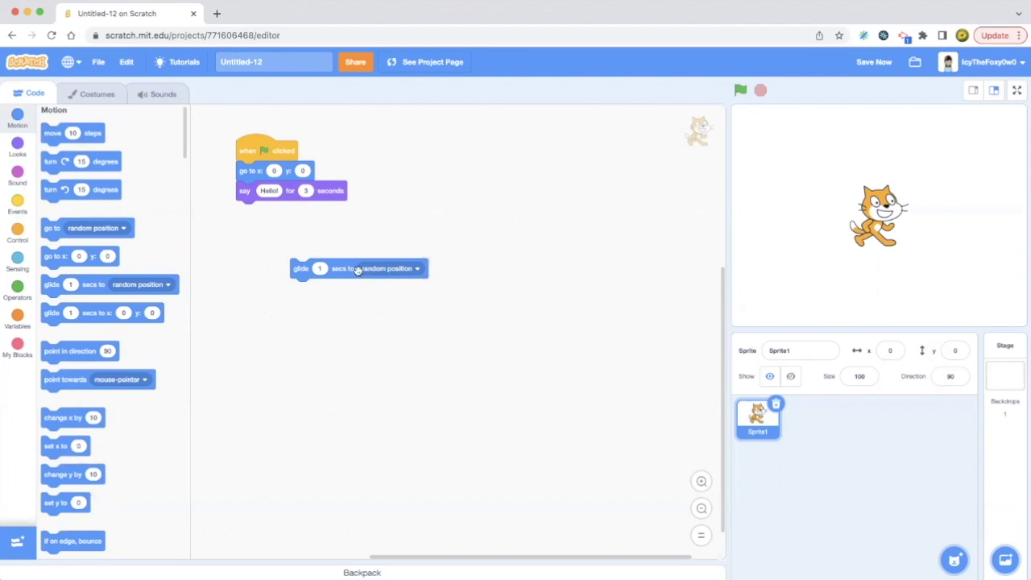
{"action": "mouse_move", "coordinate": [319, 268]}
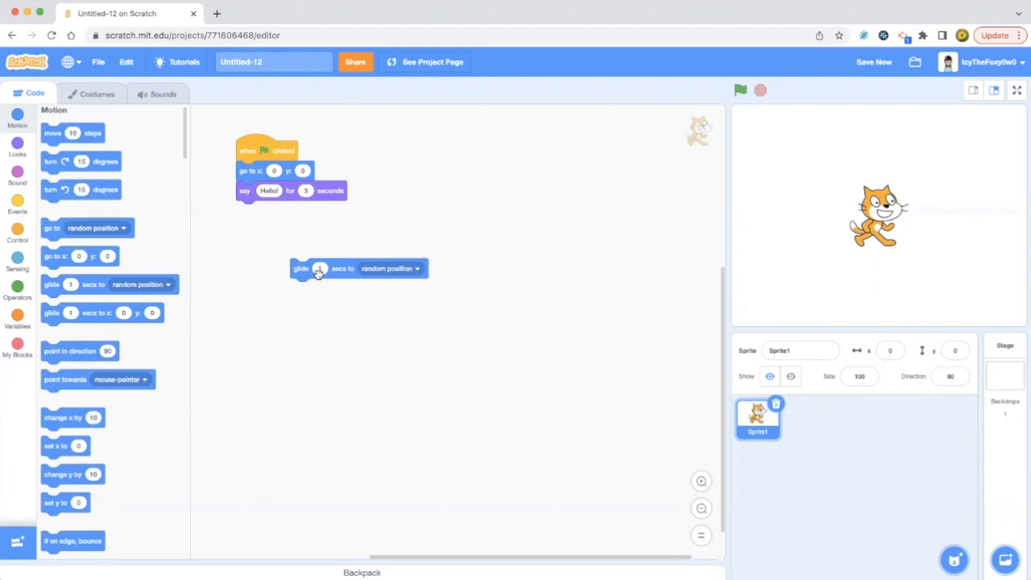
{"action": "mouse_move", "coordinate": [326, 305]}
{"action": "type", "text": "2"}
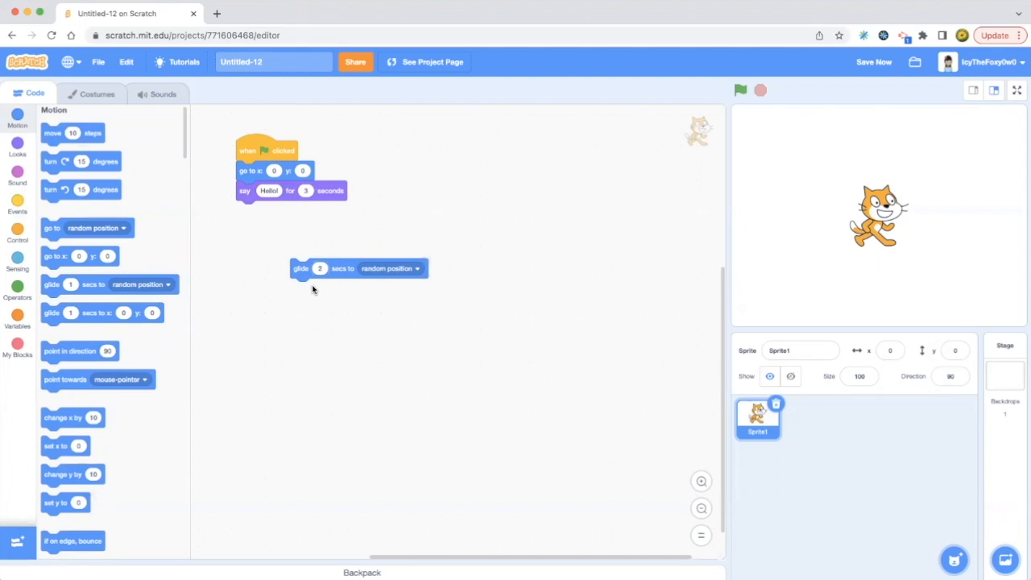
{"action": "left_click", "coordinate": [17, 234]}
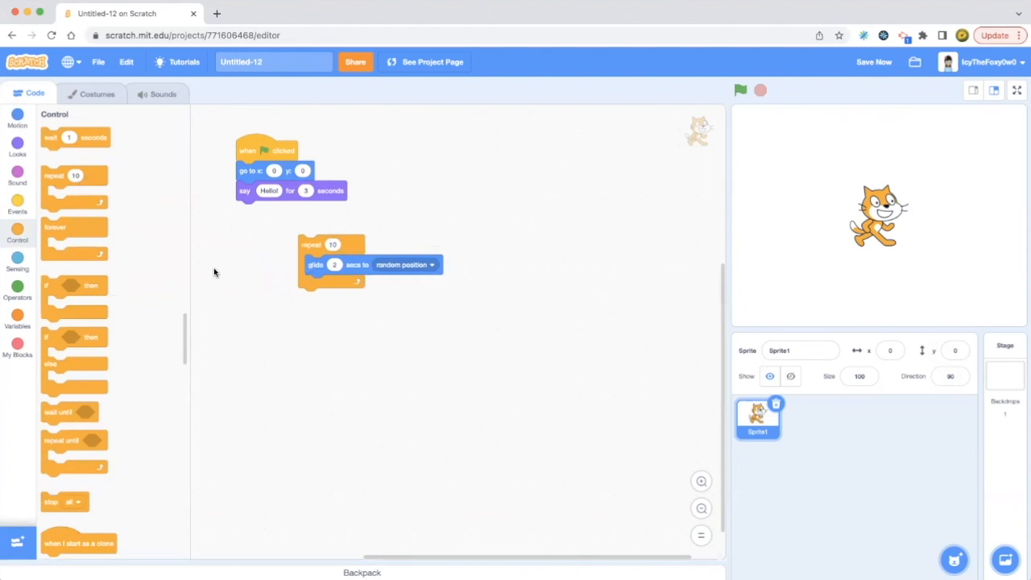
{"action": "mouse_move", "coordinate": [78, 232]}
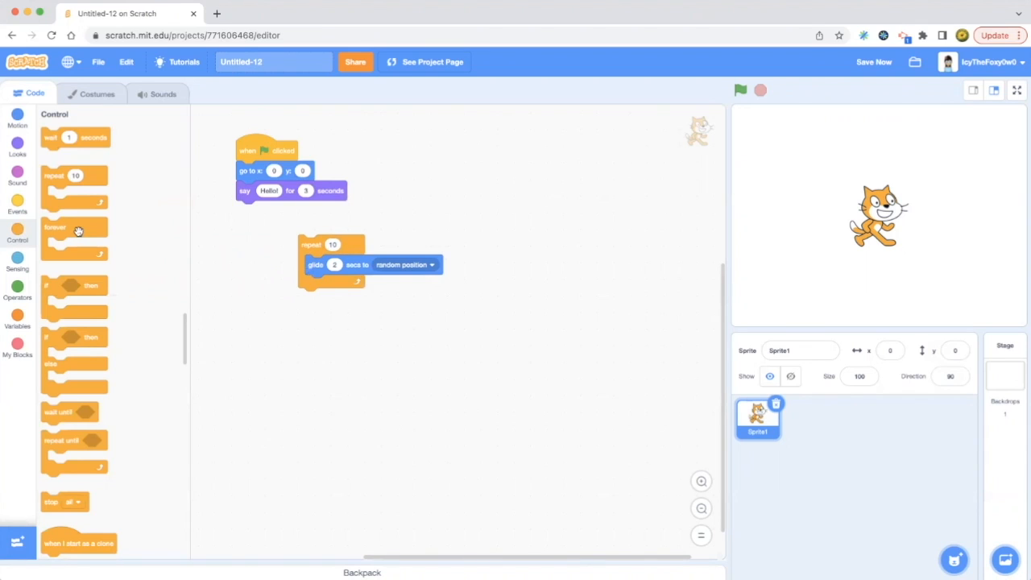
{"action": "mouse_move", "coordinate": [78, 223]}
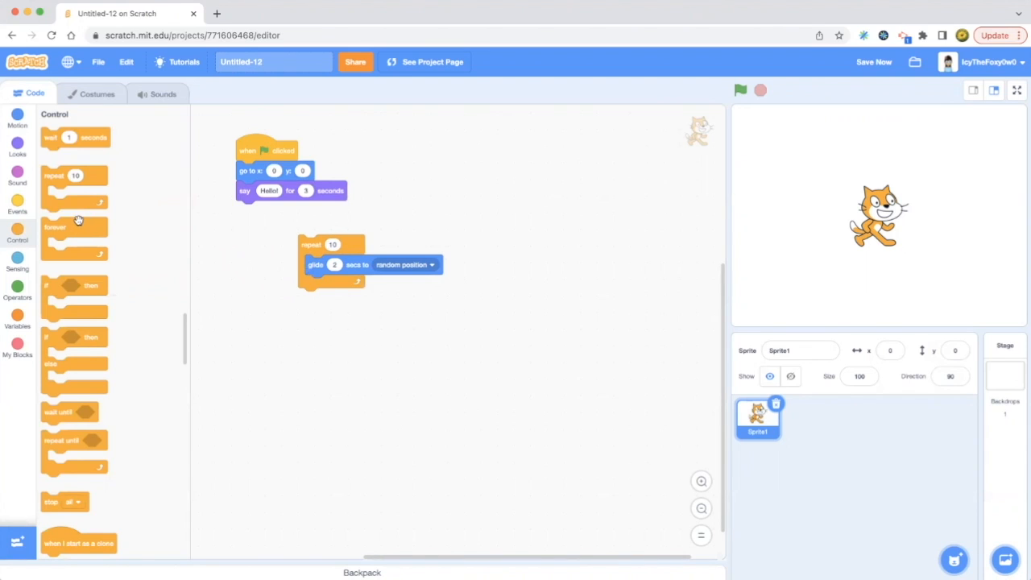
{"action": "mouse_move", "coordinate": [69, 129]}
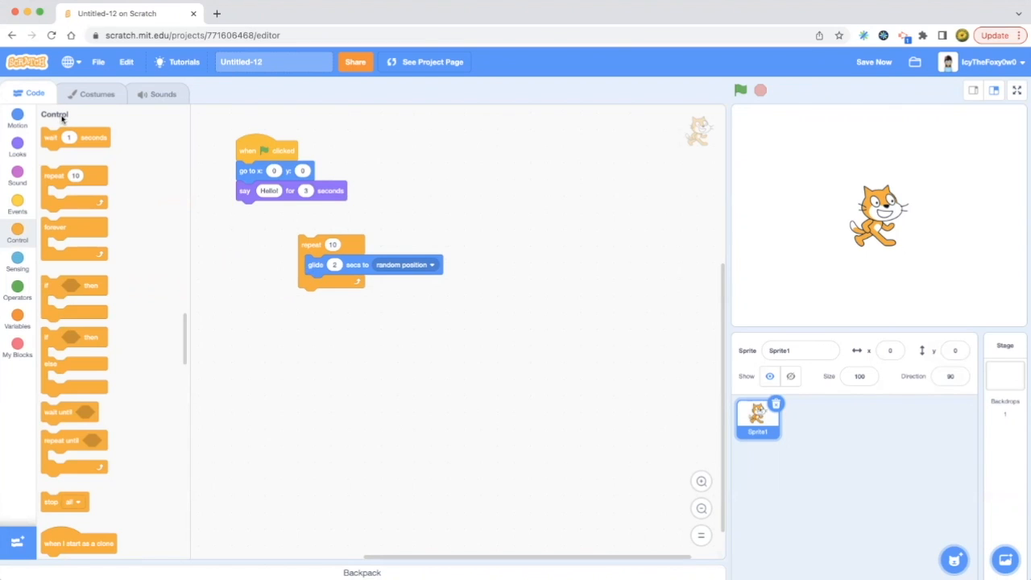
{"action": "mouse_move", "coordinate": [77, 161]}
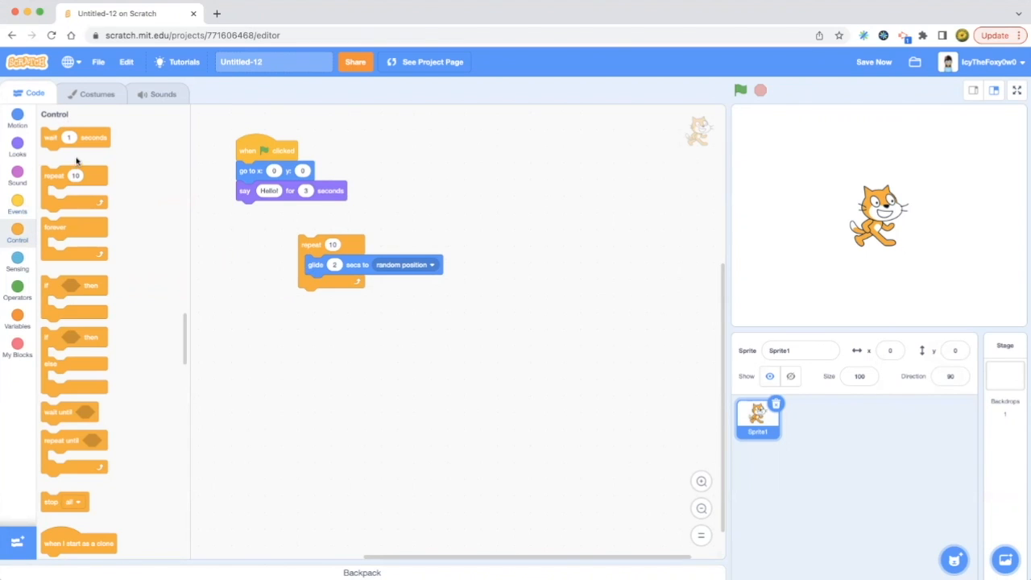
{"action": "mouse_move", "coordinate": [80, 153]}
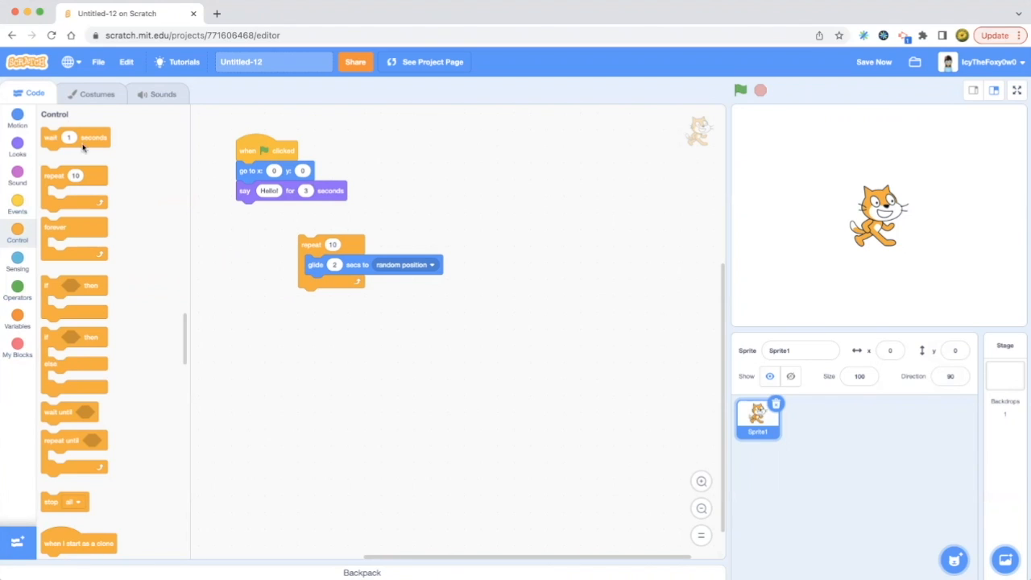
{"action": "mouse_move", "coordinate": [118, 154]}
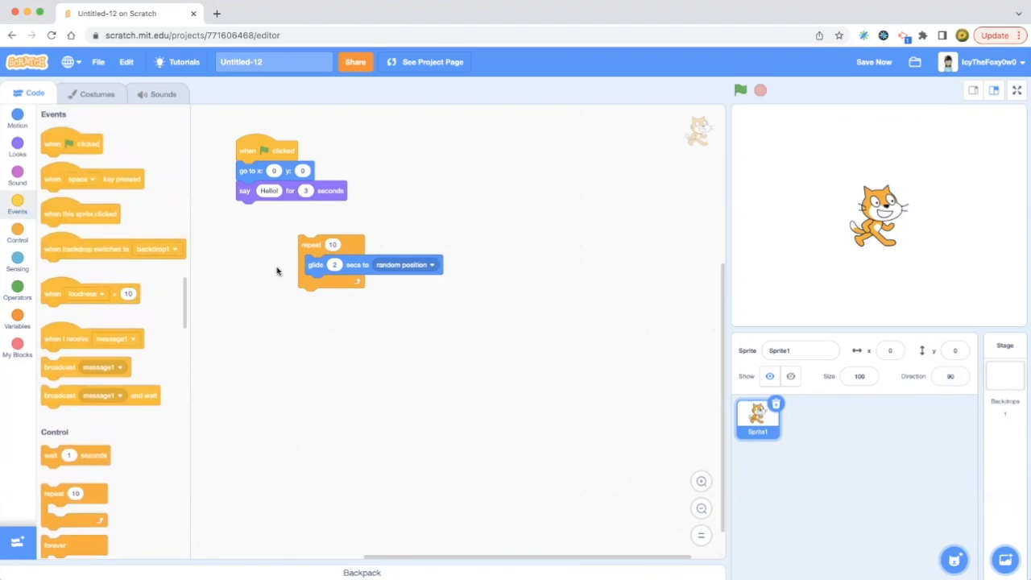
Step: Attach the repeat loop beneath say Hello, run the script with the green flag, then stop it
{"action": "left_click_drag", "start_coordinate": [330, 244], "coordinate": [266, 210]}
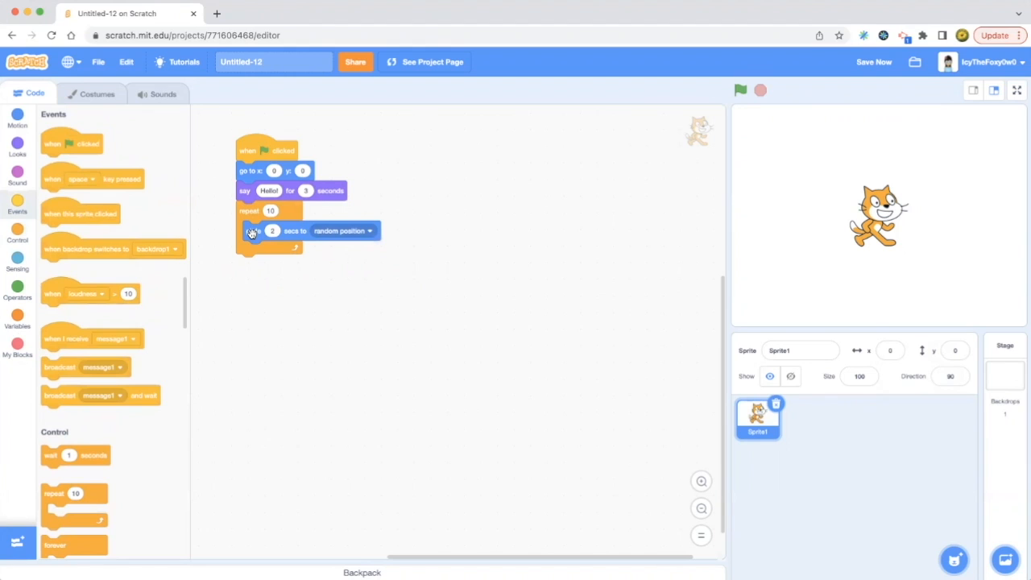
{"action": "mouse_move", "coordinate": [338, 231]}
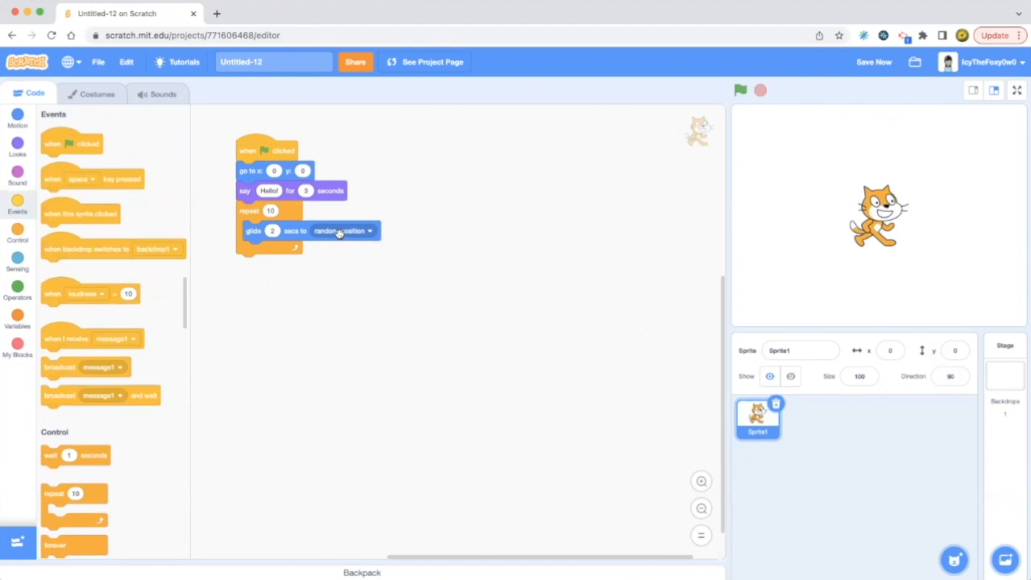
{"action": "mouse_move", "coordinate": [612, 156]}
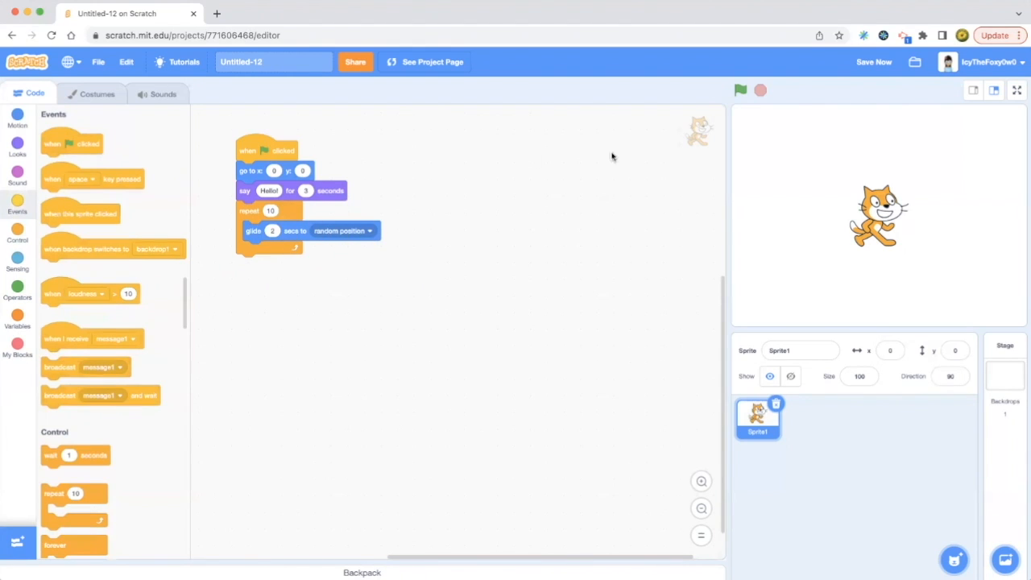
{"action": "left_click", "coordinate": [739, 90]}
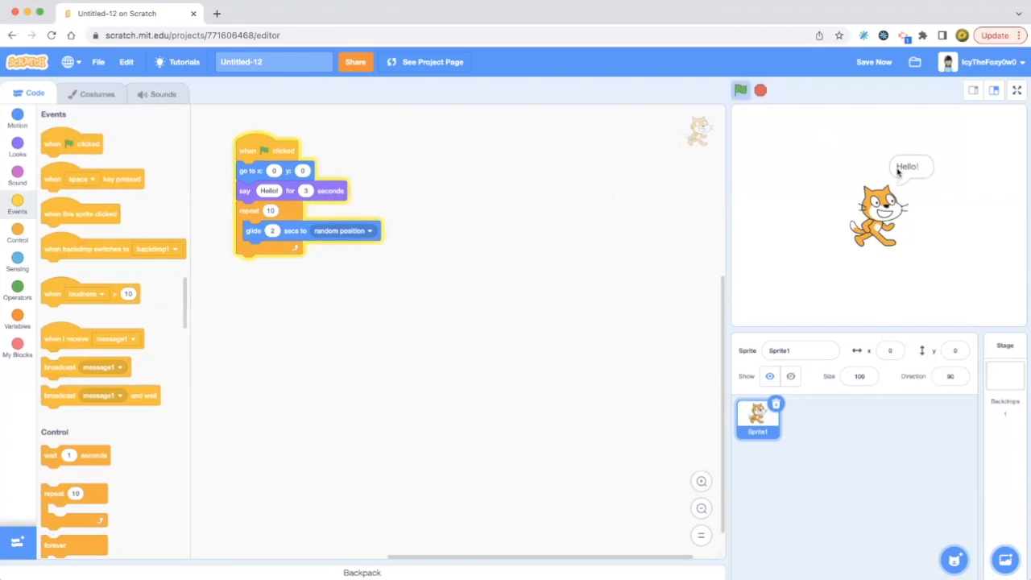
{"action": "mouse_move", "coordinate": [838, 228]}
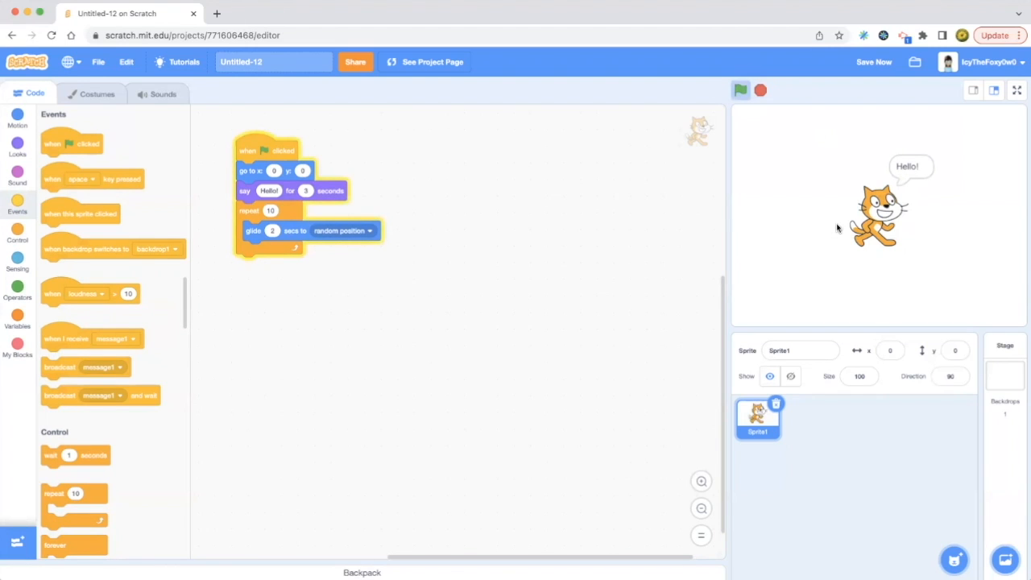
{"action": "left_click", "coordinate": [739, 90]}
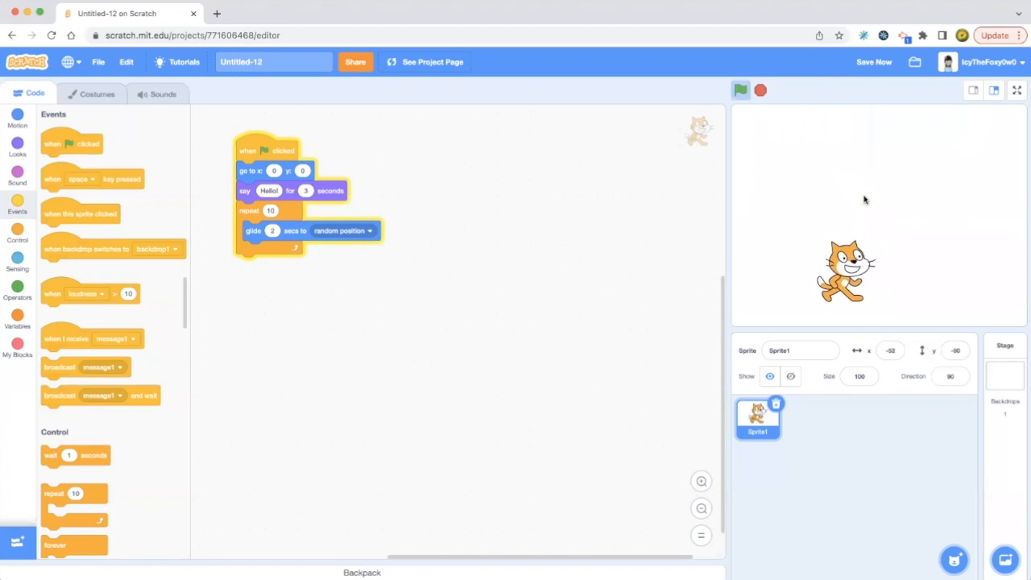
{"action": "left_click", "coordinate": [740, 90]}
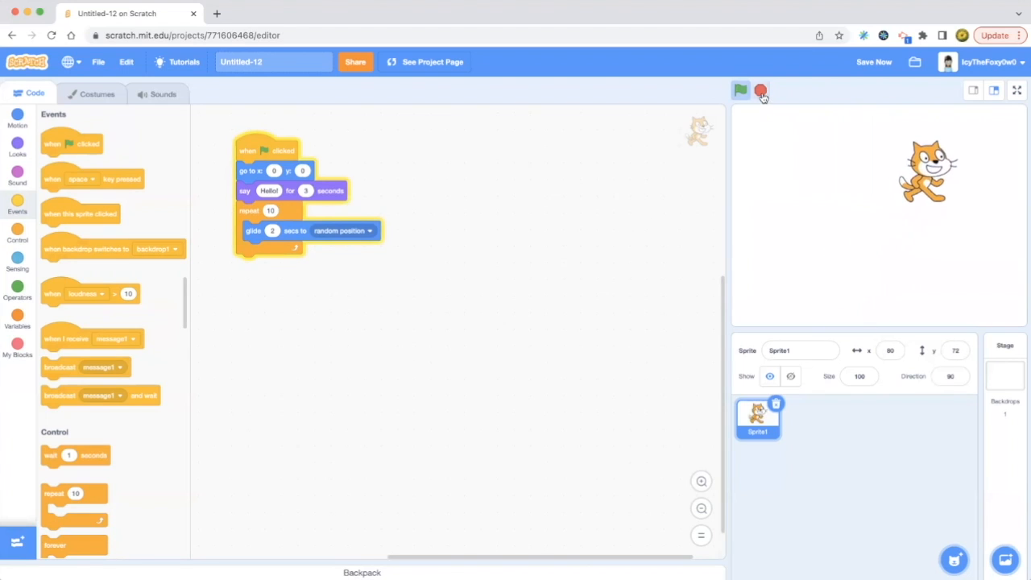
{"action": "left_click", "coordinate": [760, 90]}
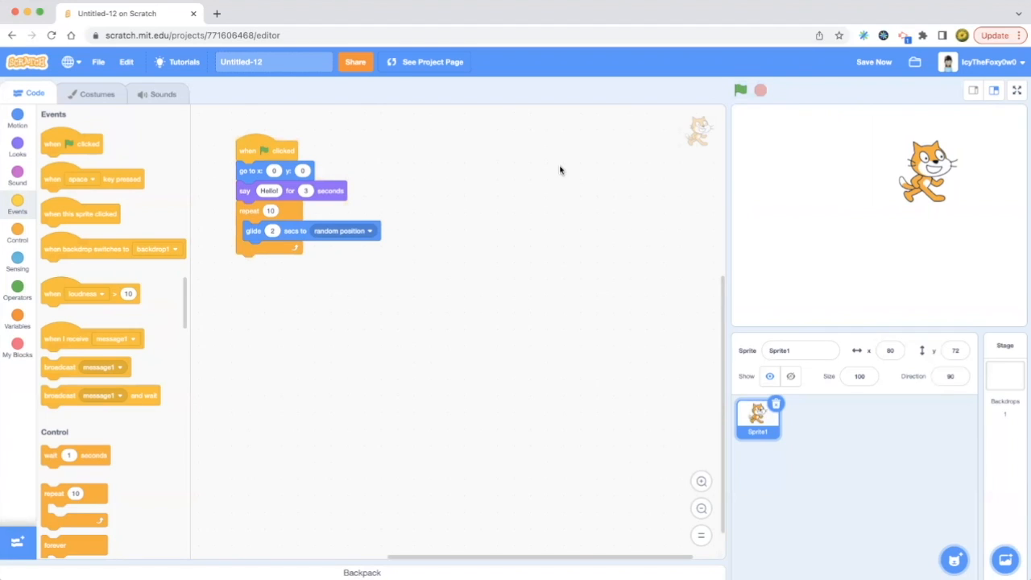
{"action": "mouse_move", "coordinate": [613, 173]}
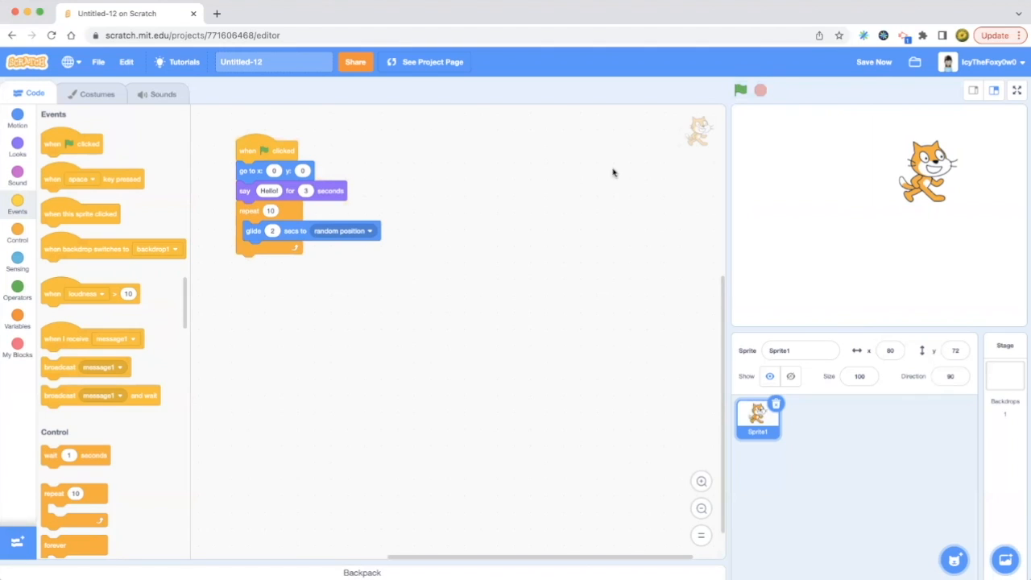
{"action": "mouse_move", "coordinate": [874, 72]}
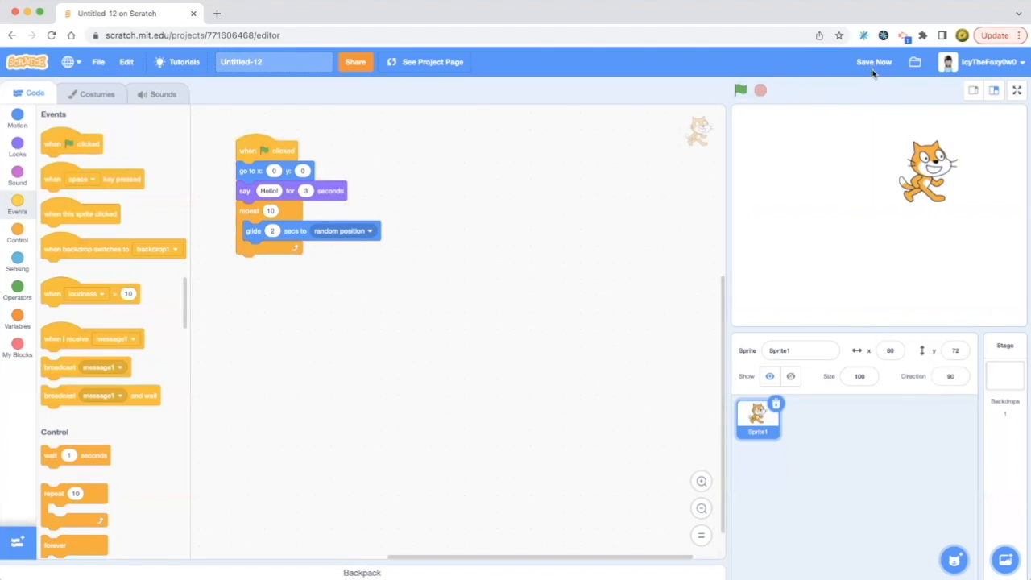
Step: Save the finished project with Save Now
{"action": "left_click", "coordinate": [873, 62]}
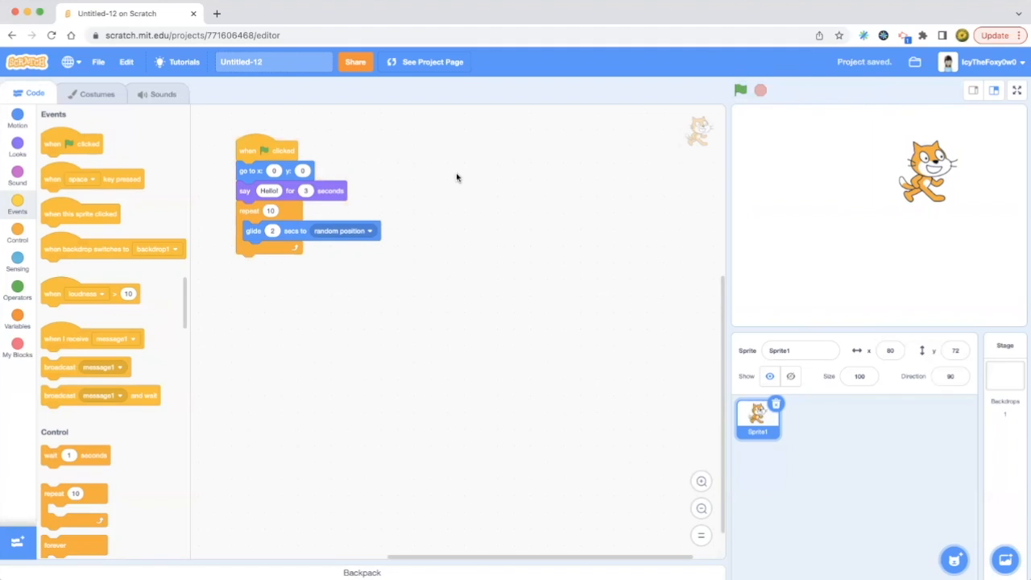
{"action": "mouse_move", "coordinate": [518, 123]}
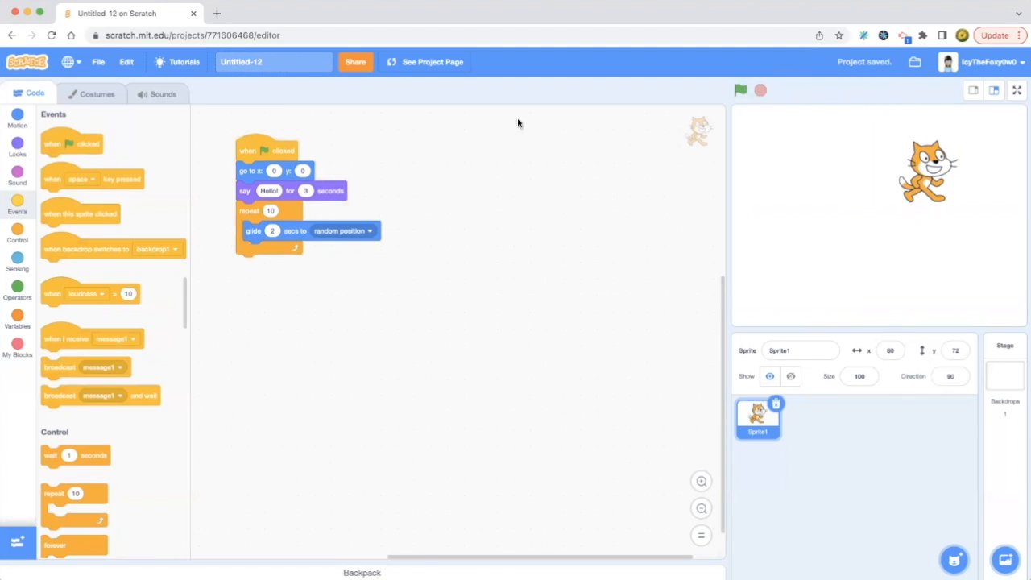
{"action": "mouse_move", "coordinate": [484, 97]}
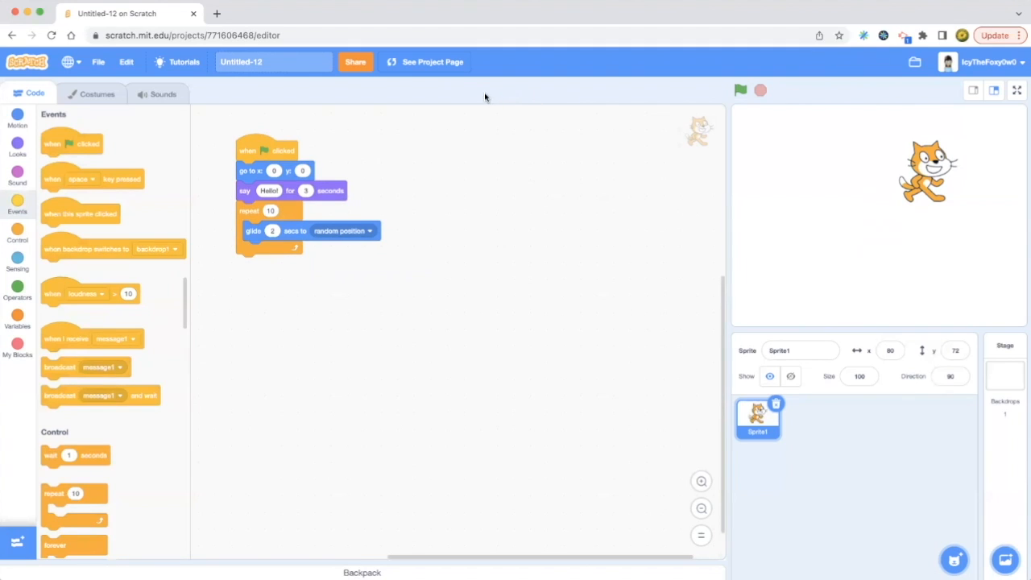
{"action": "mouse_move", "coordinate": [510, 93]}
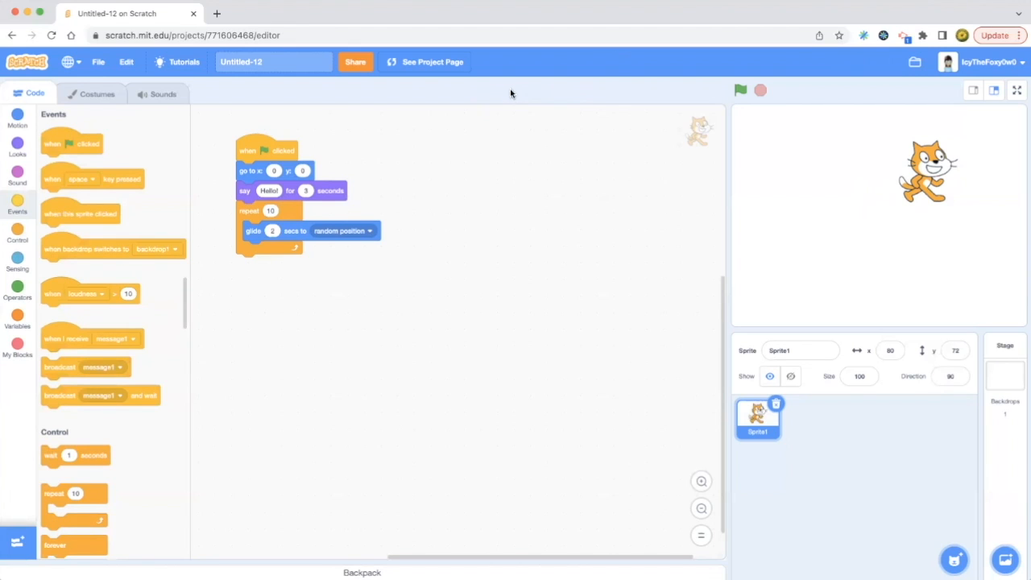
{"action": "mouse_move", "coordinate": [802, 27]}
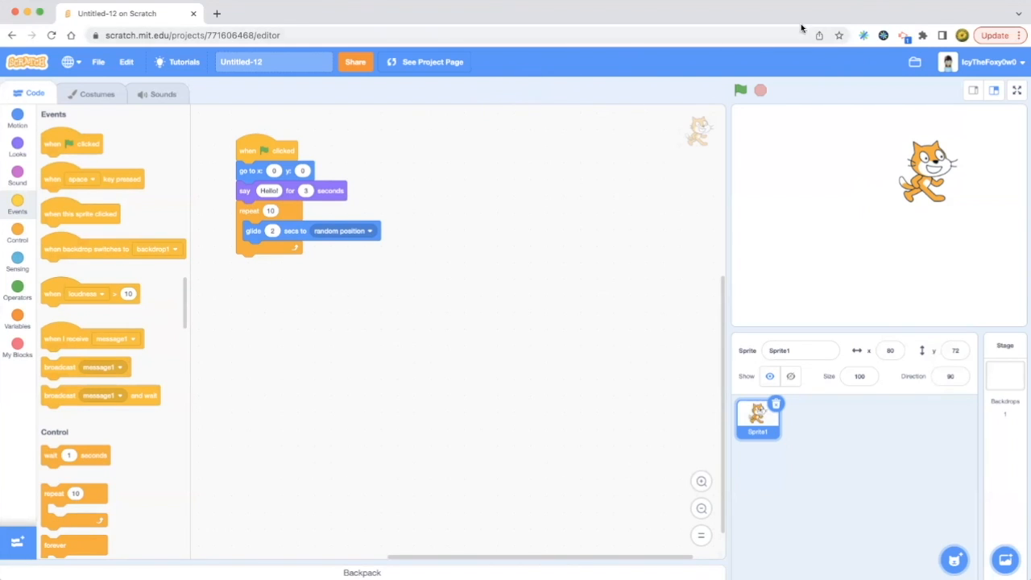